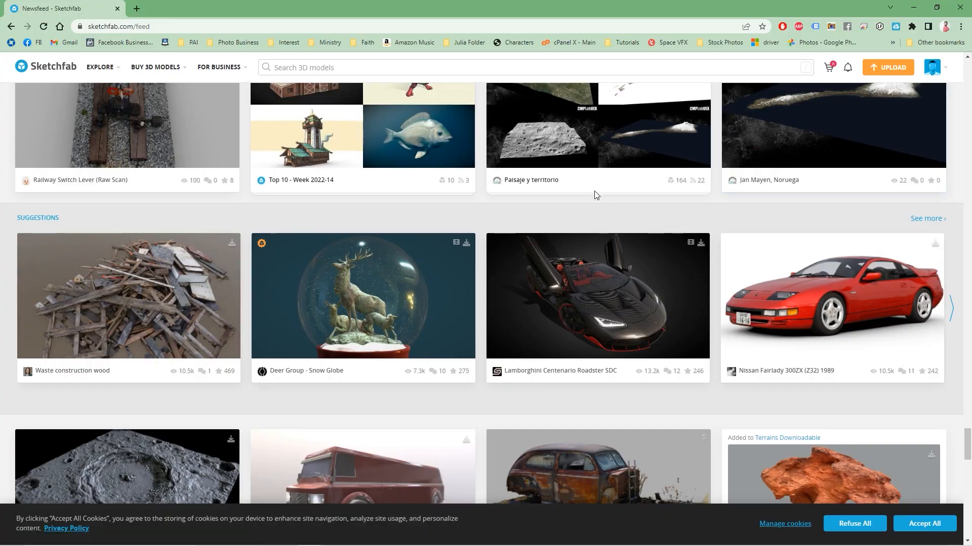
# Open the Waste construction wood model, orbit it, and scroll to its CC Attribution details.
pyautogui.click(128, 296)
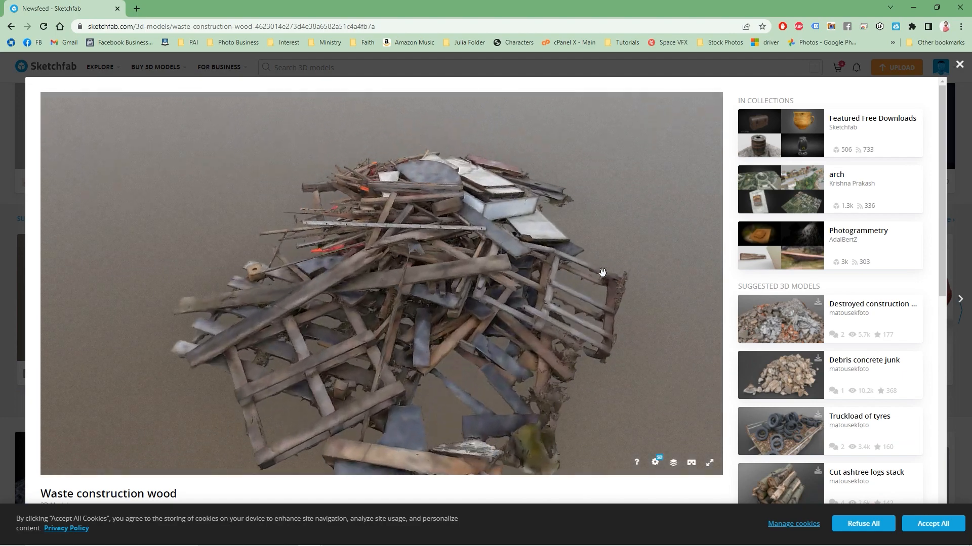
pyautogui.moveTo(601, 272); pyautogui.dragTo(378, 270)
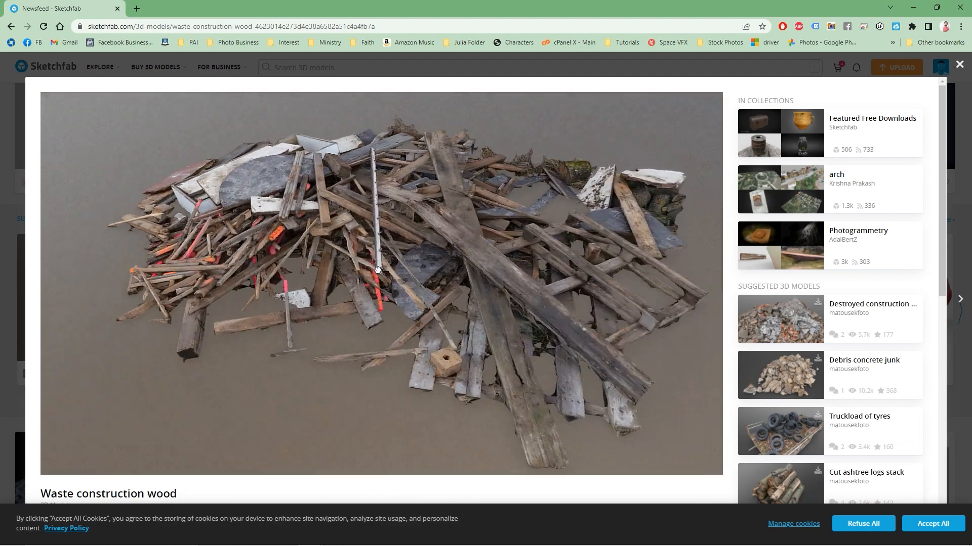
pyautogui.moveTo(378, 270); pyautogui.dragTo(420, 387)
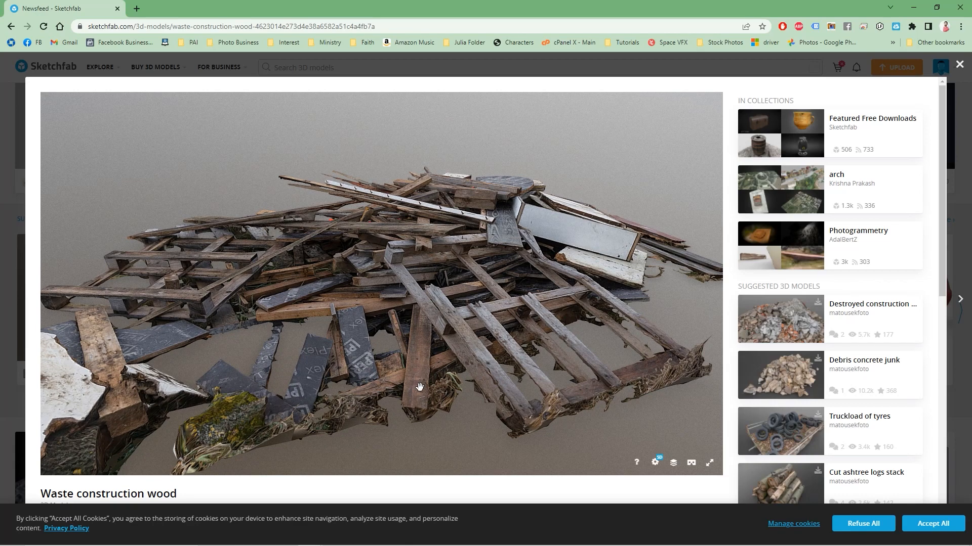
pyautogui.moveTo(353, 483)
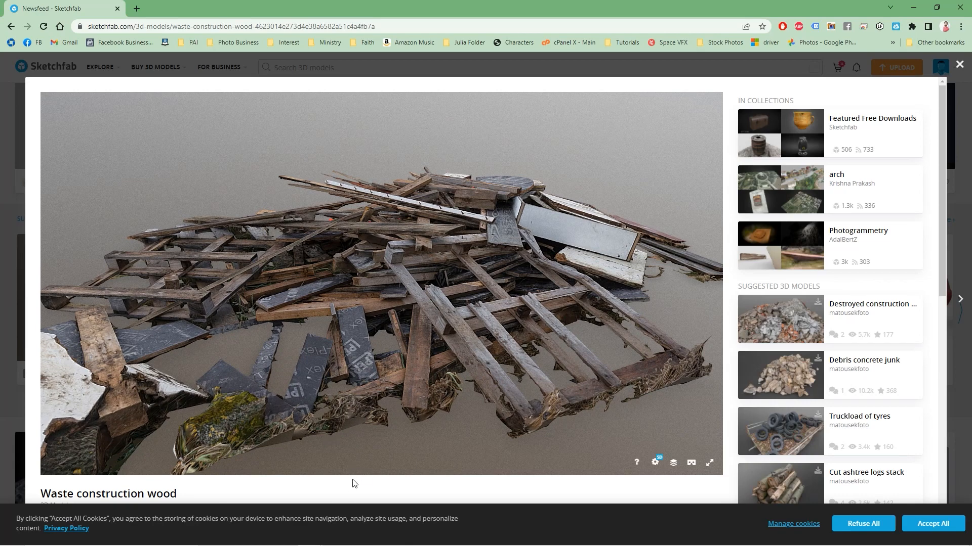
pyautogui.scroll(-3)
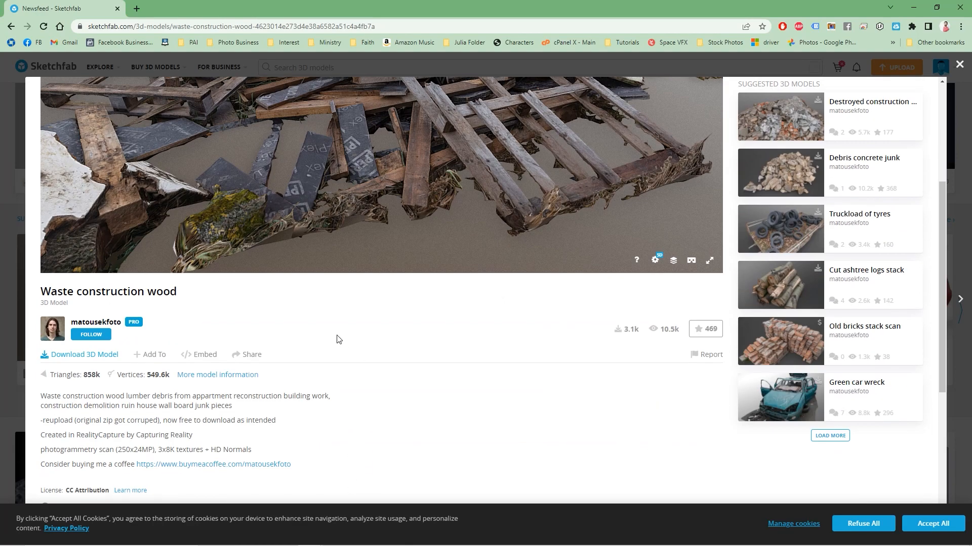
pyautogui.scroll(-3)
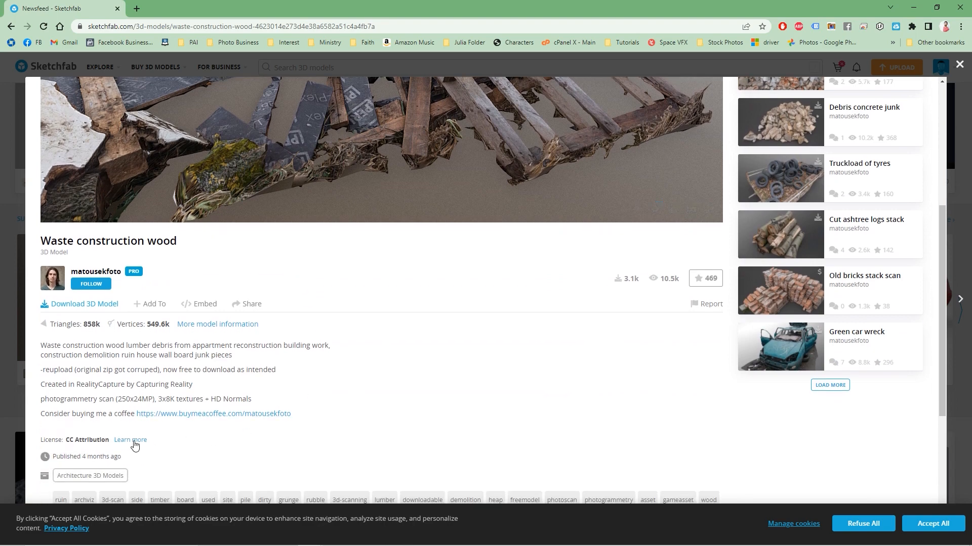
pyautogui.moveTo(87, 440)
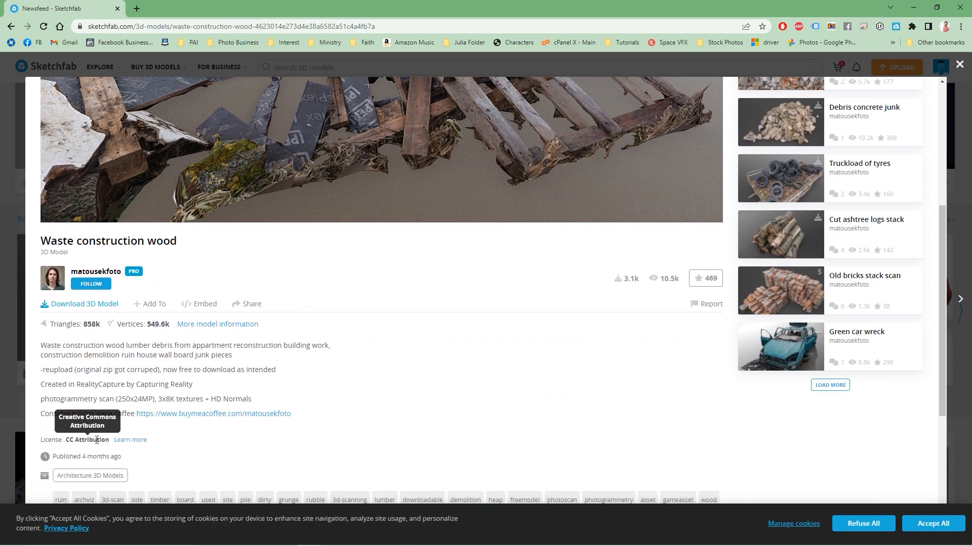
# Open the CC BY 4.0 summary, highlight 'redistribute', and go back to Sketchfab.
pyautogui.click(130, 440)
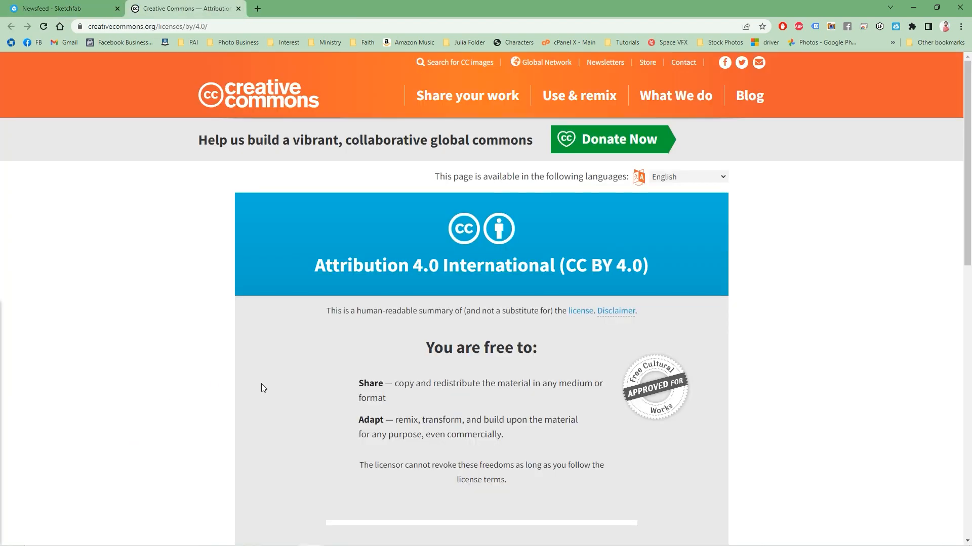
pyautogui.moveTo(426, 434); pyautogui.dragTo(502, 434)
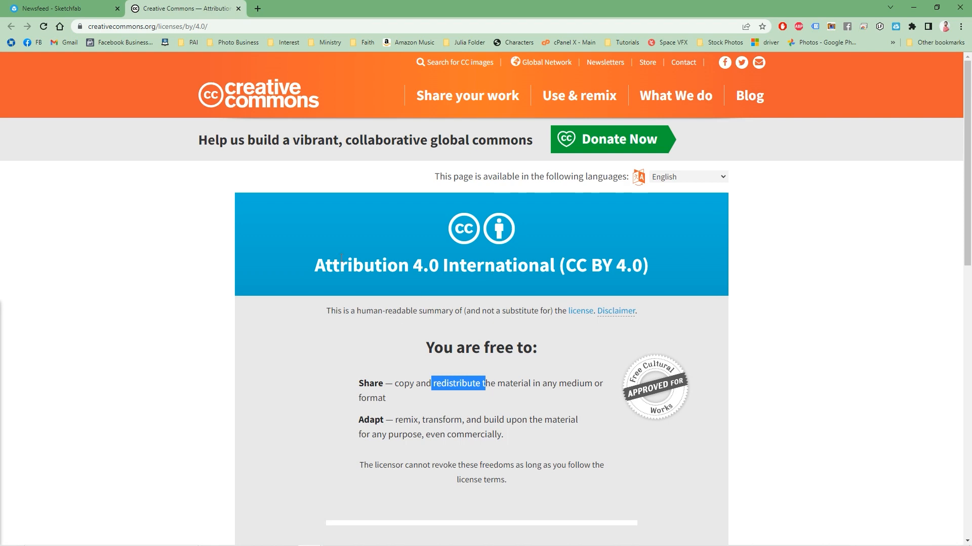
pyautogui.click(59, 8)
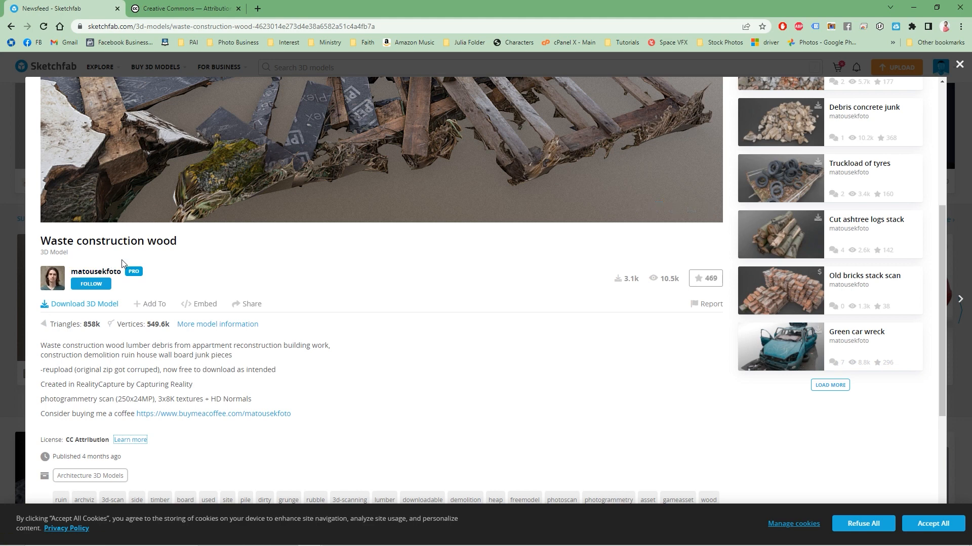
pyautogui.moveTo(118, 299)
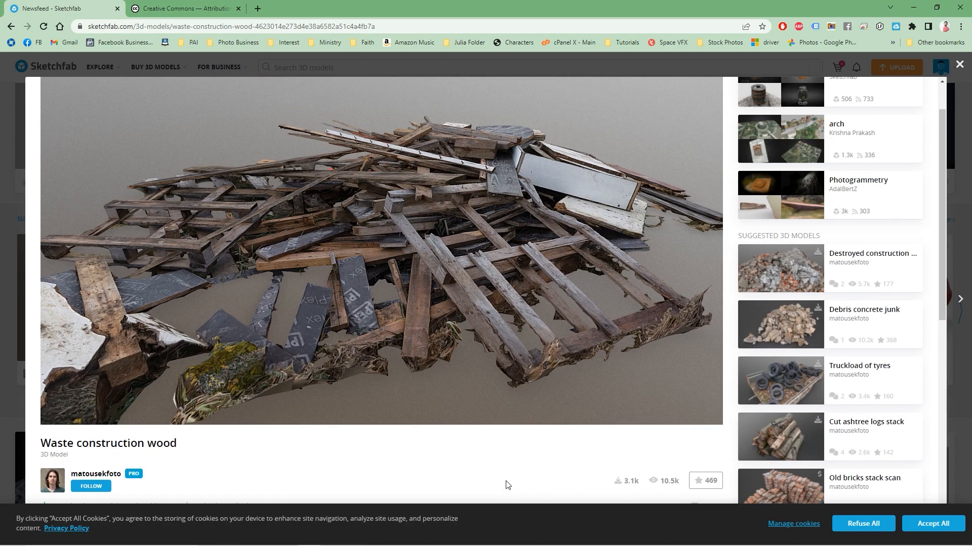
# Orbit the model from above and download the Original format (fbx) version.
pyautogui.moveTo(505, 485); pyautogui.dragTo(443, 249)
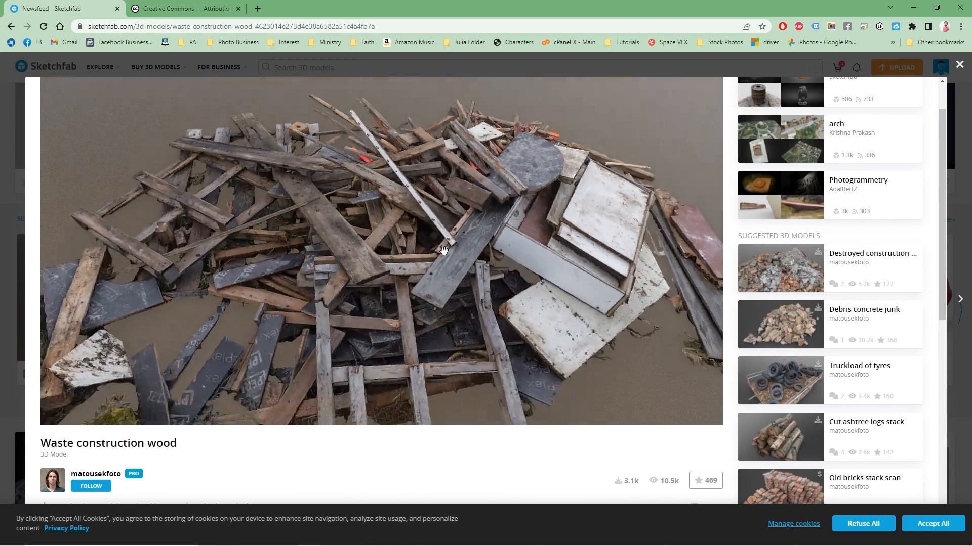
pyautogui.click(79, 405)
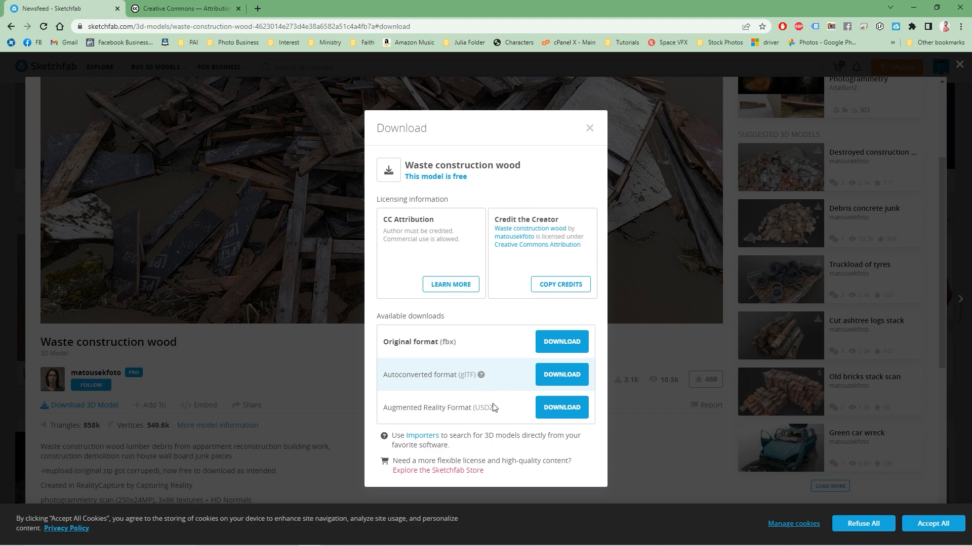
pyautogui.moveTo(455, 341)
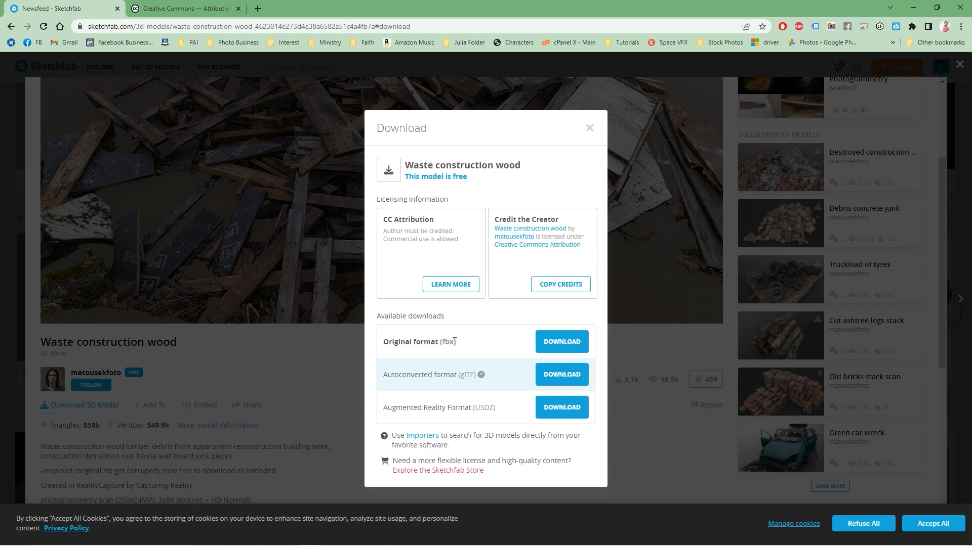
pyautogui.doubleClick(419, 342)
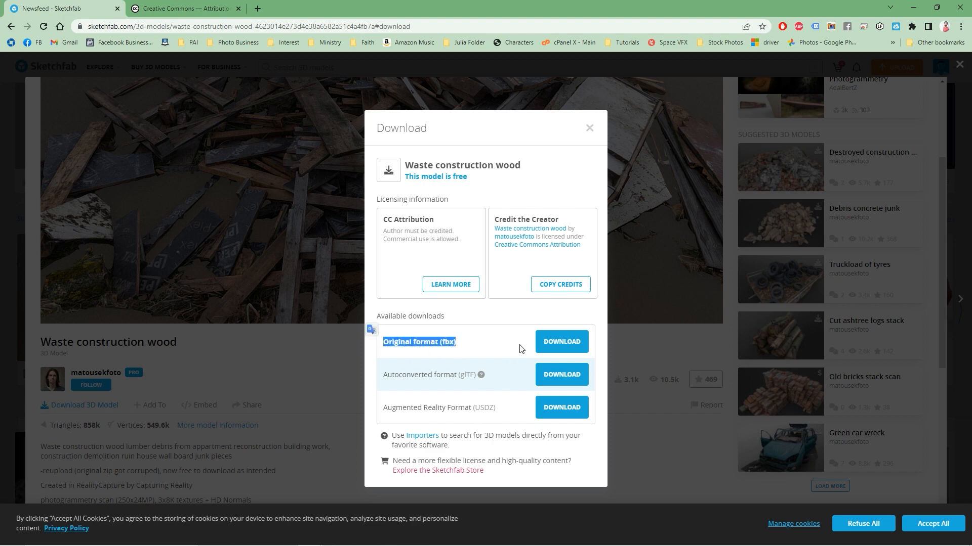
pyautogui.click(560, 342)
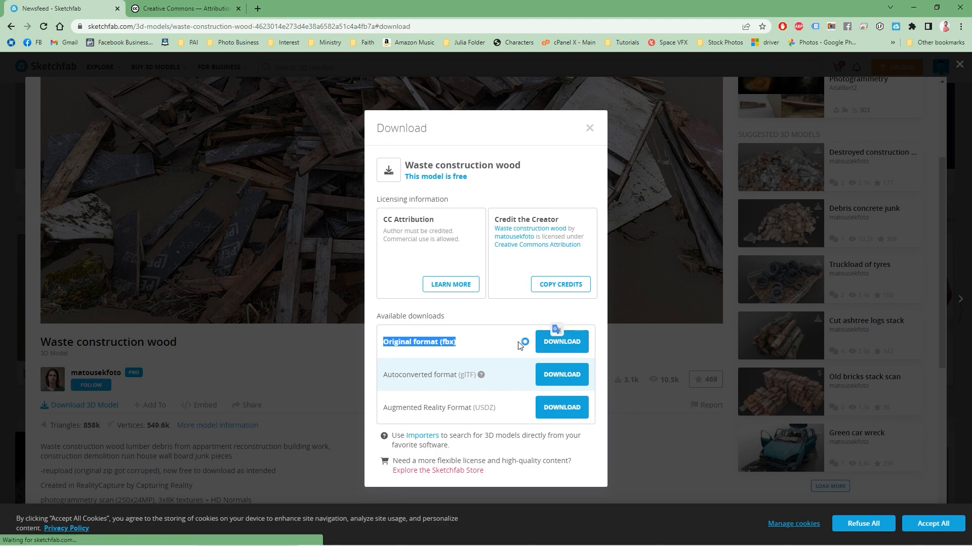
pyautogui.click(560, 341)
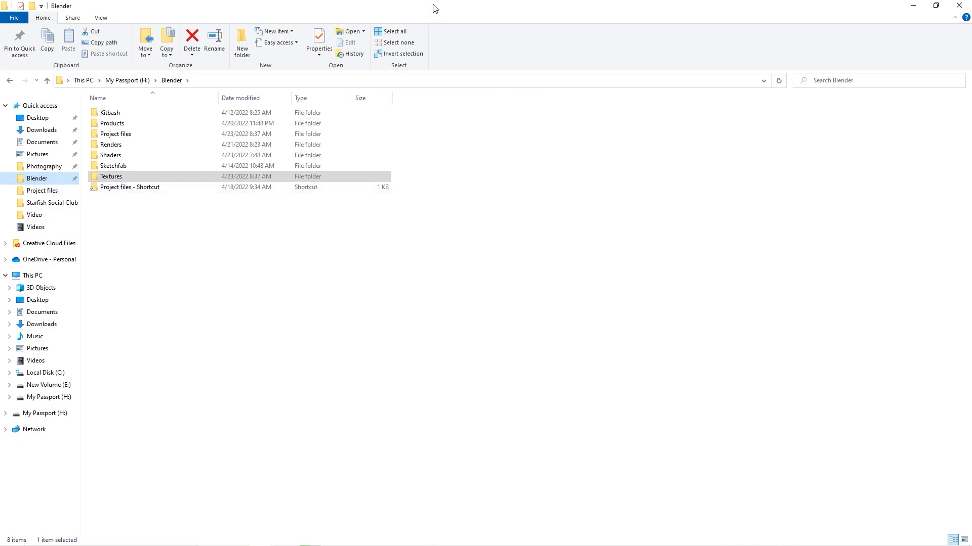
pyautogui.moveTo(207, 231)
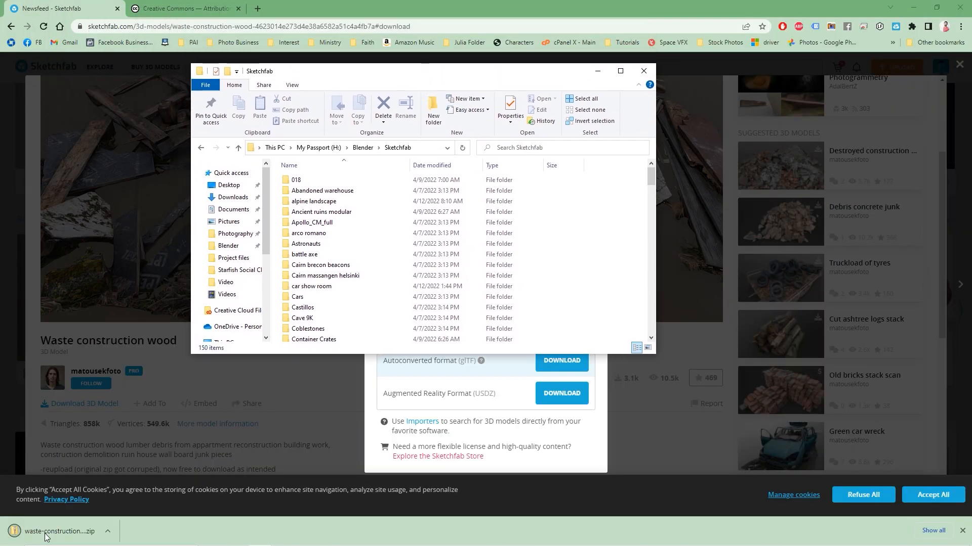
# Maximize the Sketchfab folder window and create a folder named 'Waste Construction pile'.
pyautogui.click(618, 71)
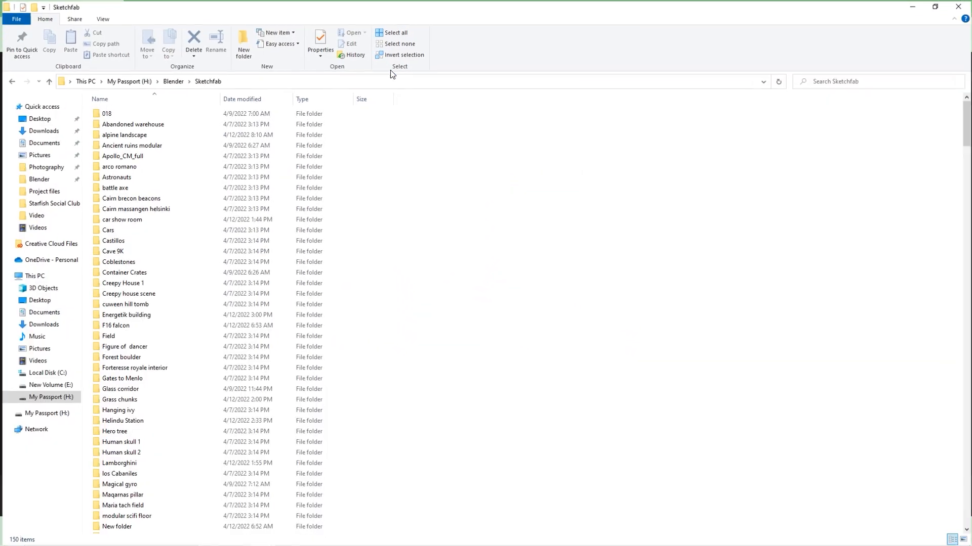
pyautogui.click(242, 43)
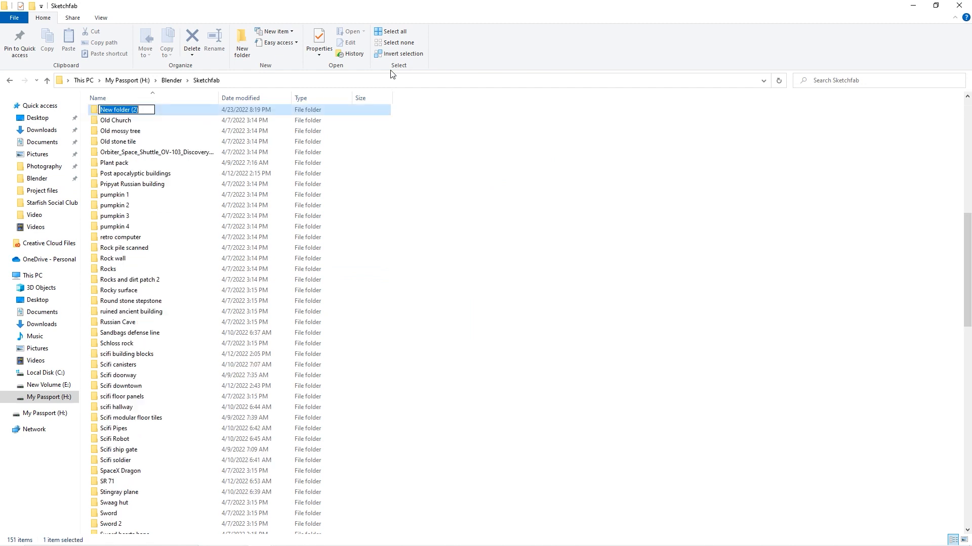
pyautogui.write('Waste Const')
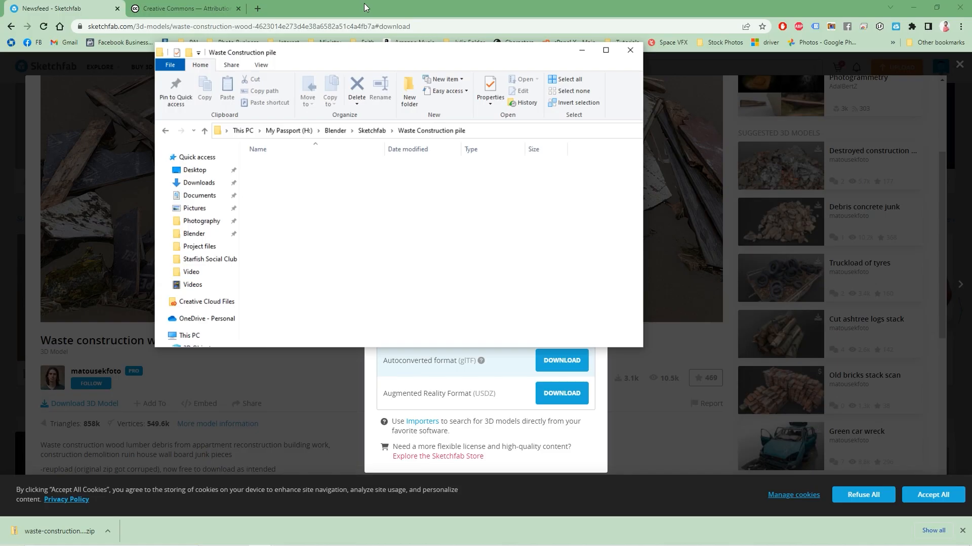
# Open the zip's source > waste-lumber archive, view files as Large icons, and select the 3D object.
pyautogui.click(560, 327)
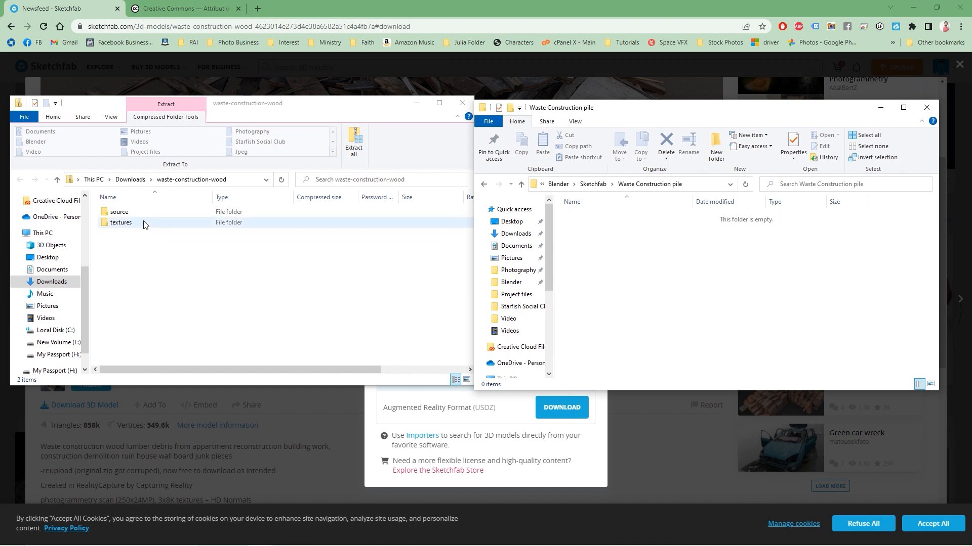
pyautogui.click(118, 212)
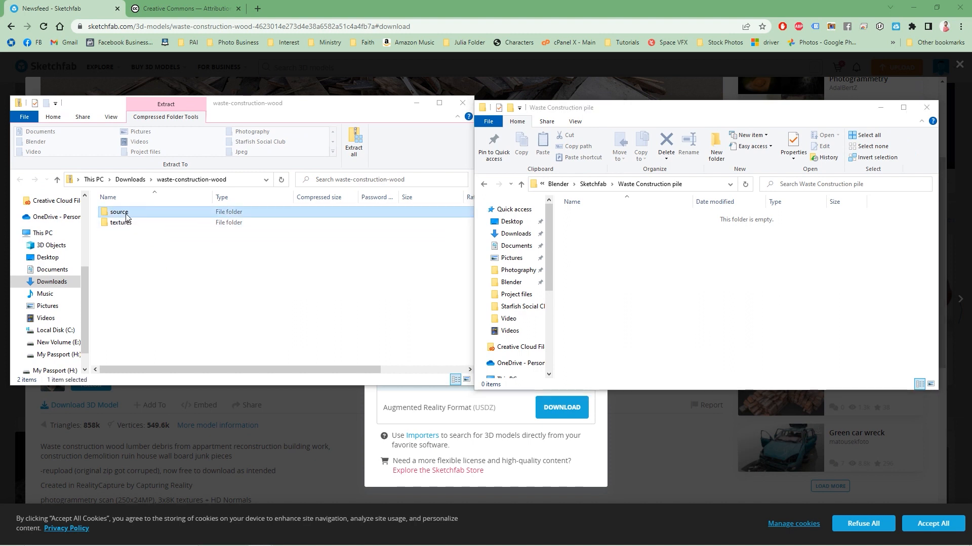
pyautogui.doubleClick(119, 211)
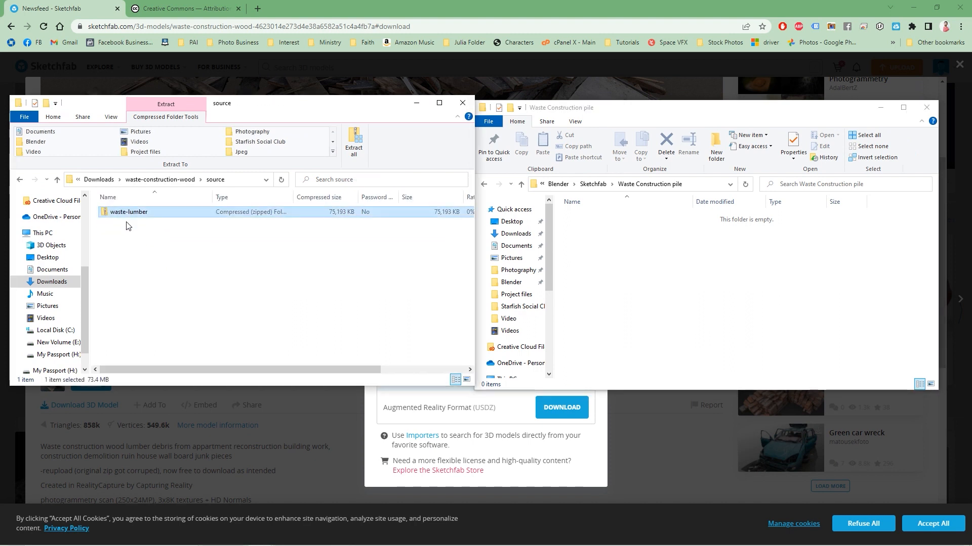
pyautogui.doubleClick(128, 211)
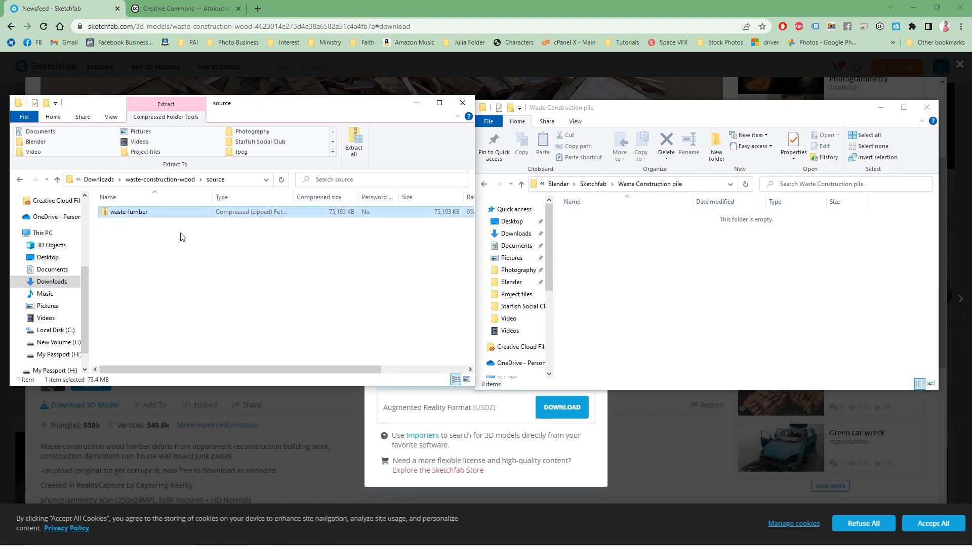
pyautogui.doubleClick(128, 211)
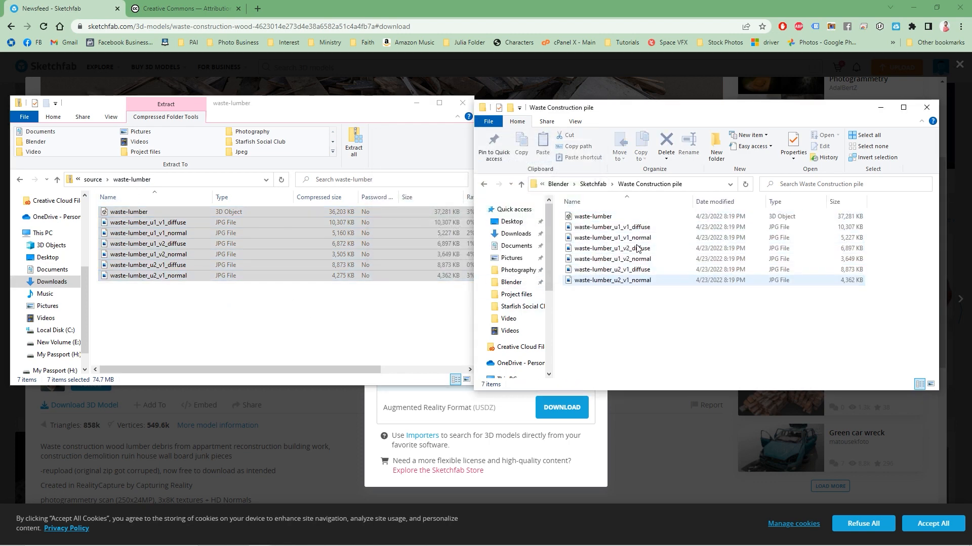
pyautogui.click(592, 216)
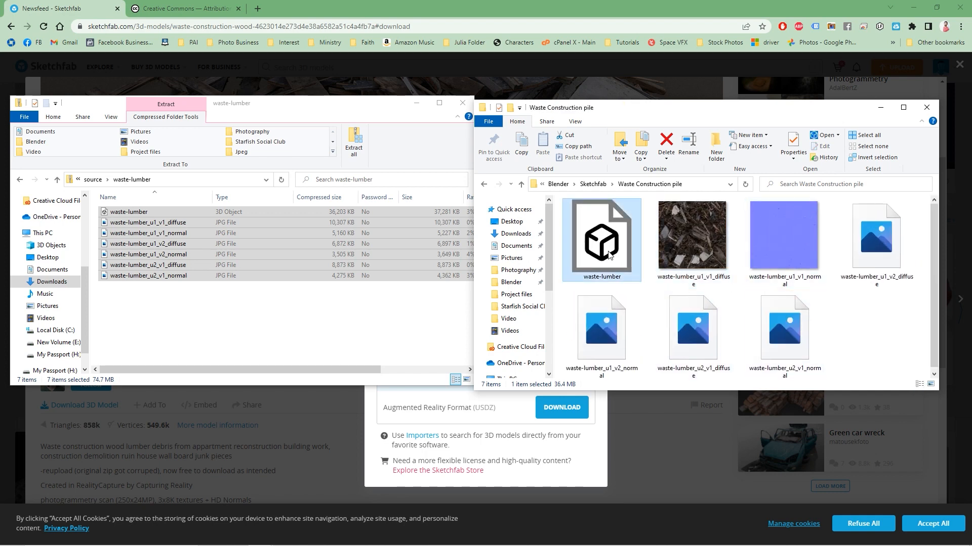
pyautogui.click(462, 102)
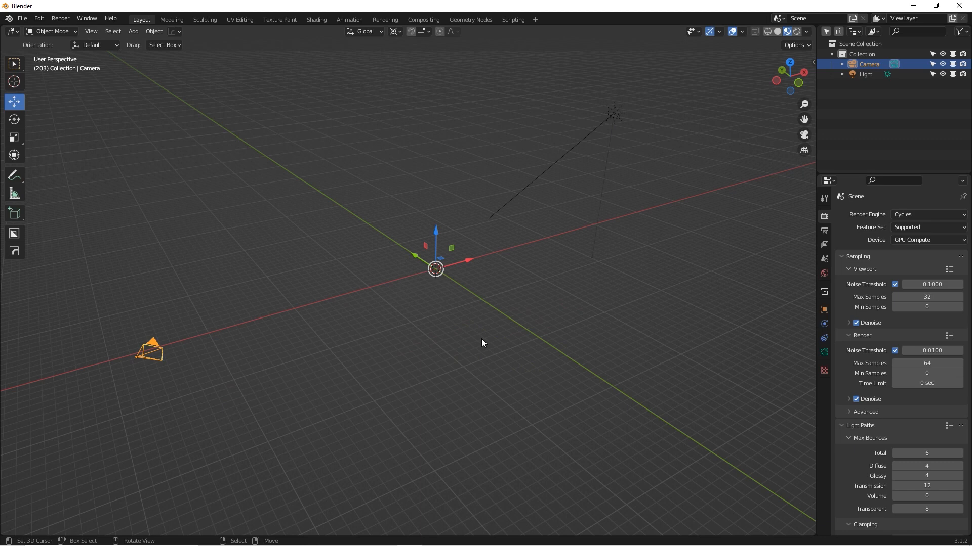
pyautogui.moveTo(366, 224)
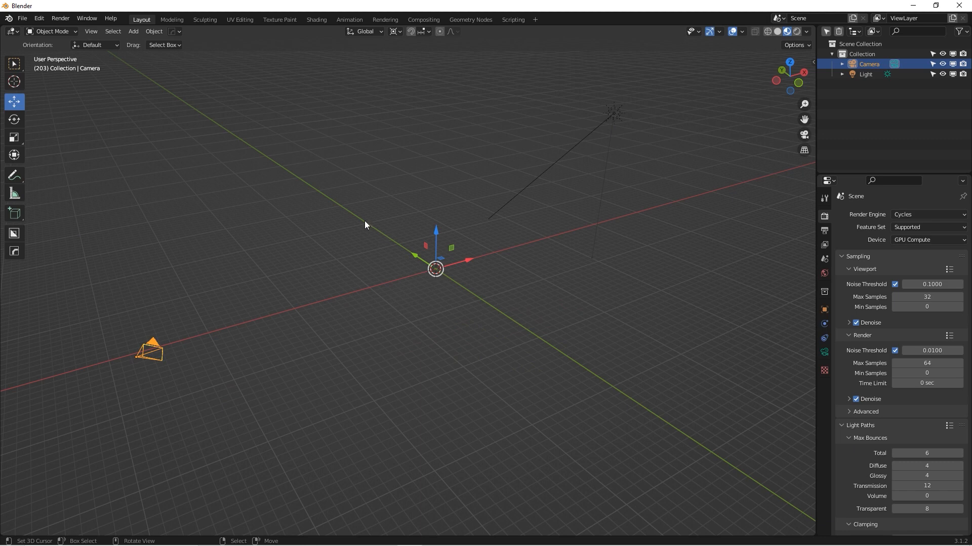
pyautogui.moveTo(22, 19)
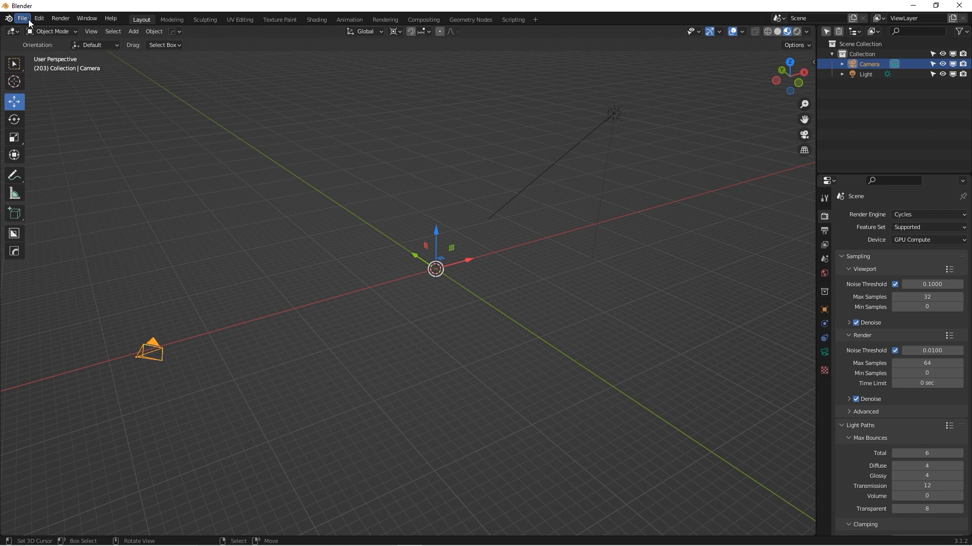
# Choose File > Import > FBX (.fbx).
pyautogui.click(22, 18)
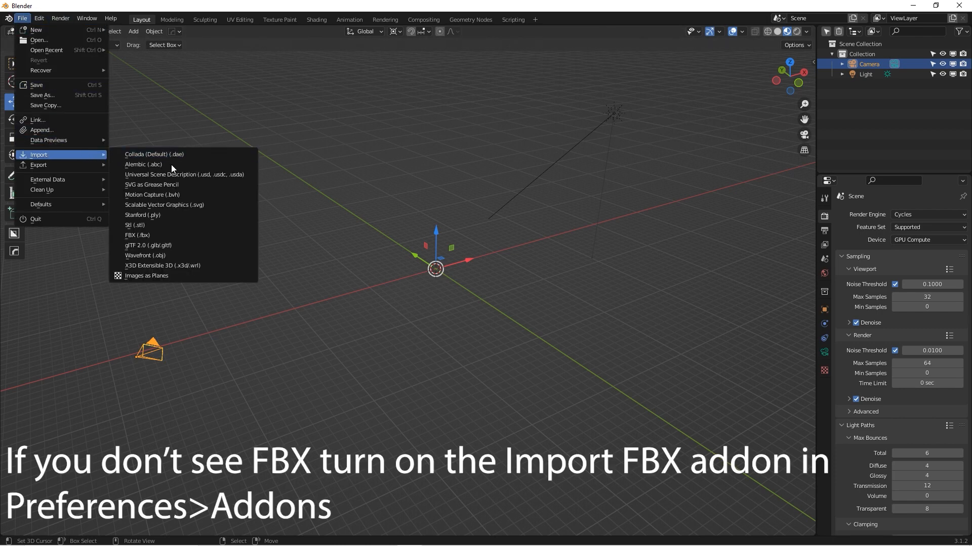
pyautogui.moveTo(137, 234)
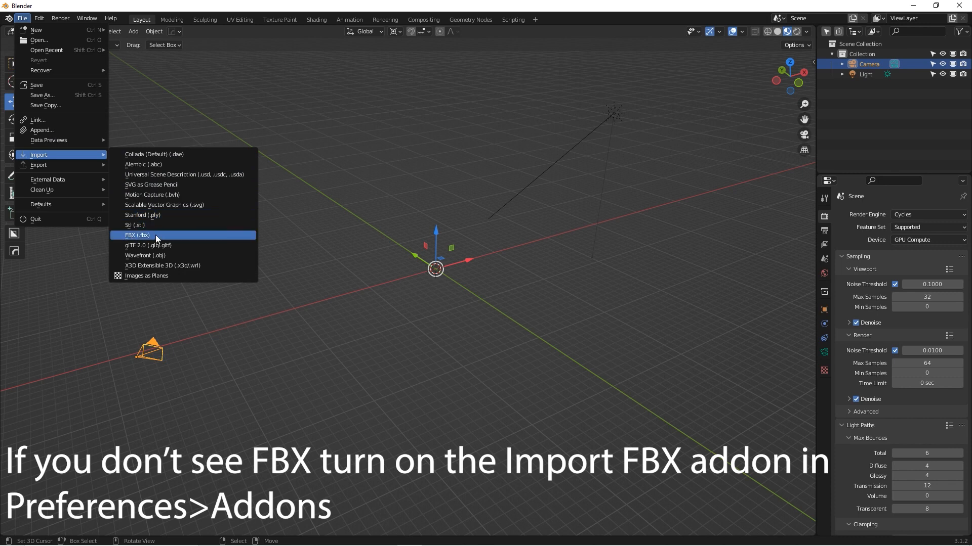
pyautogui.moveTo(200, 255)
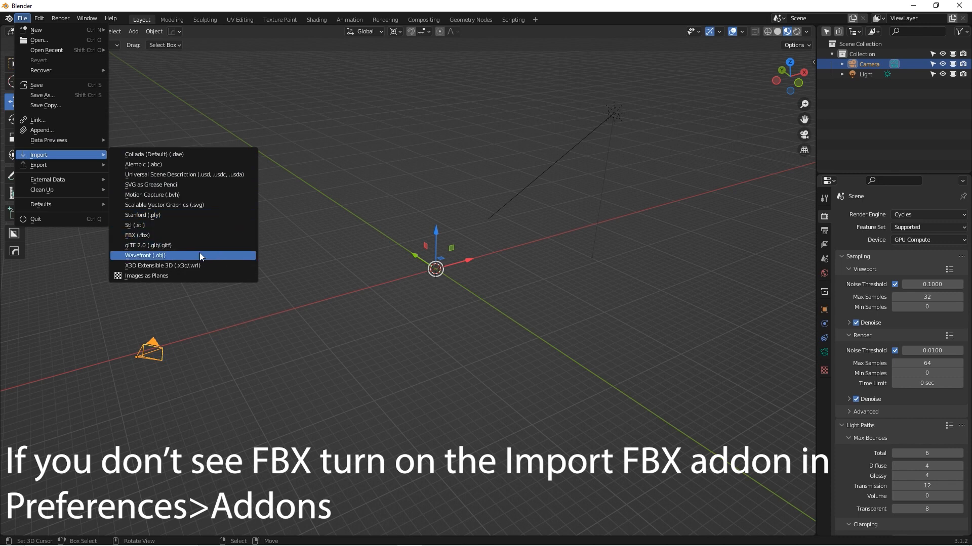
pyautogui.moveTo(135, 225)
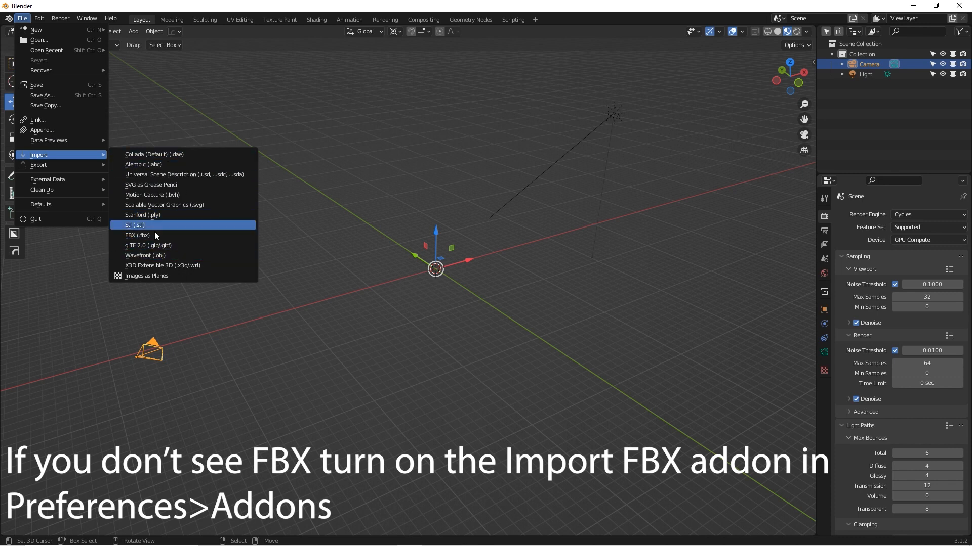
pyautogui.click(138, 235)
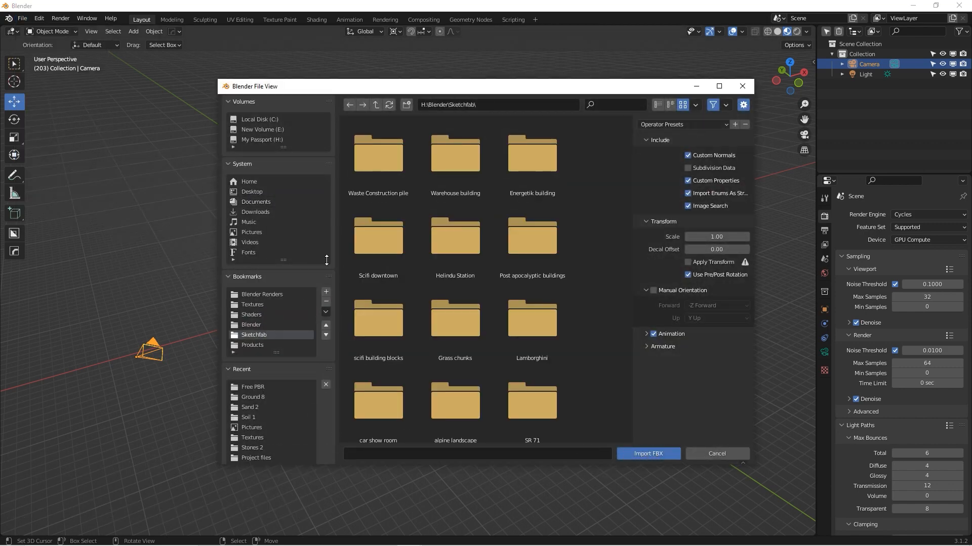
# Import the FBX from Waste Construction pile, then orbit and view the pile from the side.
pyautogui.doubleClick(378, 152)
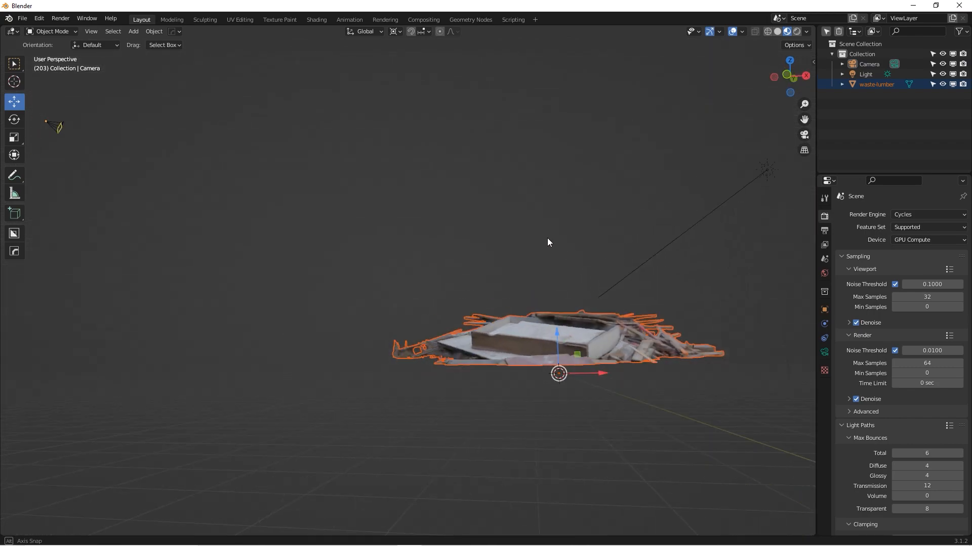
pyautogui.moveTo(558, 248); pyautogui.dragTo(453, 260)
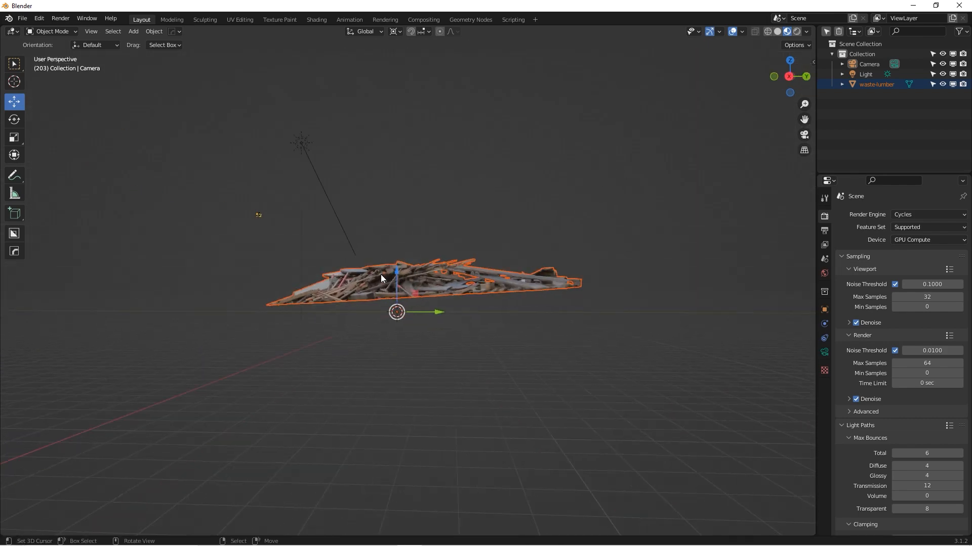
pyautogui.press('KP_3')
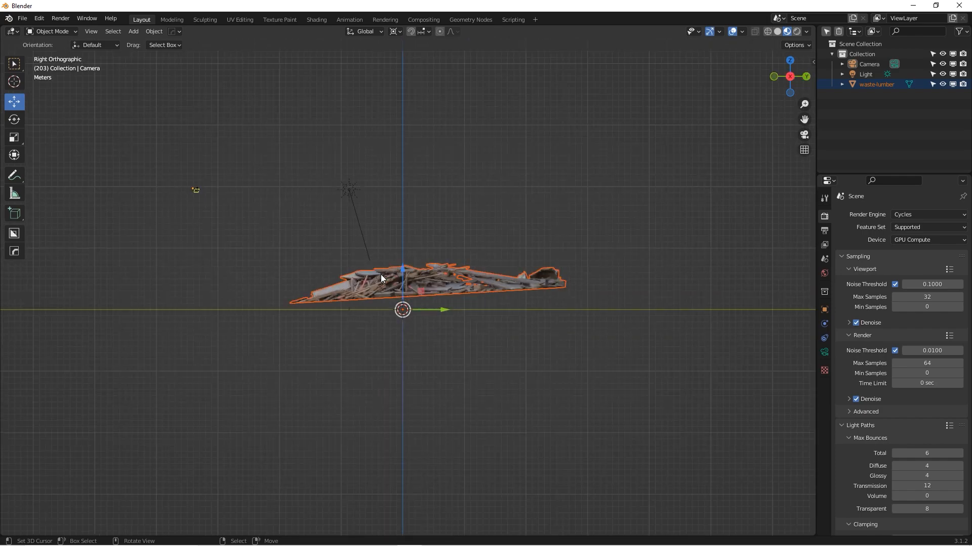
pyautogui.moveTo(402, 279); pyautogui.dragTo(496, 338)
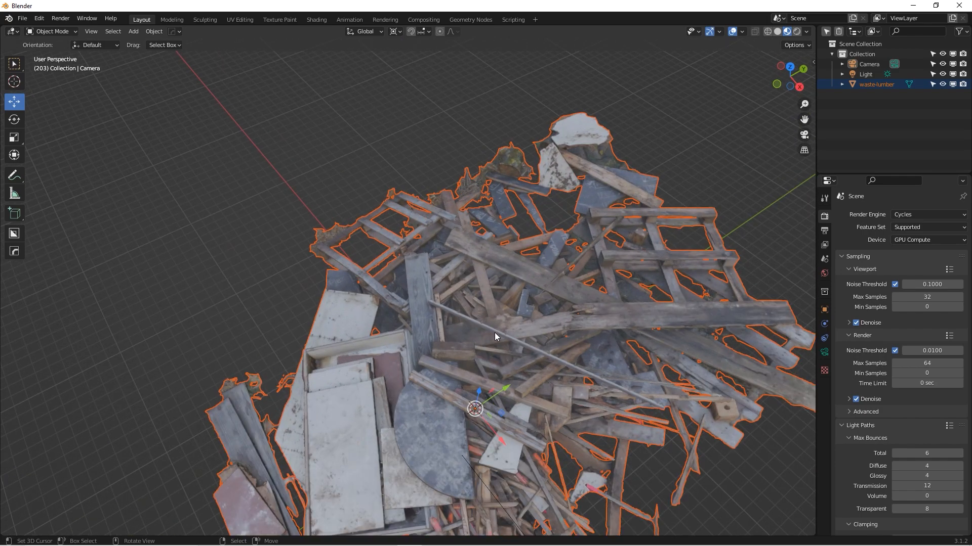
pyautogui.moveTo(496, 334); pyautogui.dragTo(477, 347)
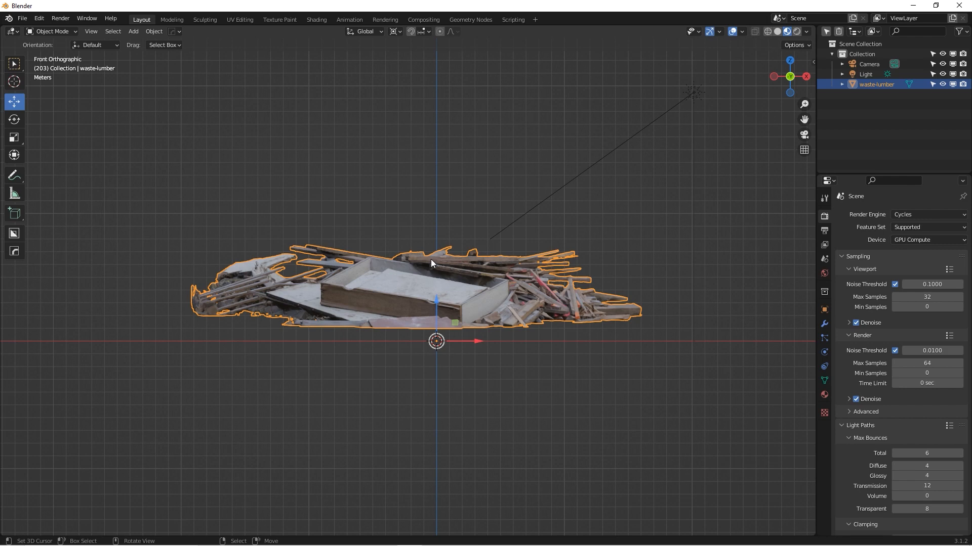
pyautogui.moveTo(362, 224)
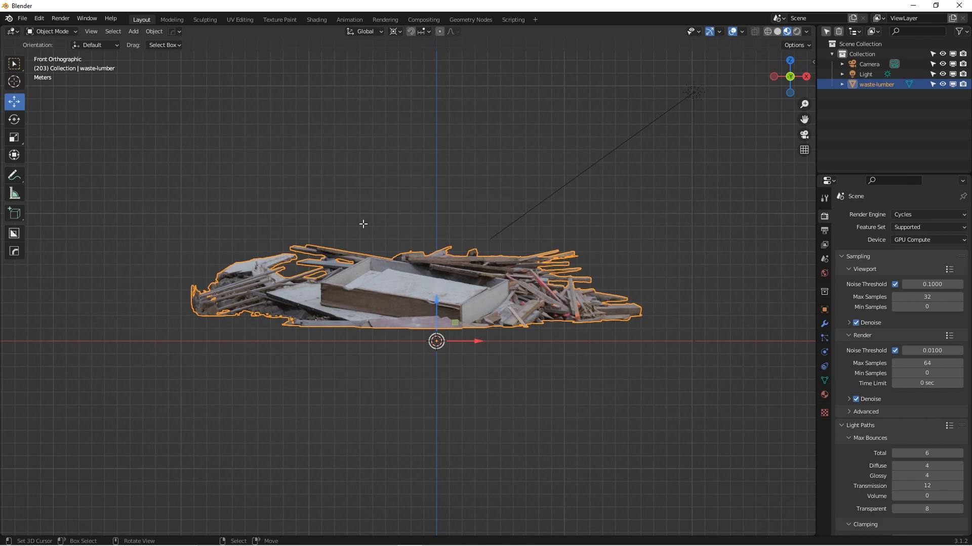
# In Edit Mode, move and rotate the whole mesh so the pile lies flat on the ground.
pyautogui.press('Tab')
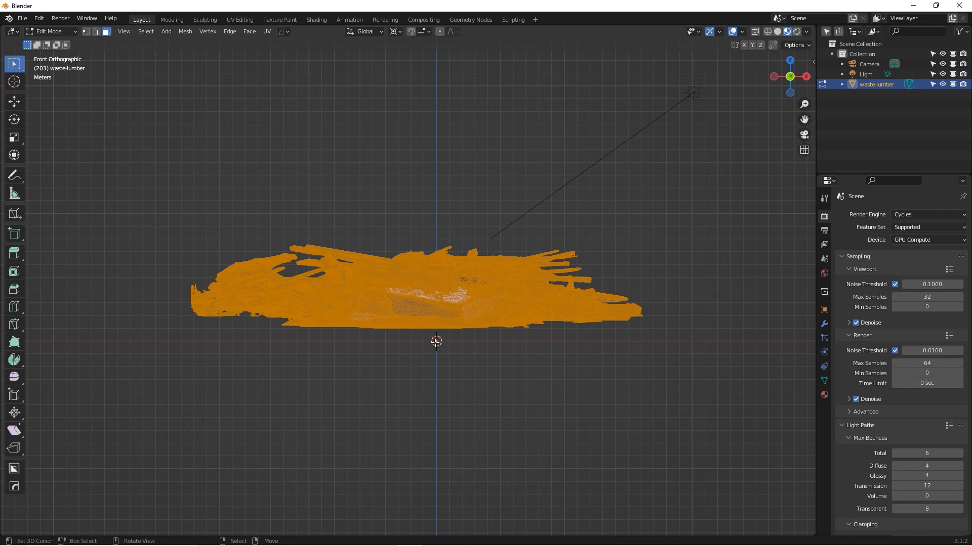
pyautogui.moveTo(398, 268)
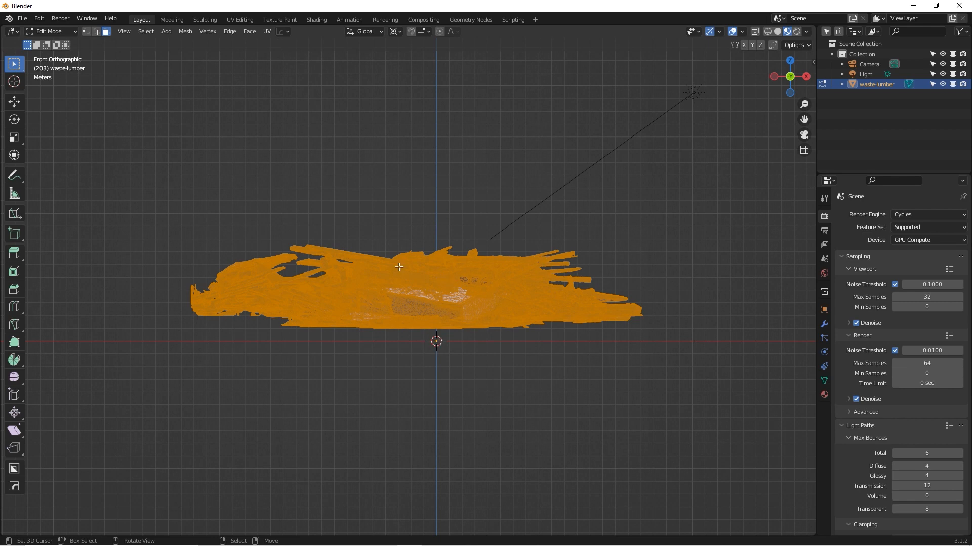
pyautogui.press('g')
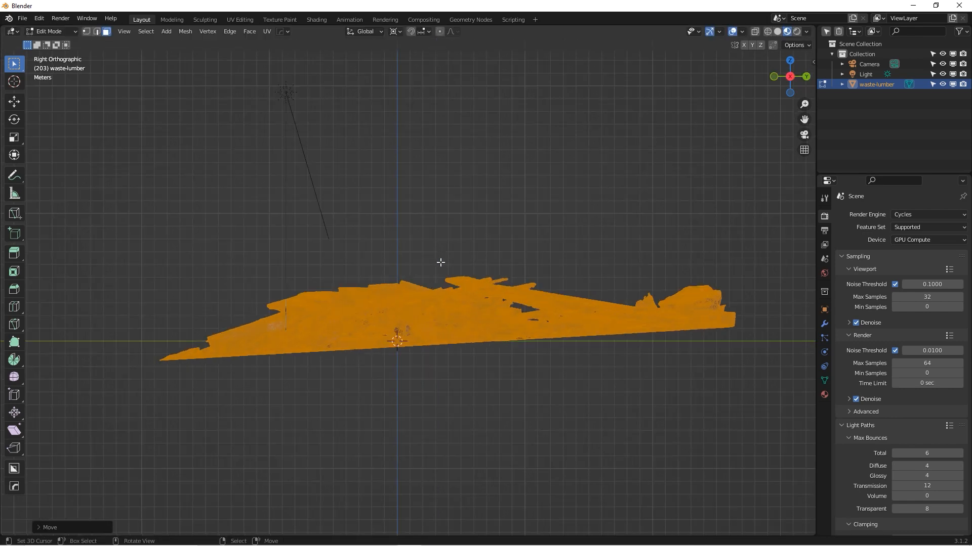
pyautogui.moveTo(519, 144)
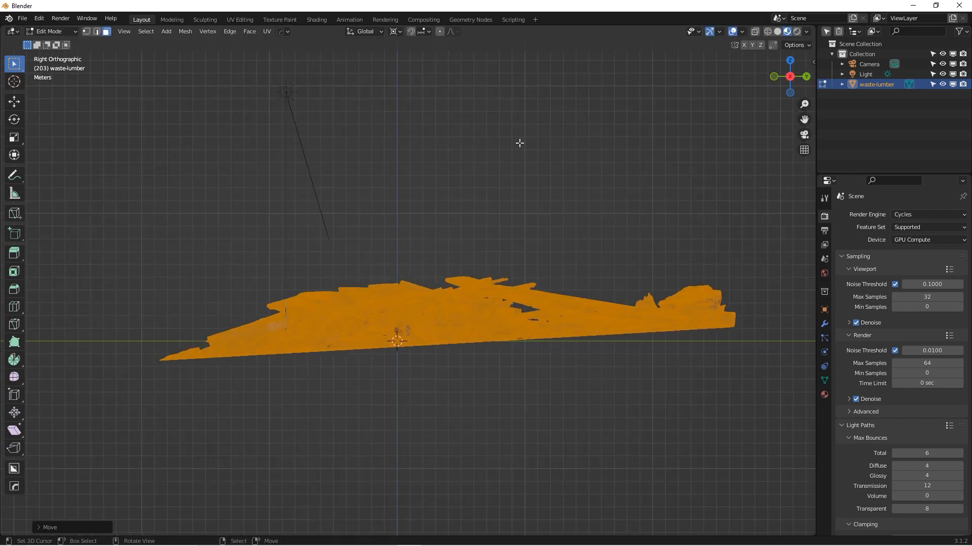
pyautogui.press('g')
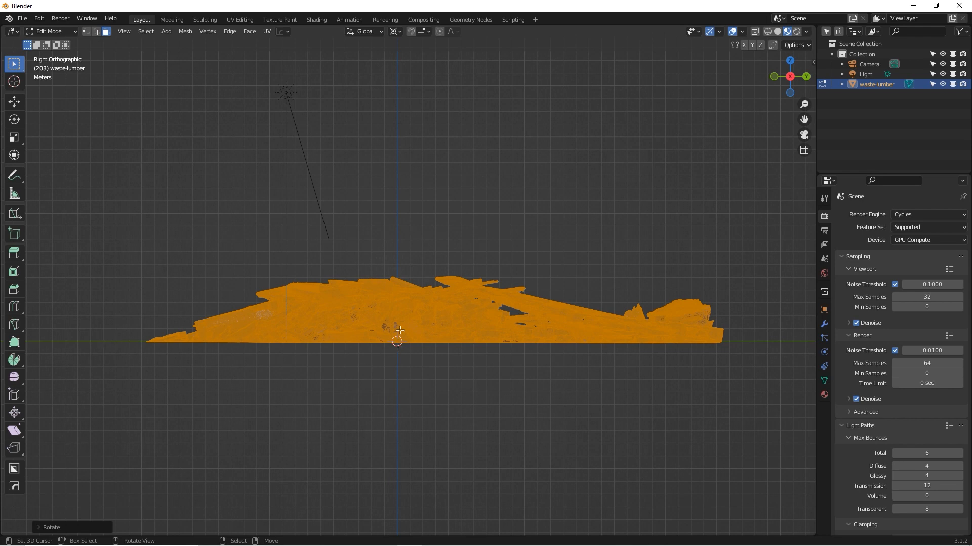
pyautogui.moveTo(469, 323)
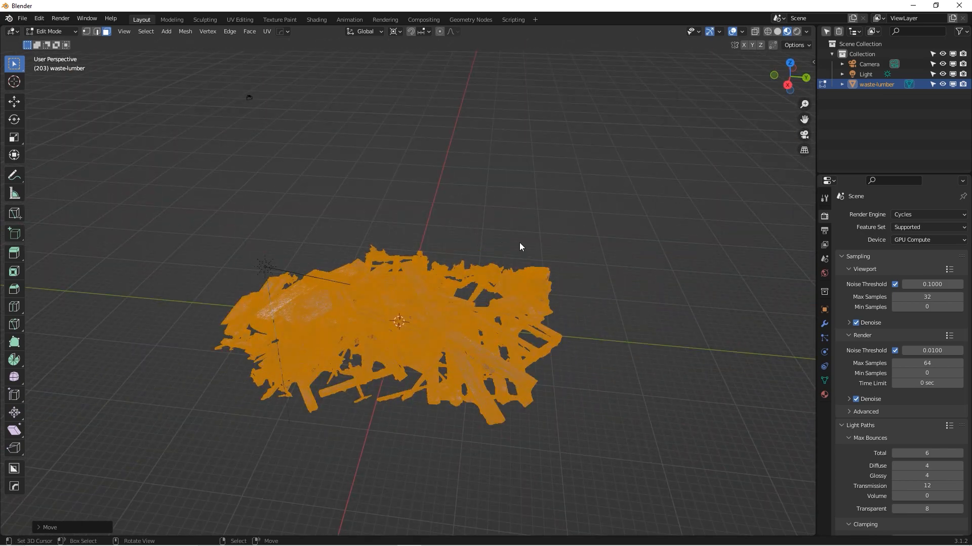
pyautogui.press('Tab')
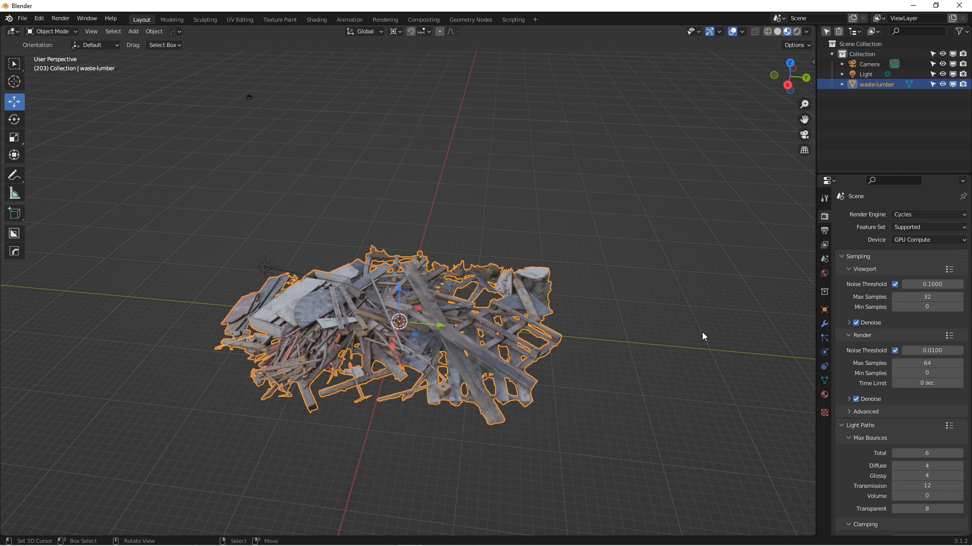
pyautogui.click(824, 310)
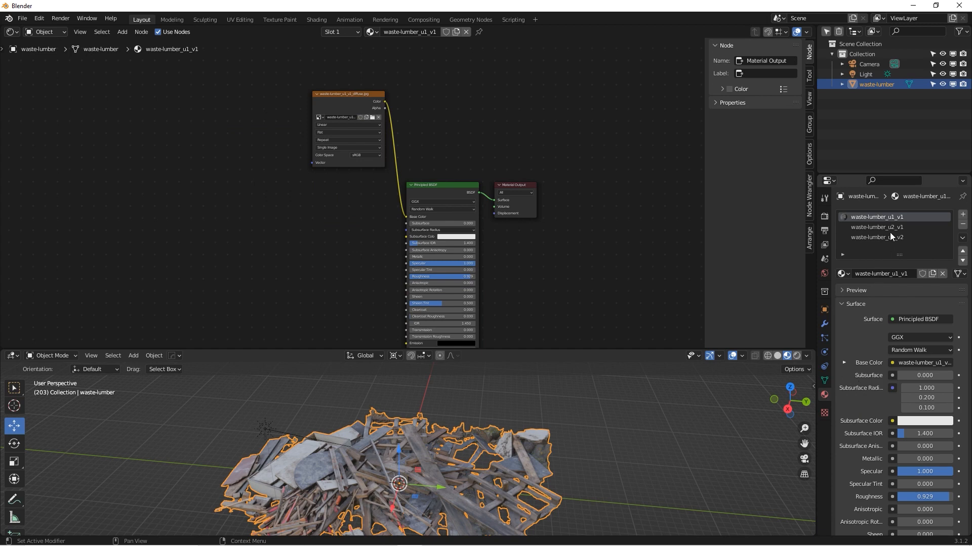
# Switch between the u2_v1 and u1_v1 material slots and select the diffuse image texture node.
pyautogui.click(877, 227)
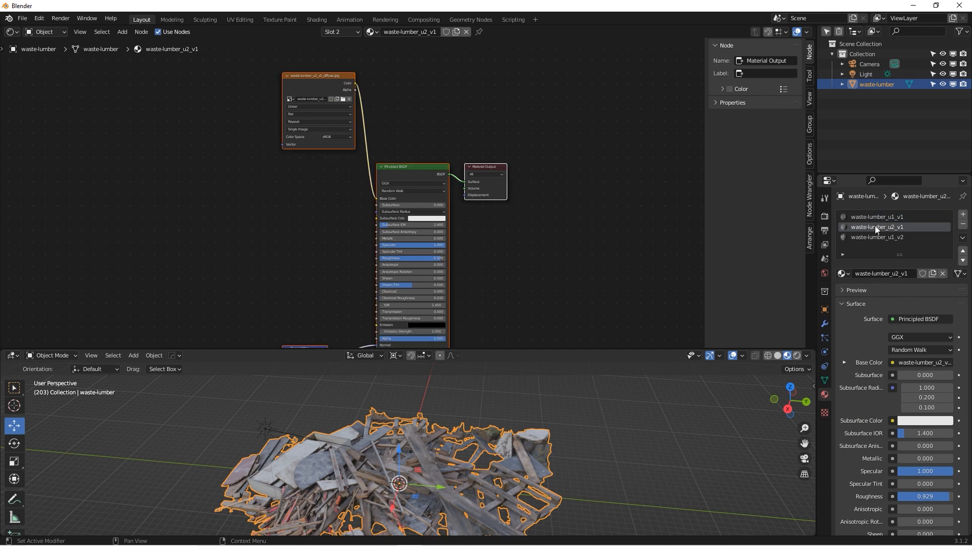
pyautogui.click(877, 217)
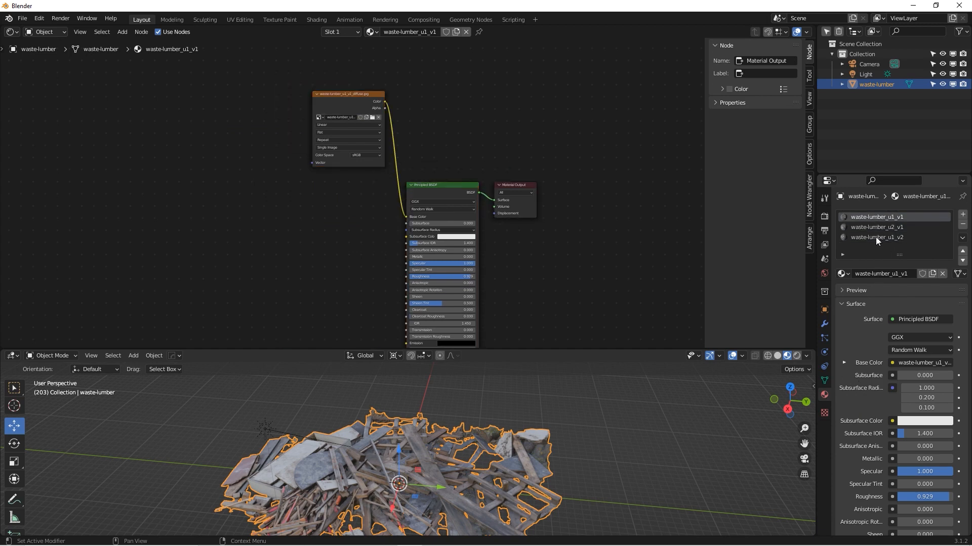
pyautogui.click(347, 94)
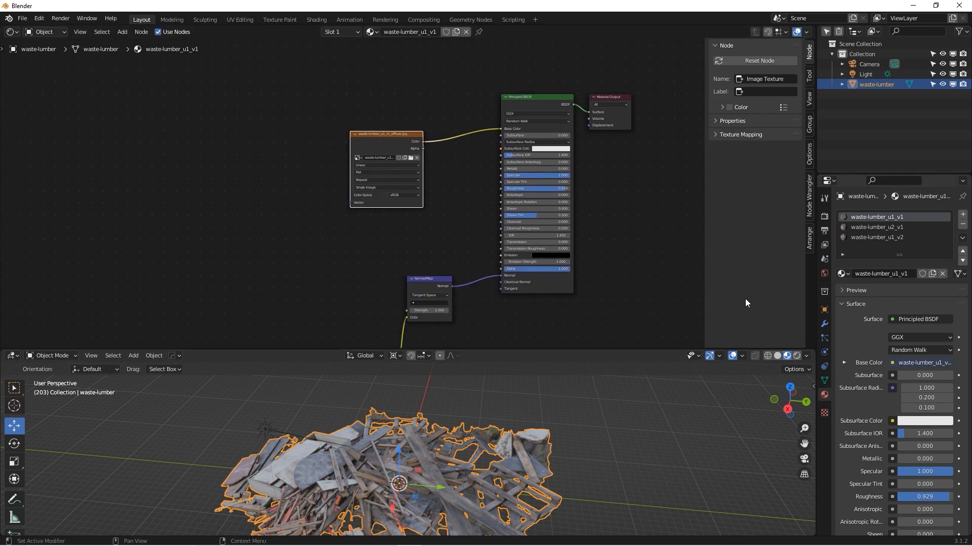
pyautogui.click(877, 227)
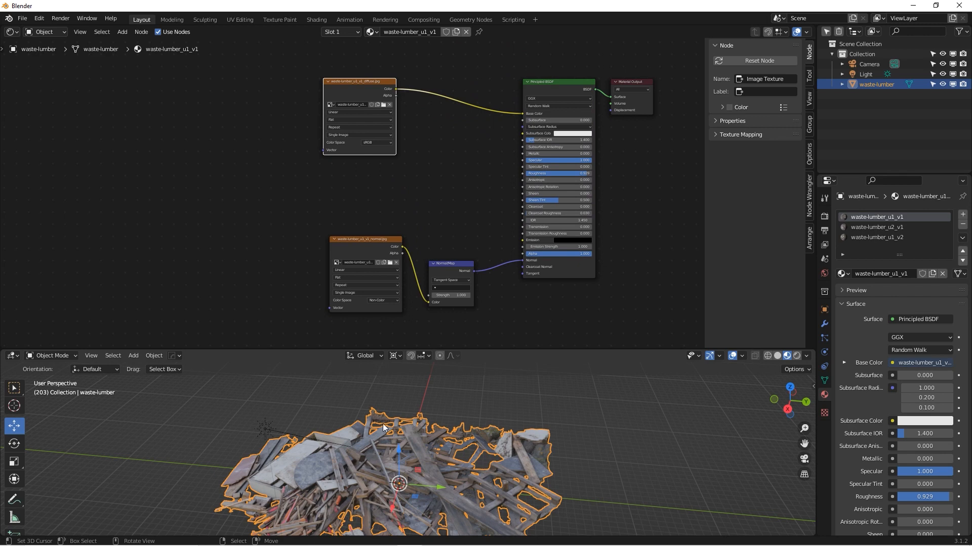
# Mark the waste-lumber object as an asset from the Outliner.
pyautogui.click(22, 18)
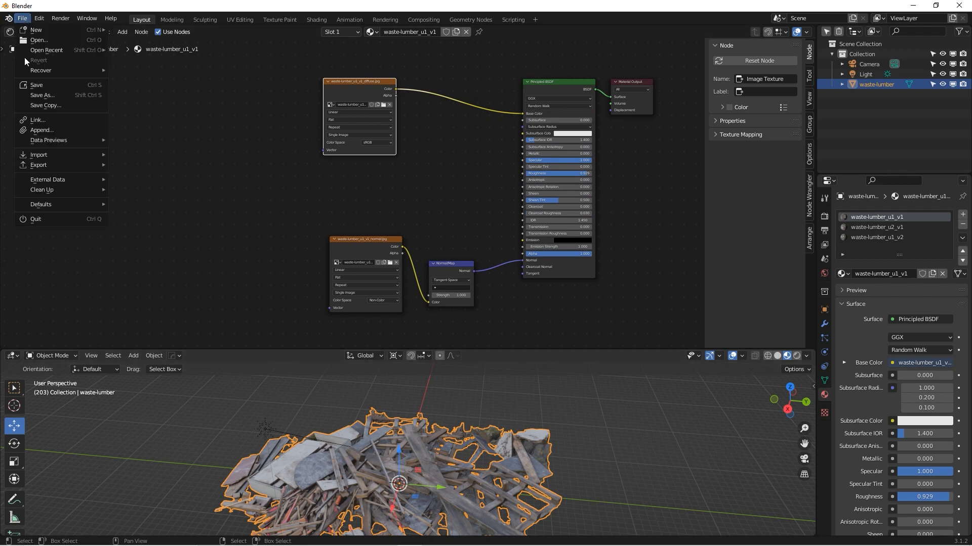
pyautogui.click(371, 133)
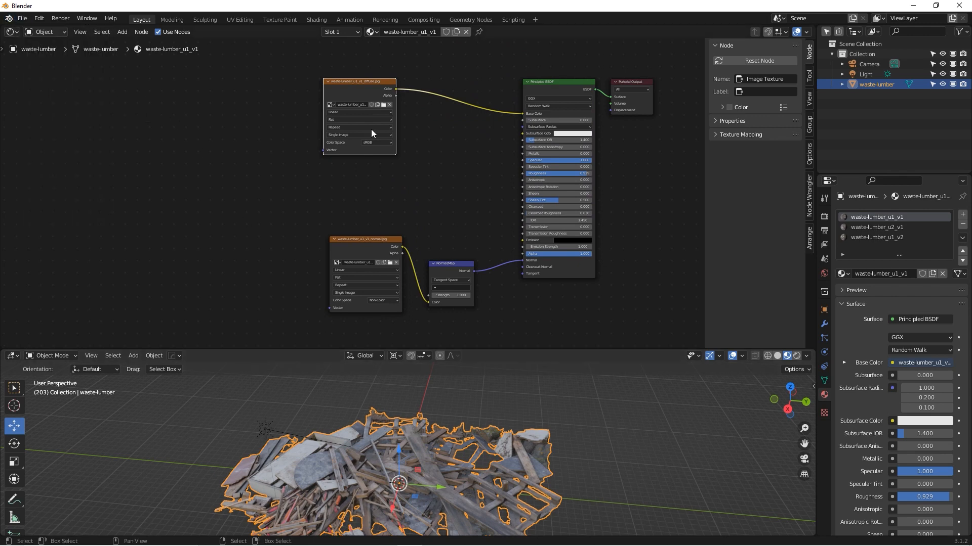
pyautogui.rightClick(876, 83)
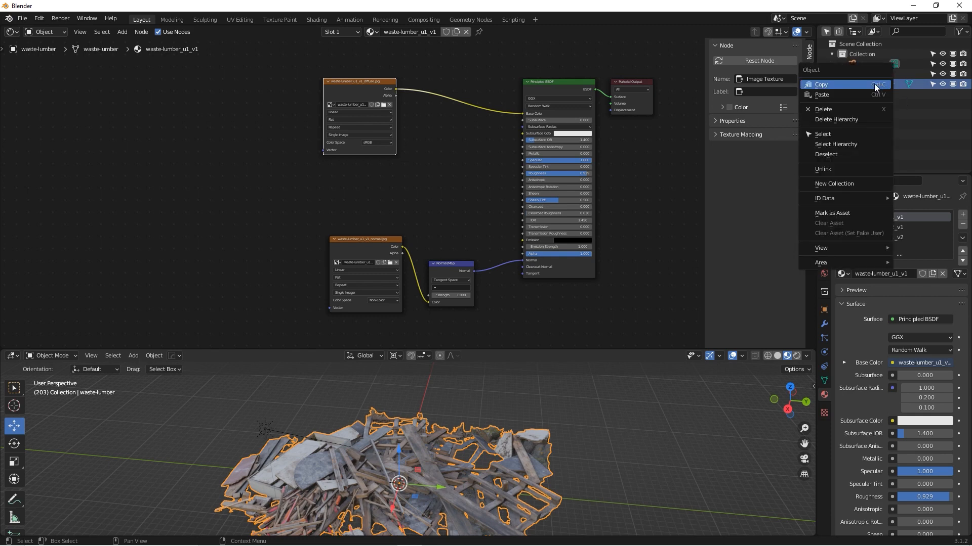
pyautogui.click(832, 213)
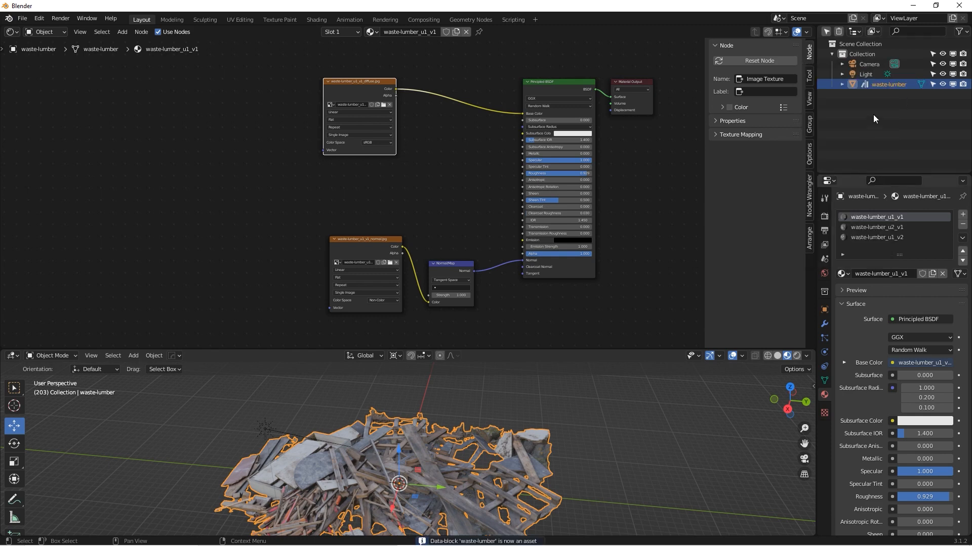
# Save the file as 'Waste construction pile.blend'.
pyautogui.click(23, 18)
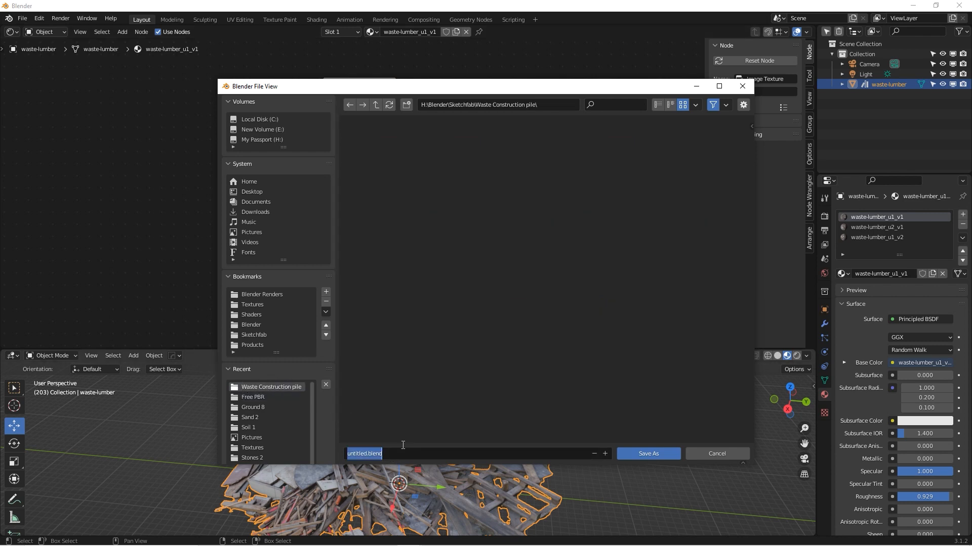
pyautogui.write('Waste construction pile')
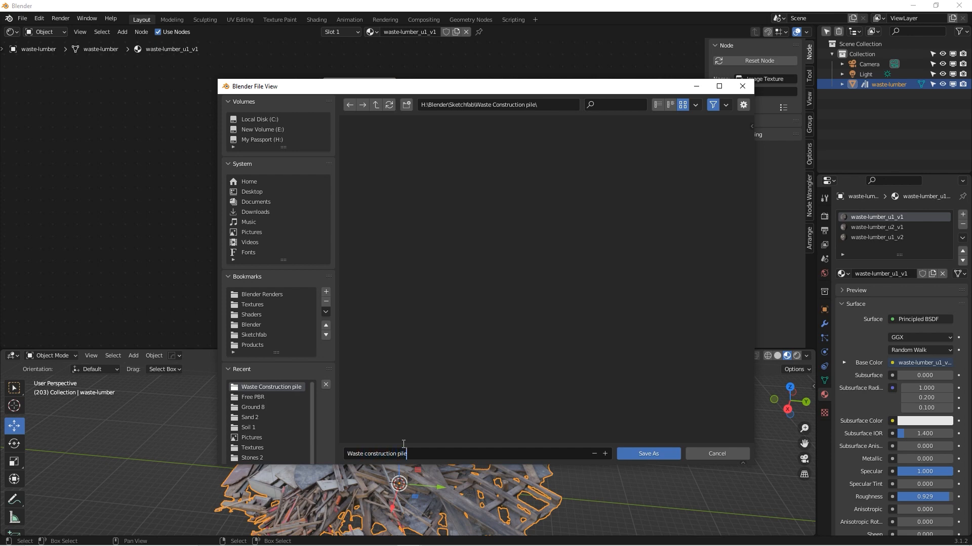
pyautogui.click(646, 454)
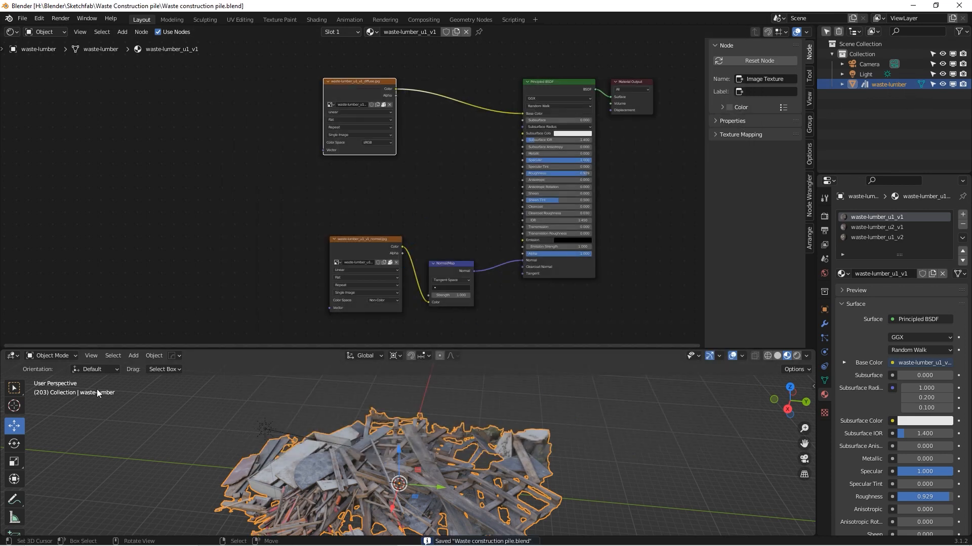
pyautogui.click(10, 355)
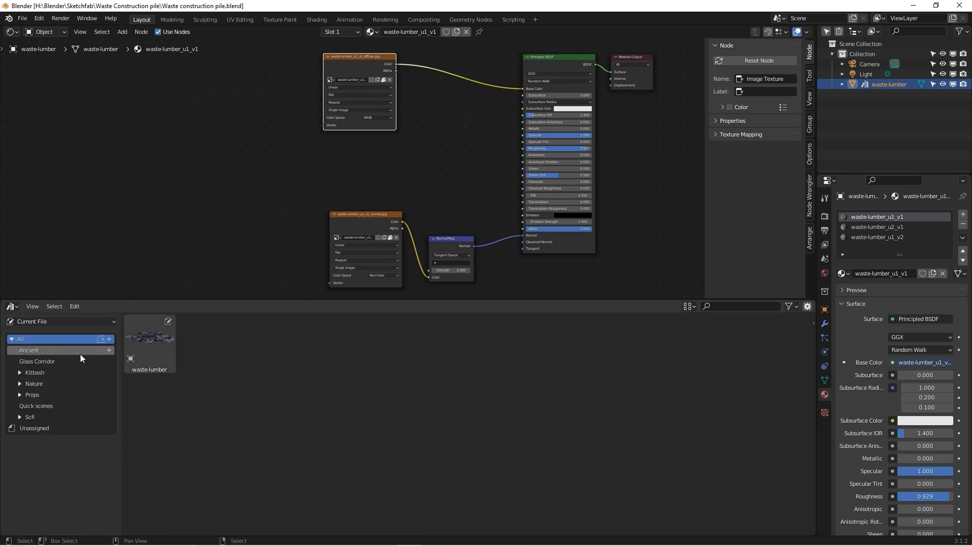
pyautogui.click(61, 322)
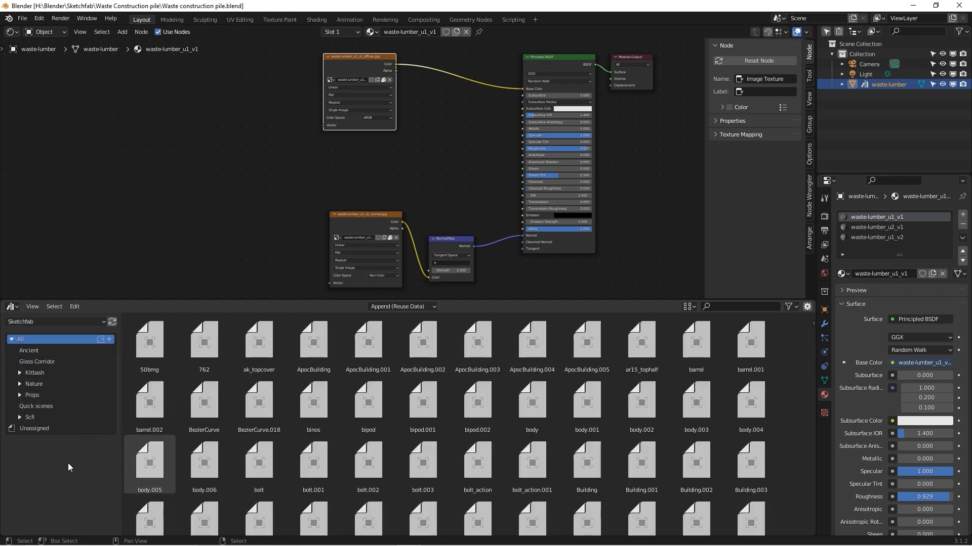
pyautogui.click(34, 428)
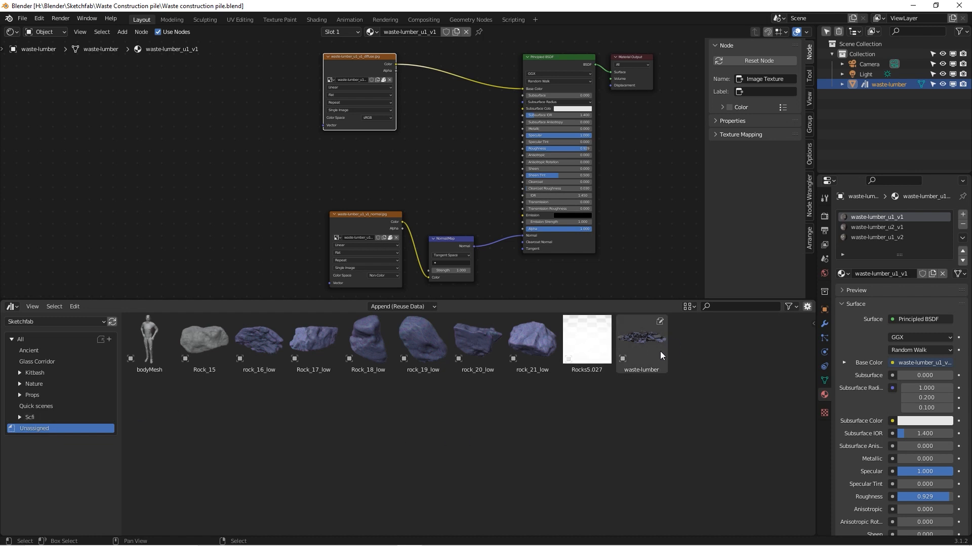
pyautogui.click(641, 340)
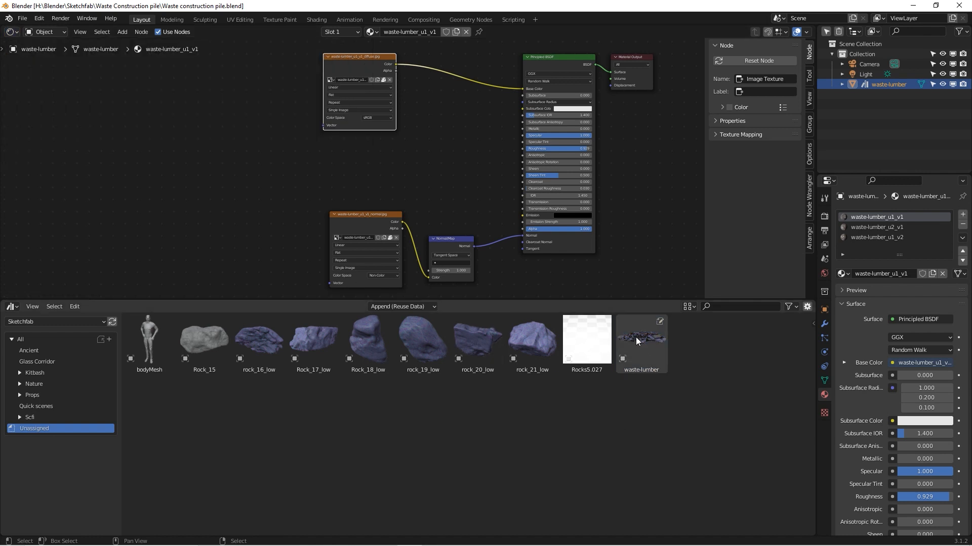
pyautogui.moveTo(651, 348)
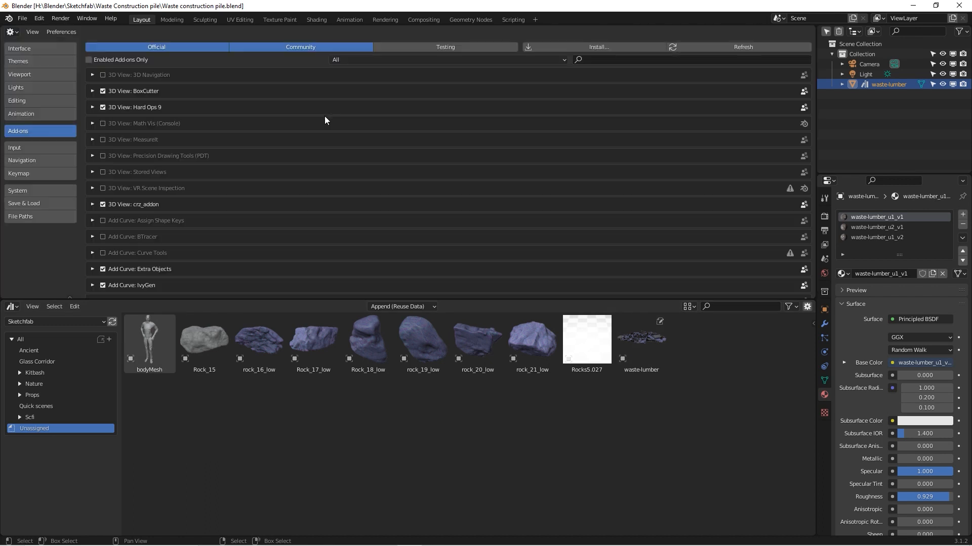
# Show the File Paths preferences listing the asset library folders, including Sketchfab.
pyautogui.click(20, 216)
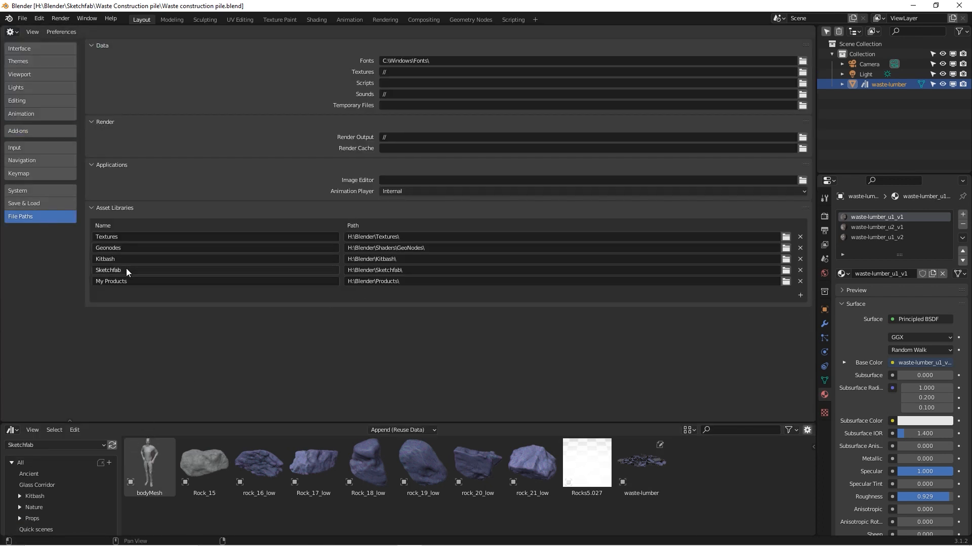
pyautogui.doubleClick(108, 270)
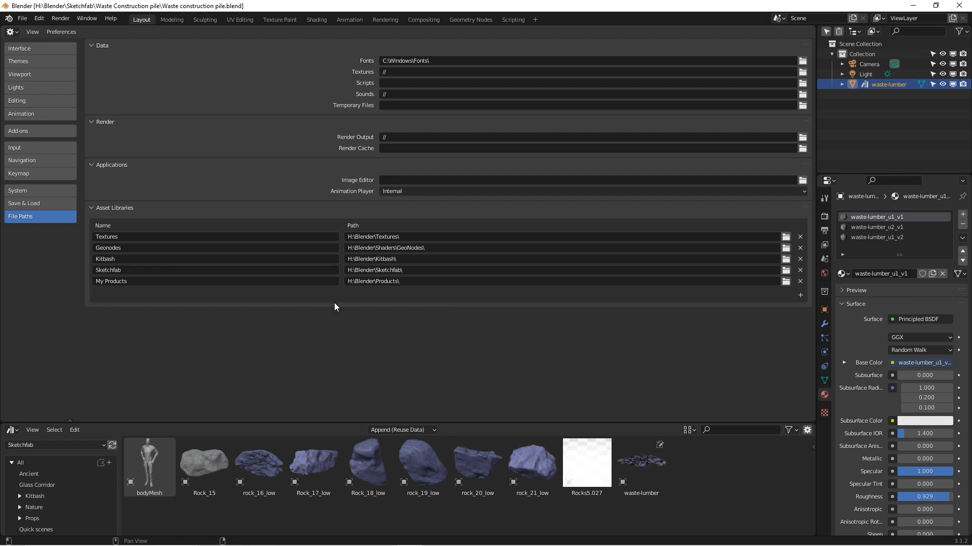
pyautogui.moveTo(461, 355)
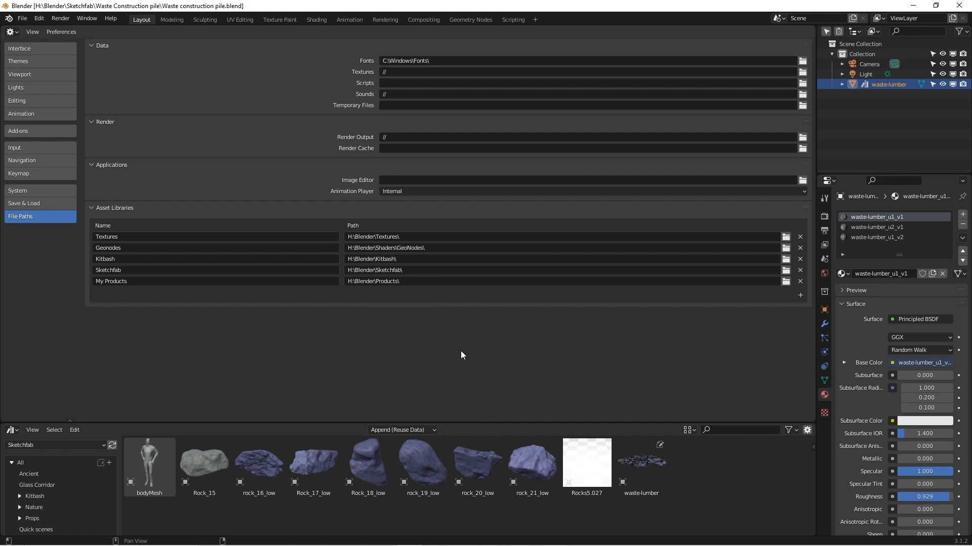
pyautogui.moveTo(254, 309)
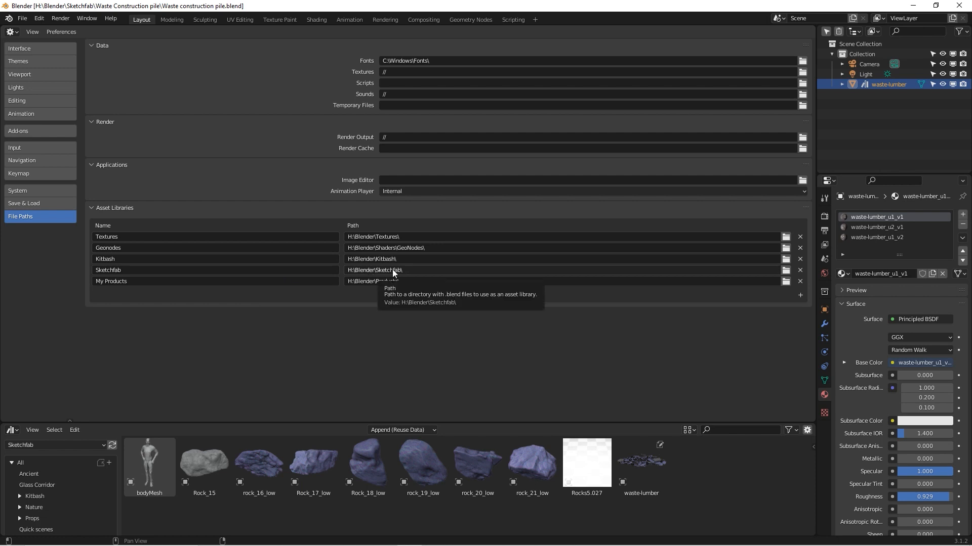
pyautogui.moveTo(419, 274)
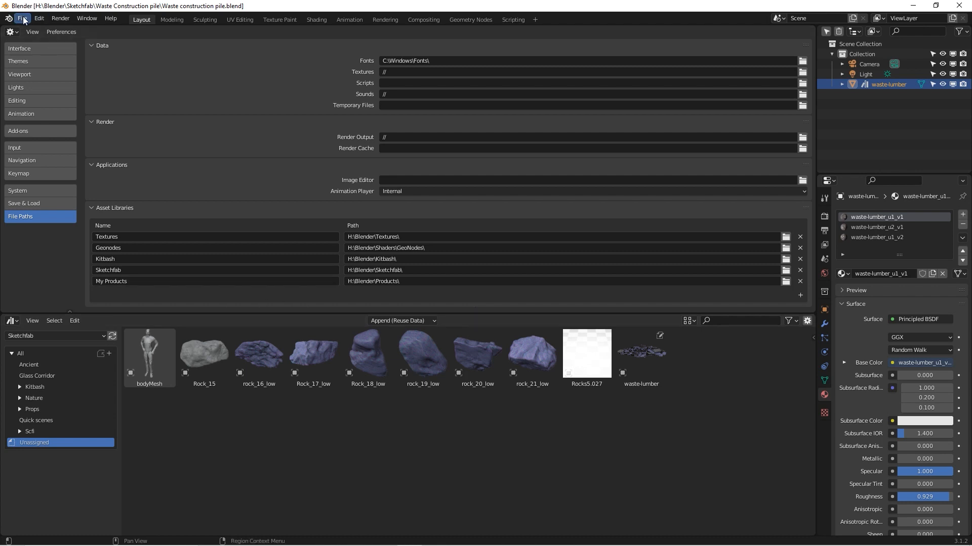
# Open the File menu to reach the Import formats submenu.
pyautogui.click(22, 18)
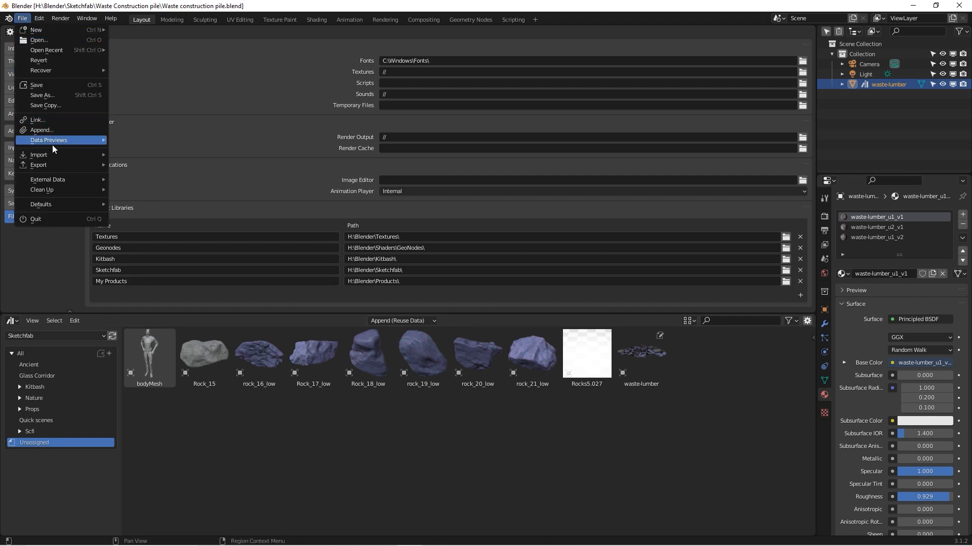
pyautogui.moveTo(38, 154)
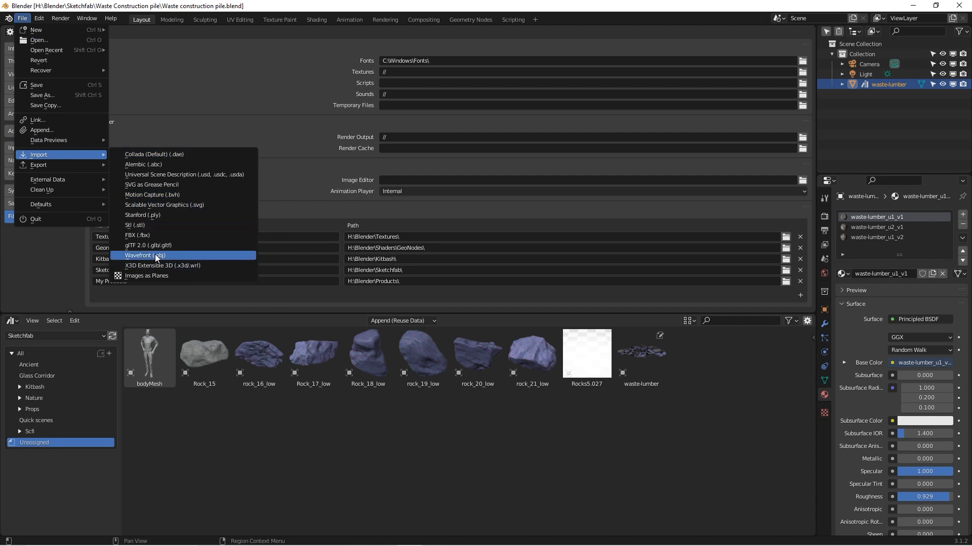
pyautogui.moveTo(144, 255)
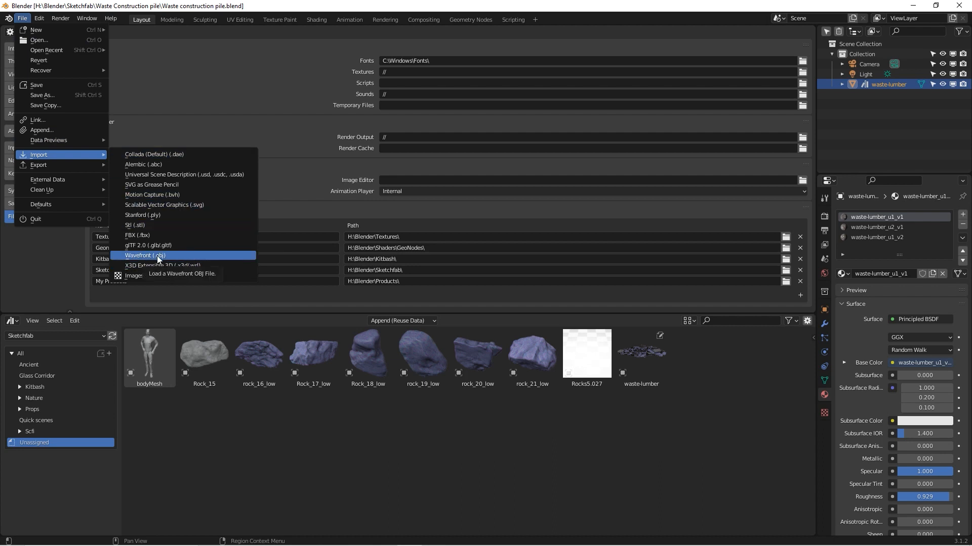
pyautogui.moveTo(200, 155)
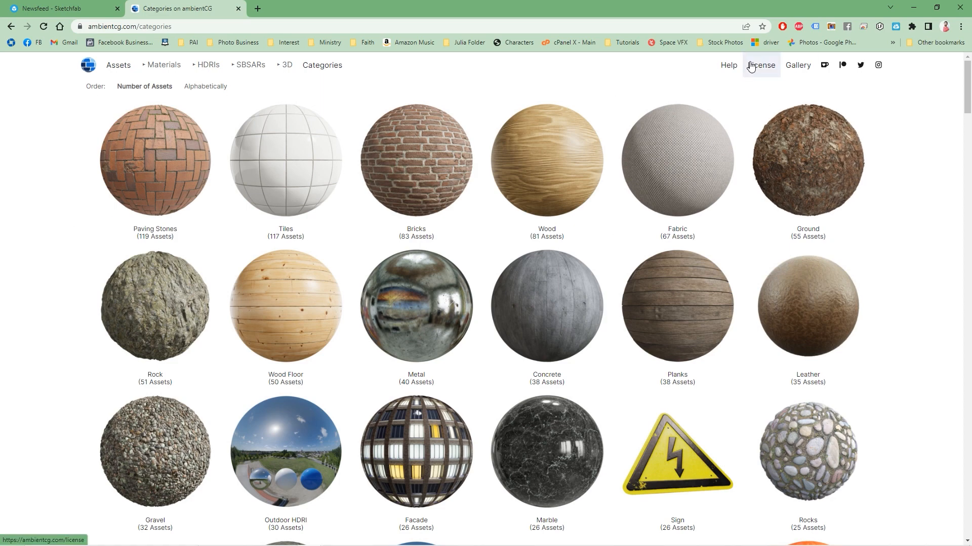
# Open ambientCG's License page to read the CC0 terms.
pyautogui.click(760, 65)
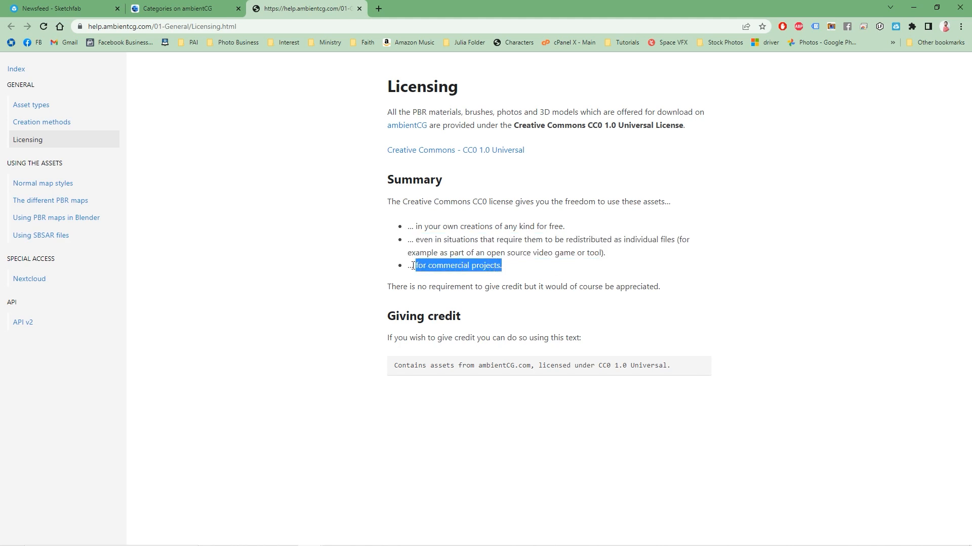
pyautogui.moveTo(390, 267)
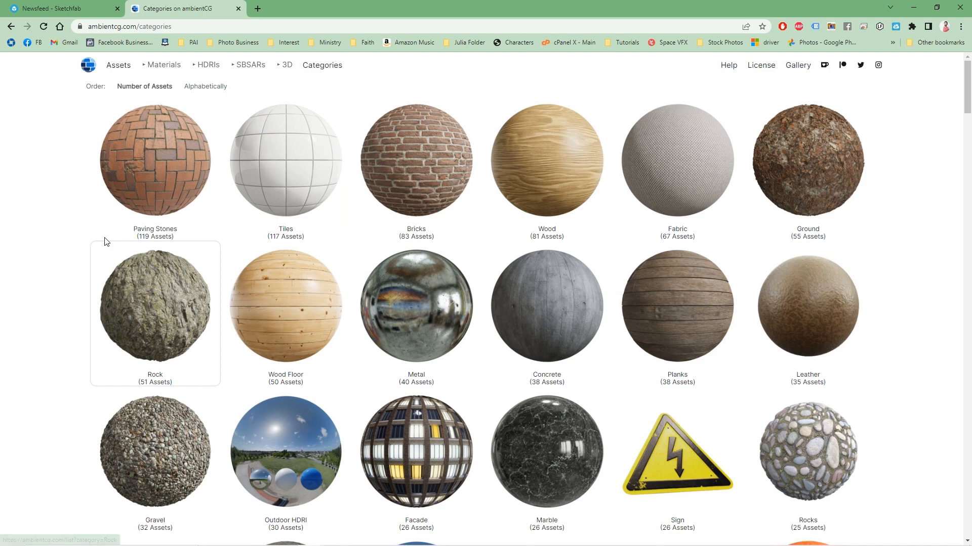
# Download the Asphalt 021 4K-JPG package from ambientCG's Asphalt category.
pyautogui.scroll(-3)
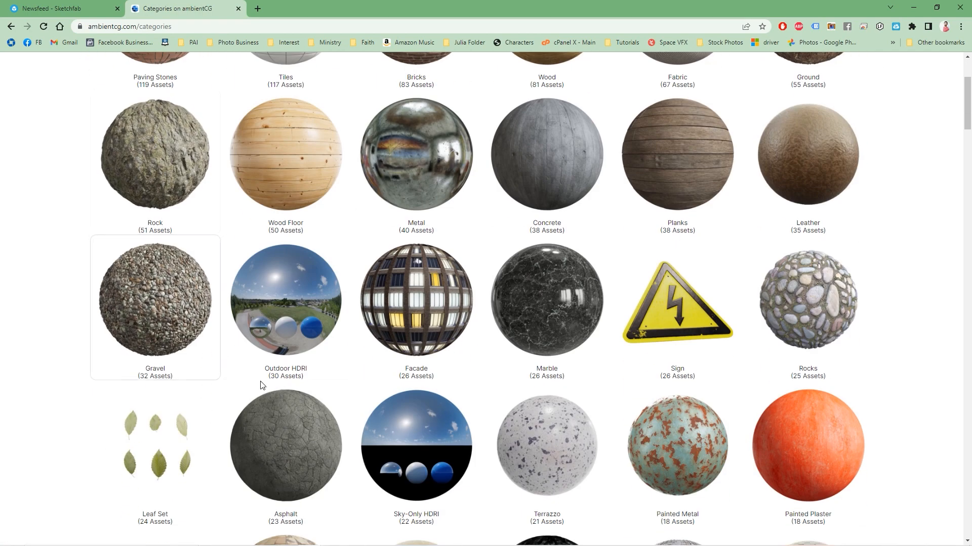
pyautogui.click(284, 447)
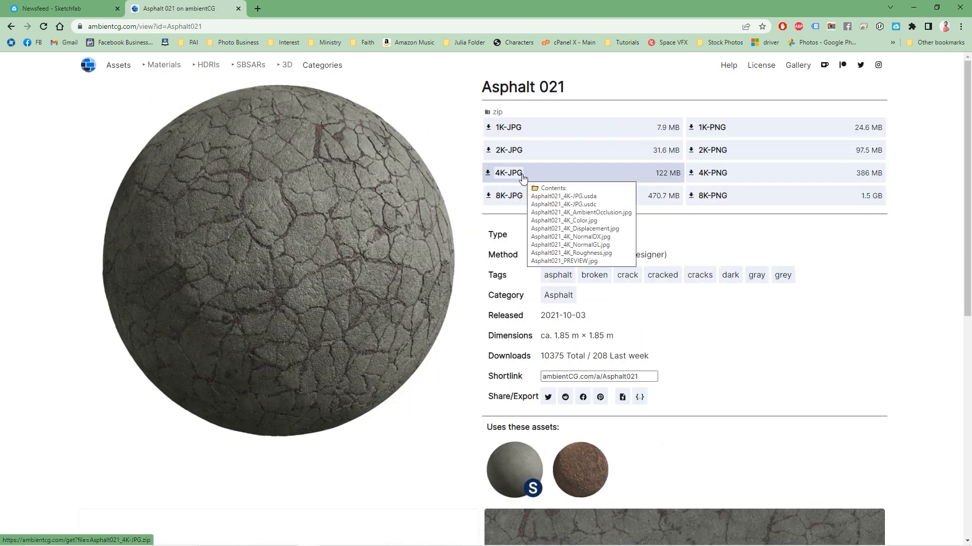
pyautogui.moveTo(508, 180)
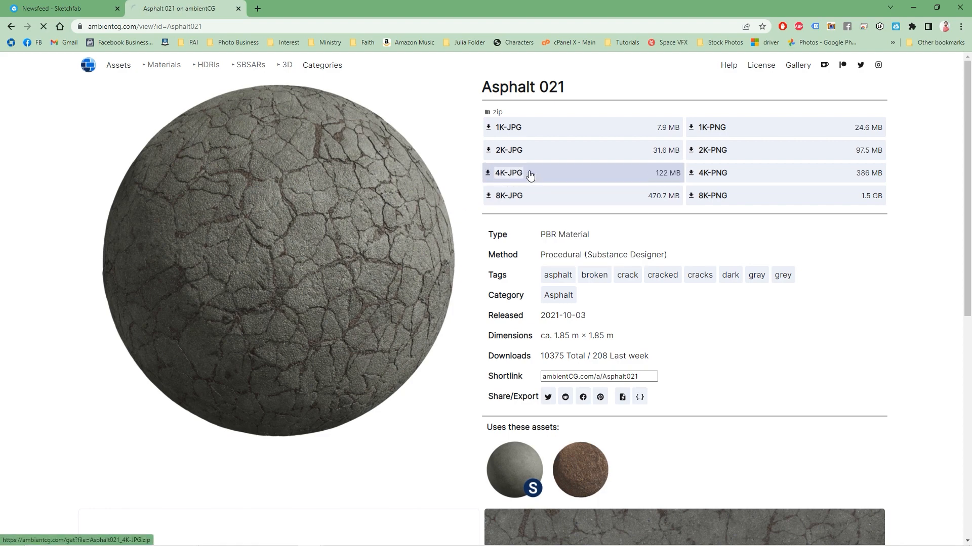
pyautogui.click(508, 173)
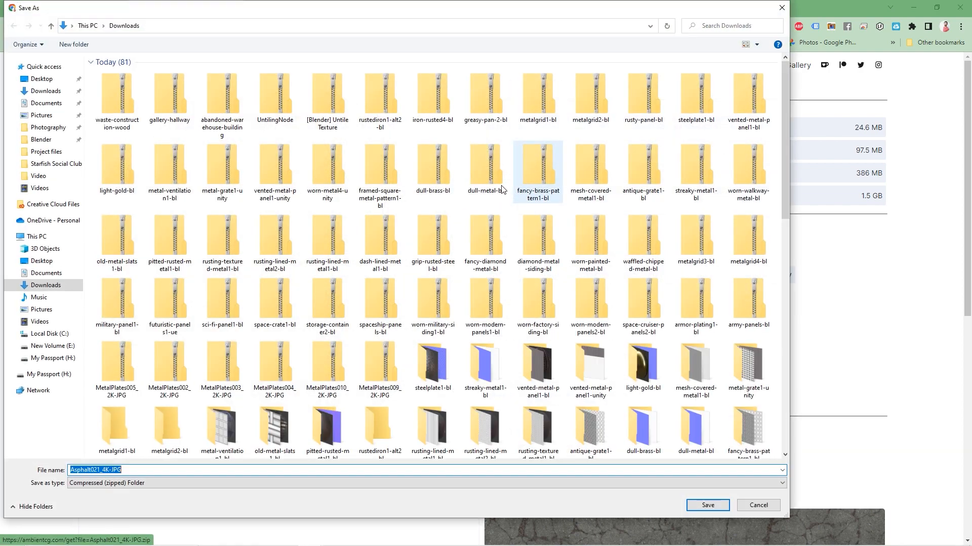
pyautogui.press('alt+tab')
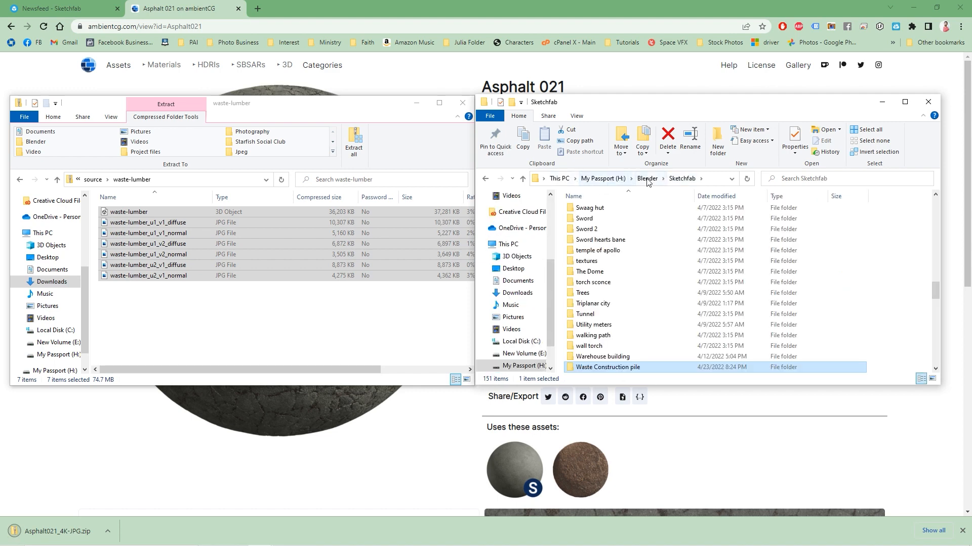
# Browse to Blender › Textures › Ground and add a new Asphalt 021 folder.
pyautogui.click(646, 178)
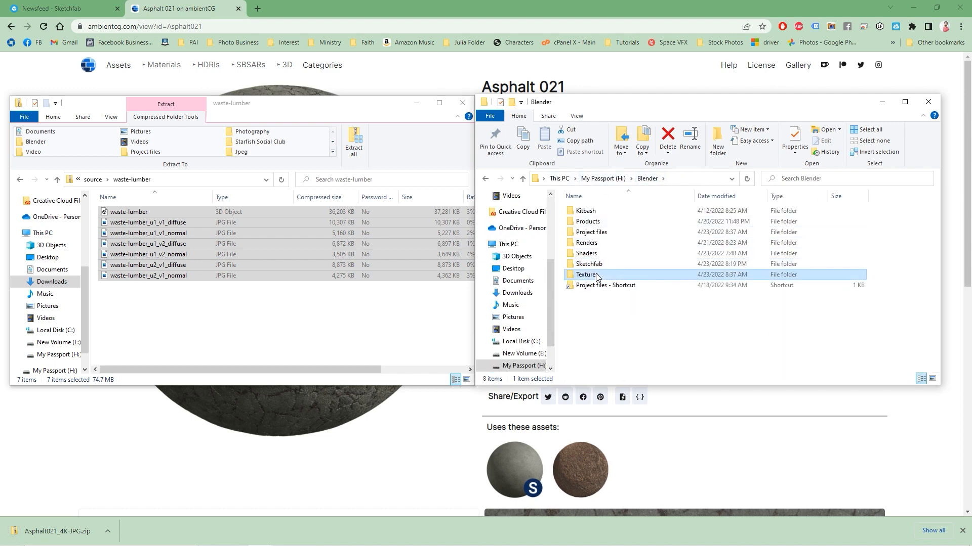
pyautogui.doubleClick(587, 274)
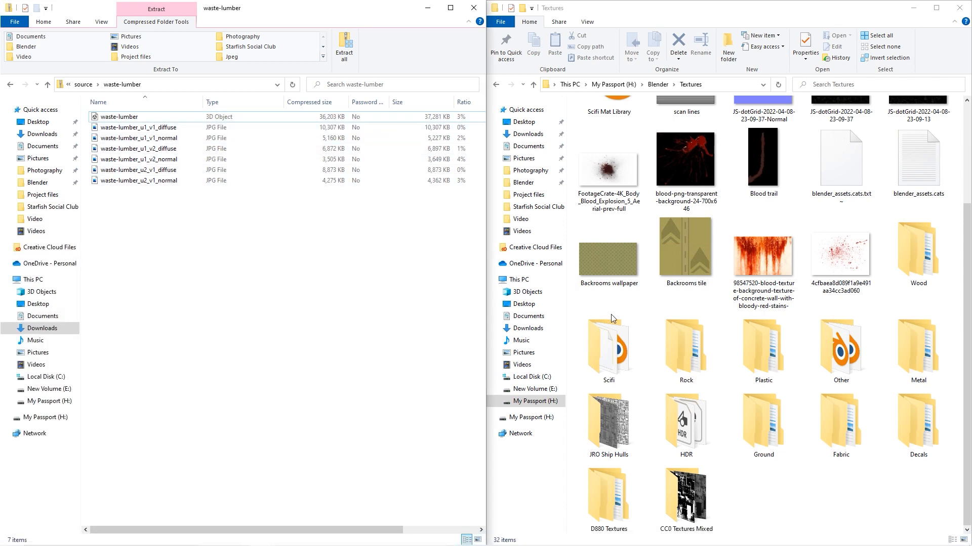
pyautogui.click(917, 251)
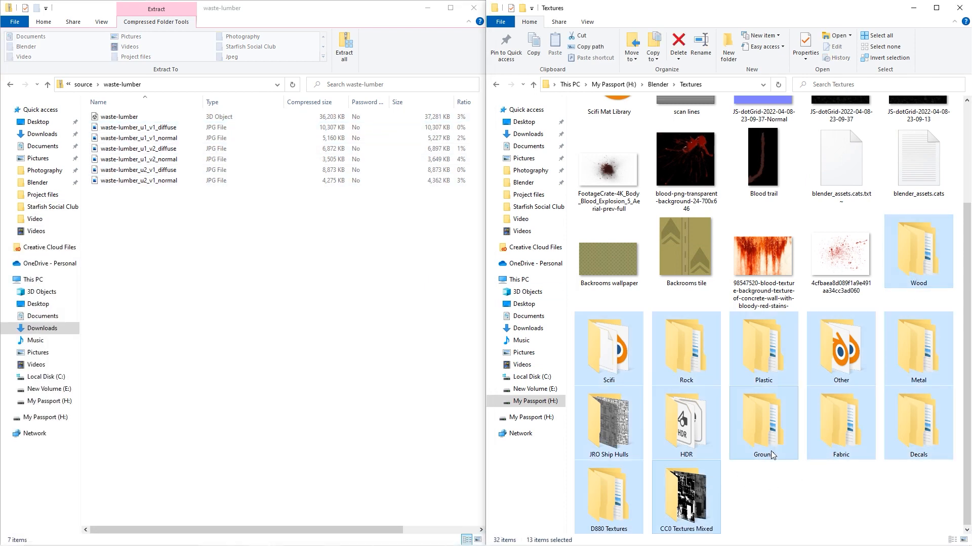
pyautogui.click(763, 423)
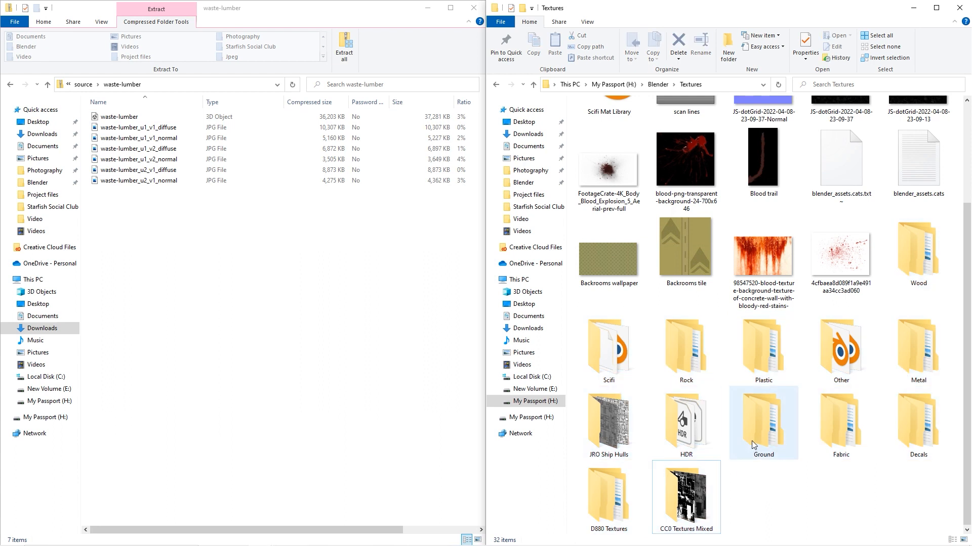
pyautogui.doubleClick(763, 422)
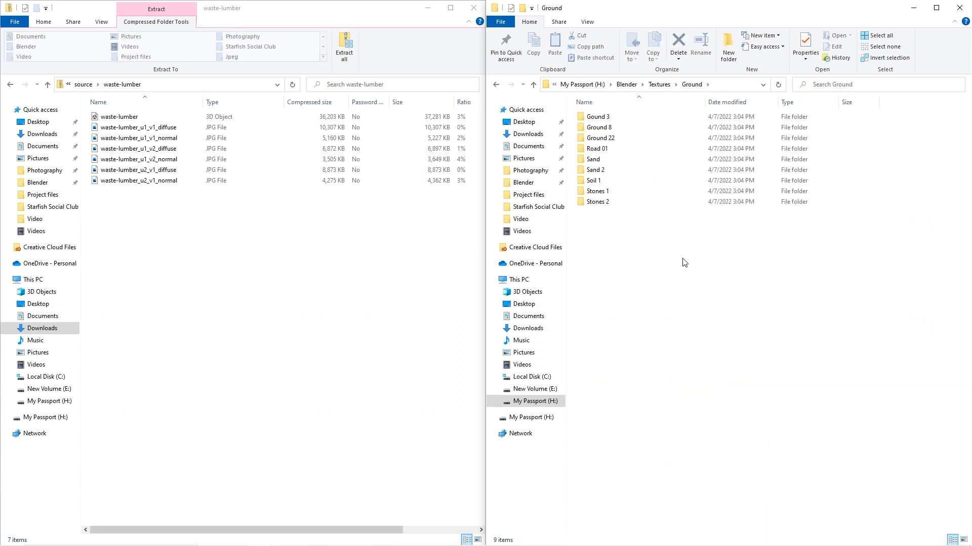
pyautogui.moveTo(436, 42)
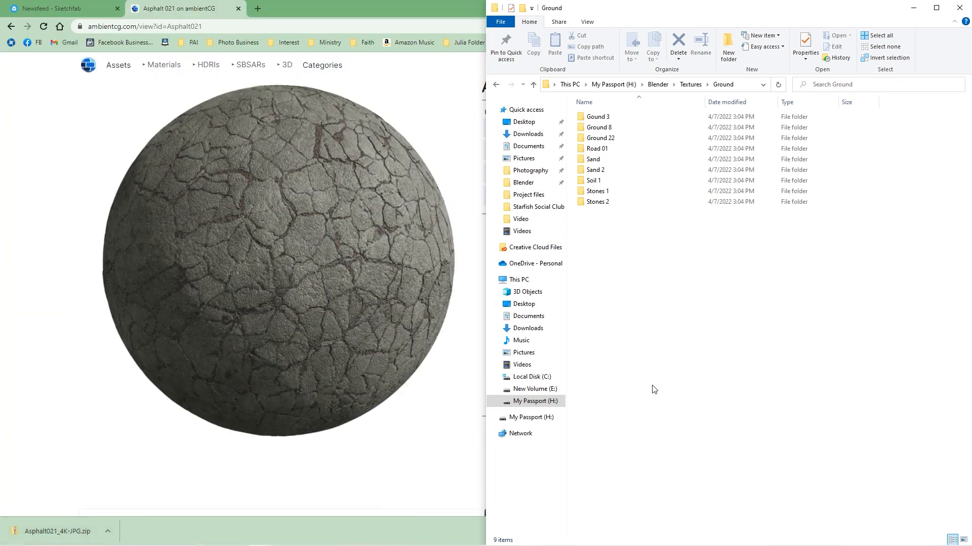
pyautogui.click(727, 47)
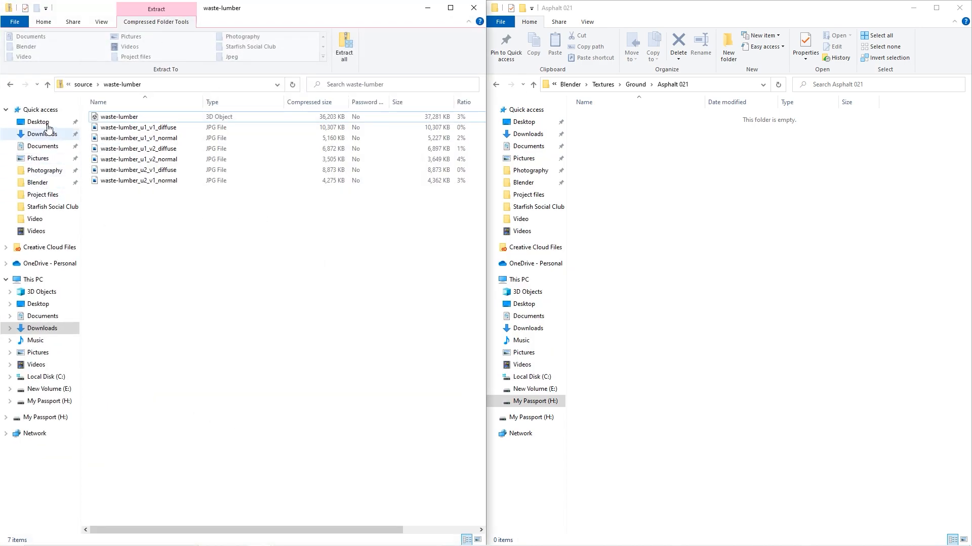
# Extract Asphalt021_4K-JPG into Asphalt 021 and delete its .usda and .usdc files.
pyautogui.click(41, 134)
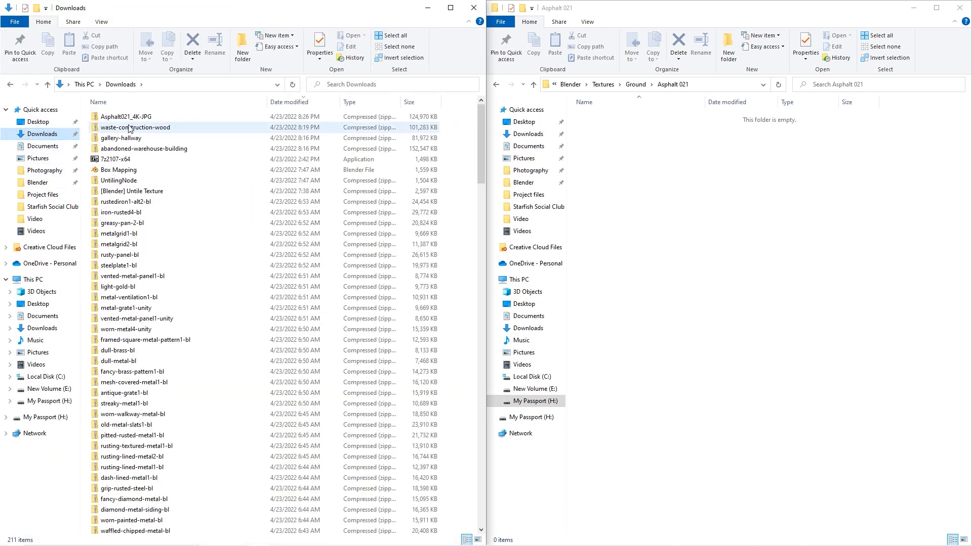
pyautogui.doubleClick(127, 116)
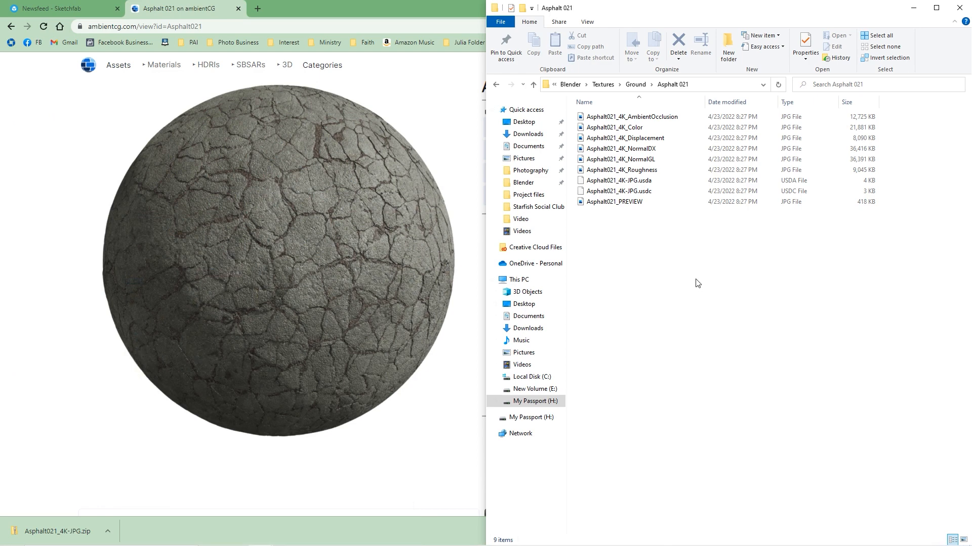
pyautogui.click(618, 191)
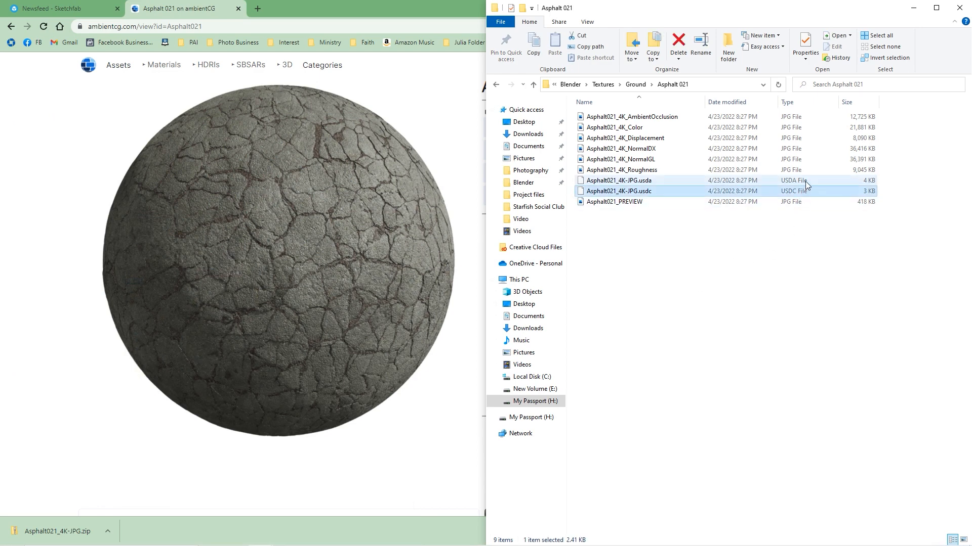
pyautogui.click(617, 180)
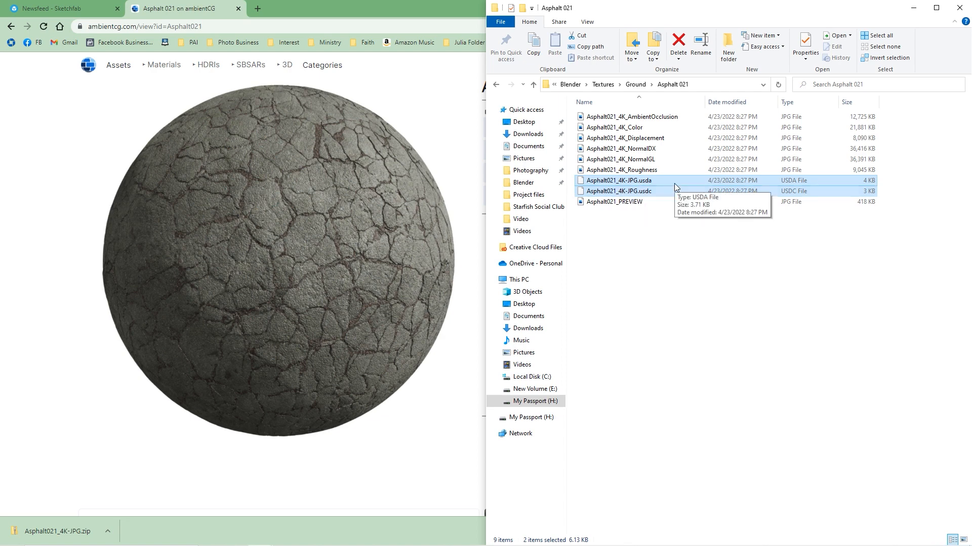
pyautogui.moveTo(741, 188)
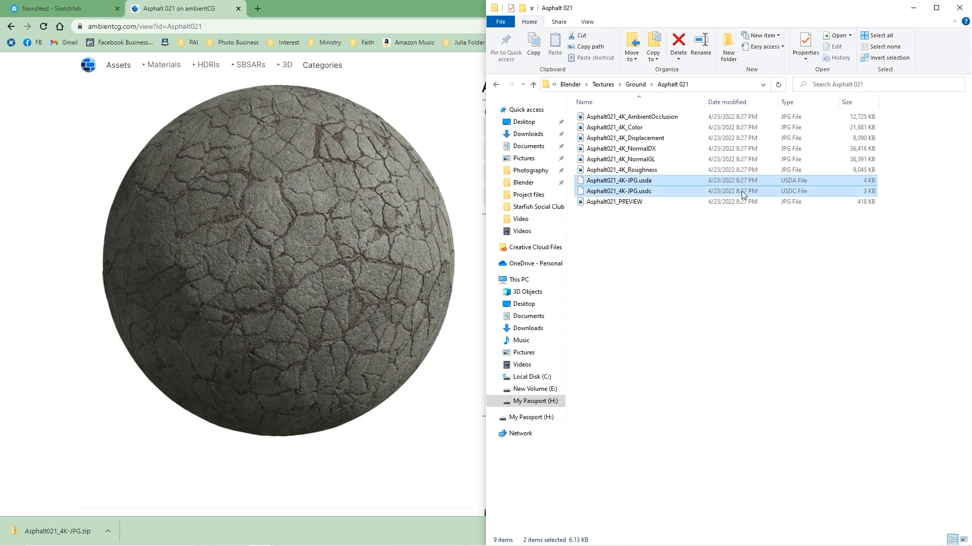
pyautogui.click(677, 44)
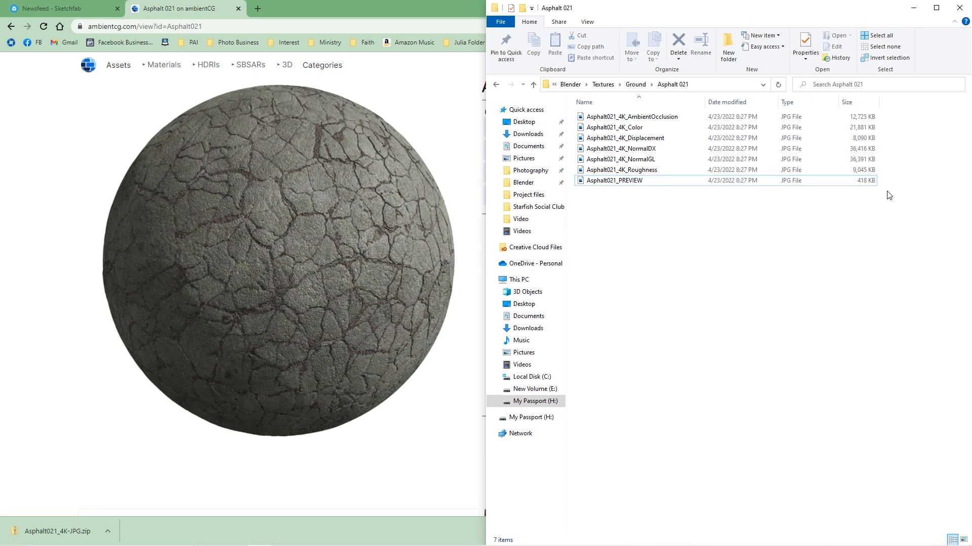
pyautogui.click(913, 7)
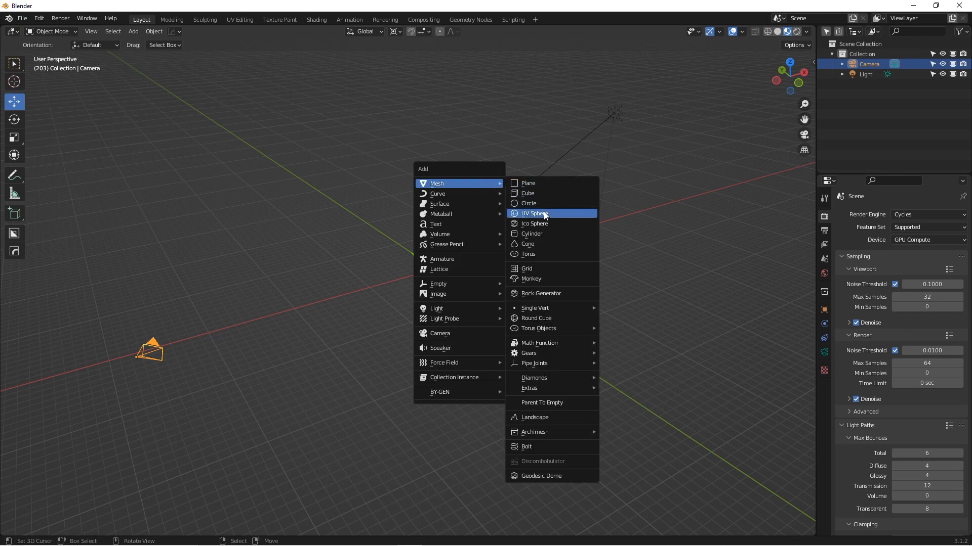
# Add a UV sphere, shade it smooth, and rename its material Asphalt 021.
pyautogui.click(535, 213)
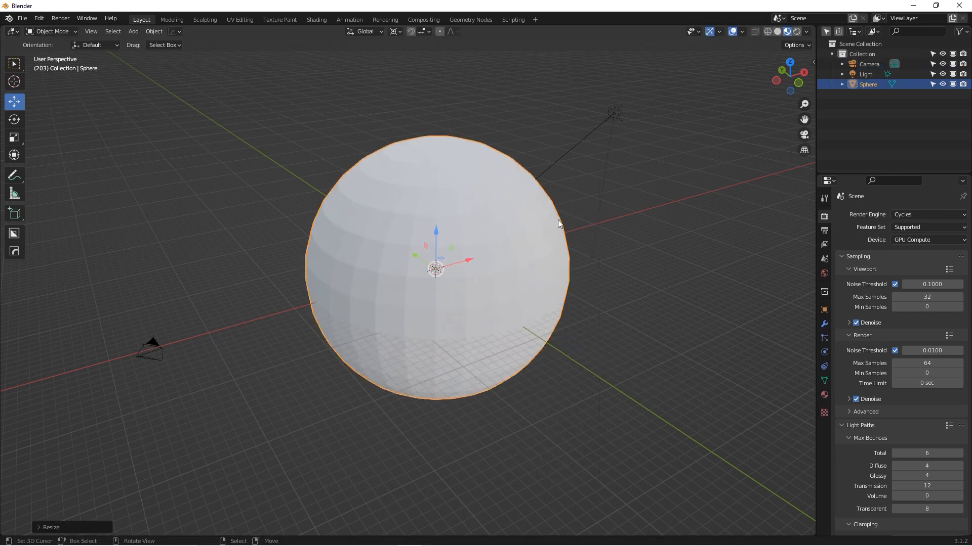
pyautogui.rightClick(558, 224)
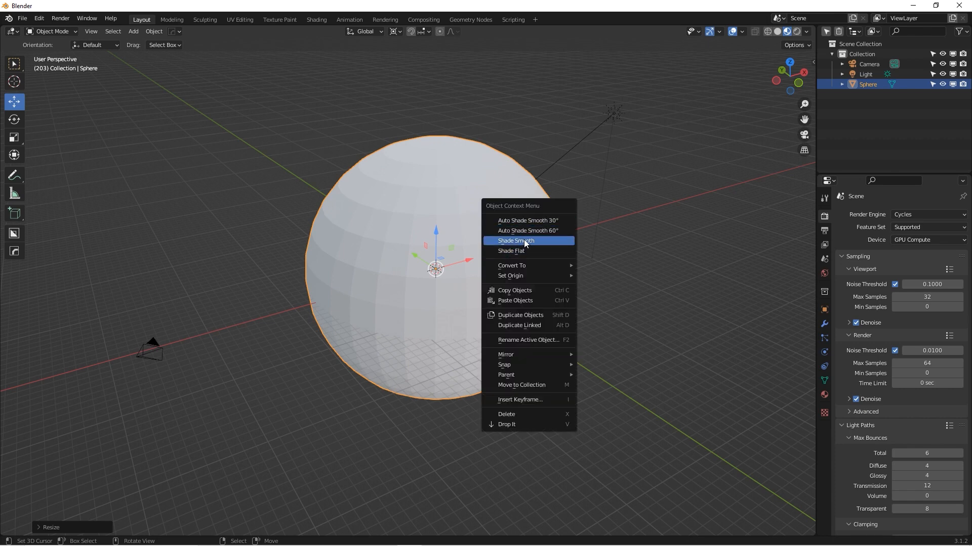
pyautogui.click(515, 241)
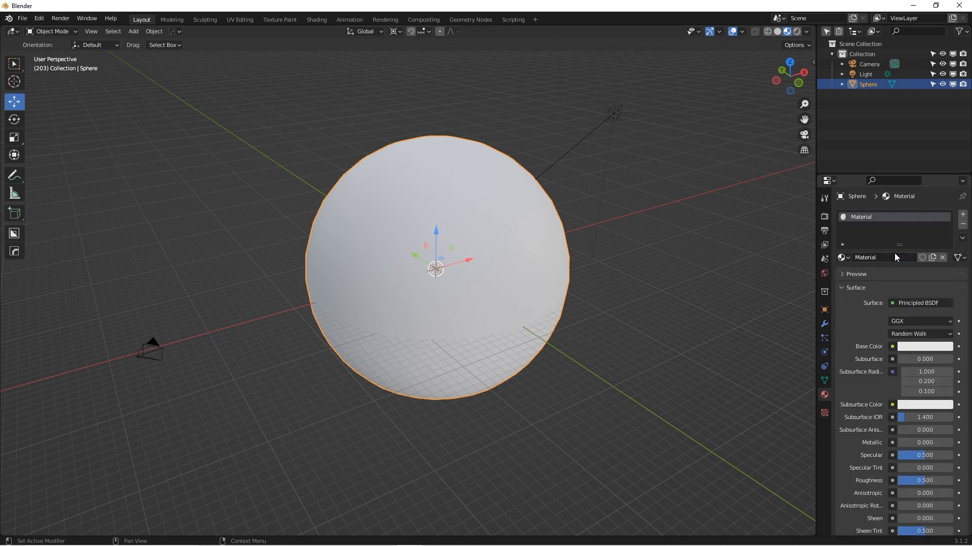
pyautogui.doubleClick(880, 257)
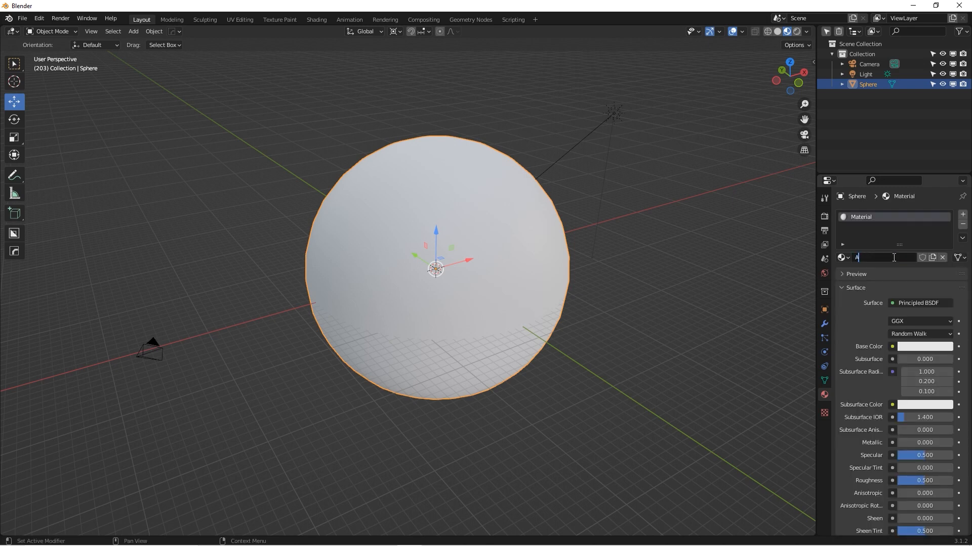
pyautogui.write('Asphalt 021')
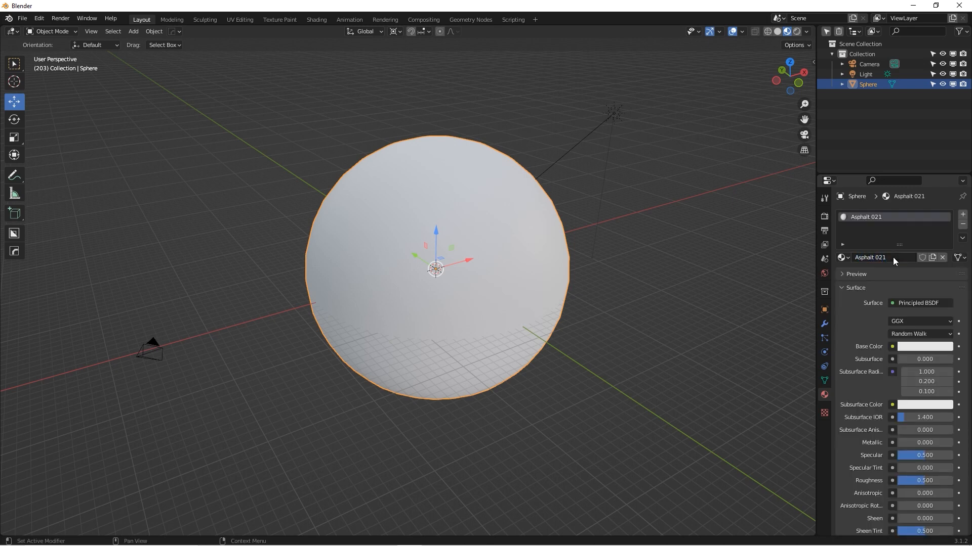
pyautogui.moveTo(885, 279)
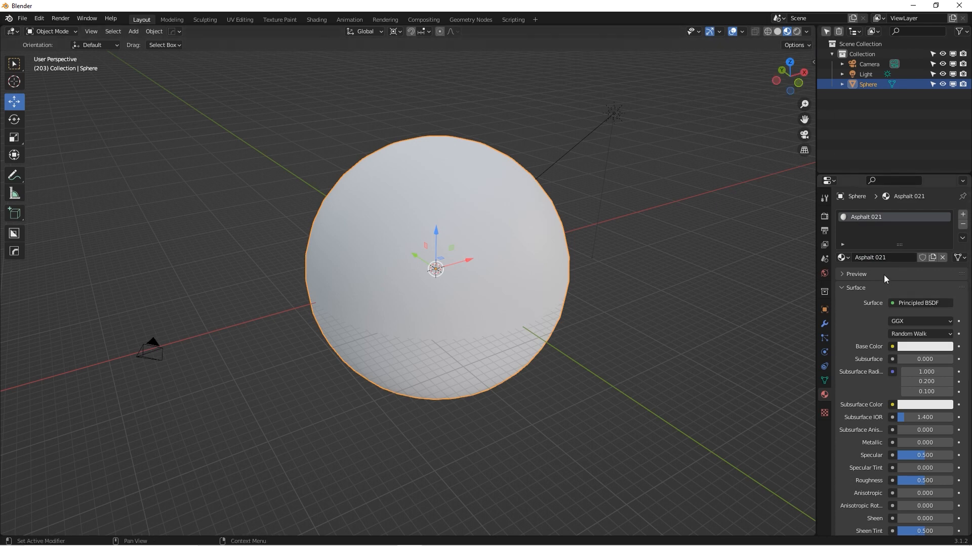
pyautogui.moveTo(883, 257)
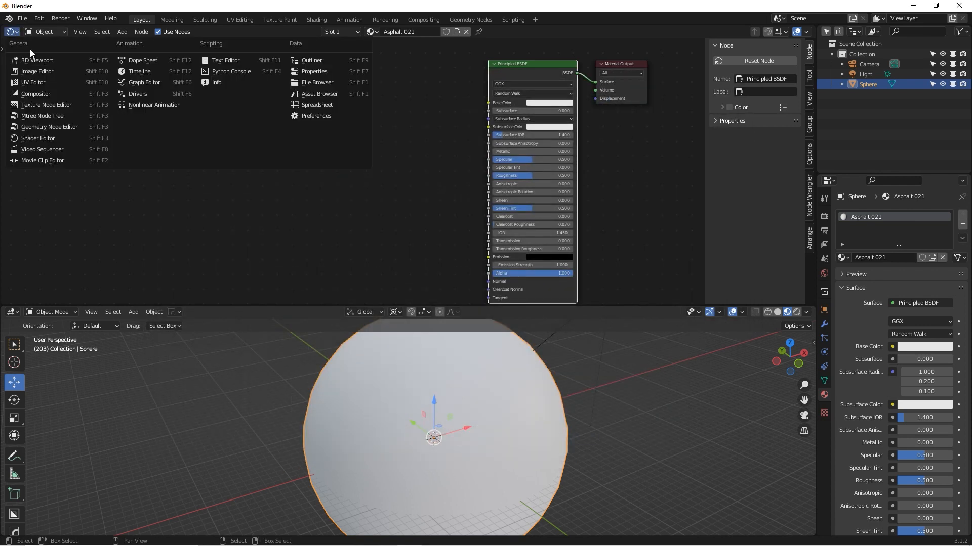
# Search the Preferences add-ons list for Node Wrangler.
pyautogui.click(316, 116)
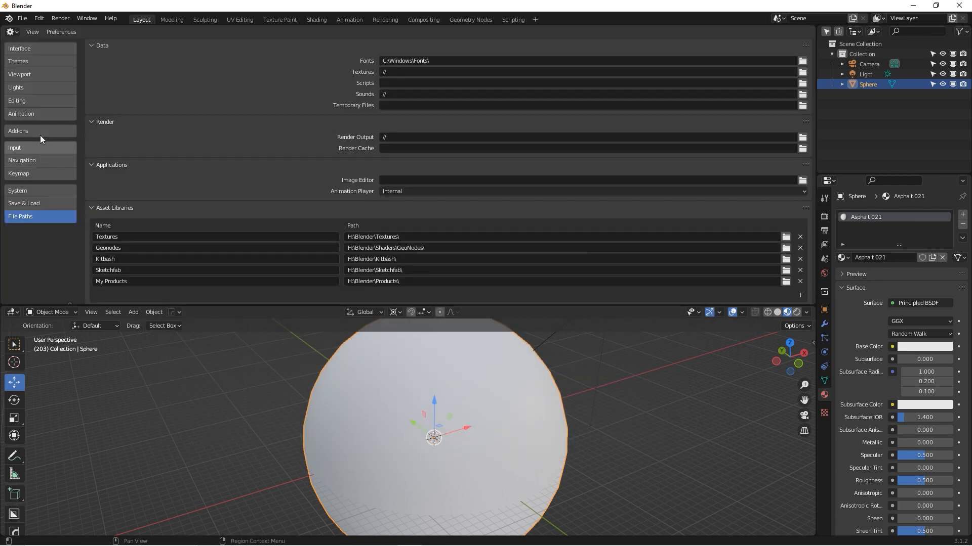
pyautogui.click(18, 131)
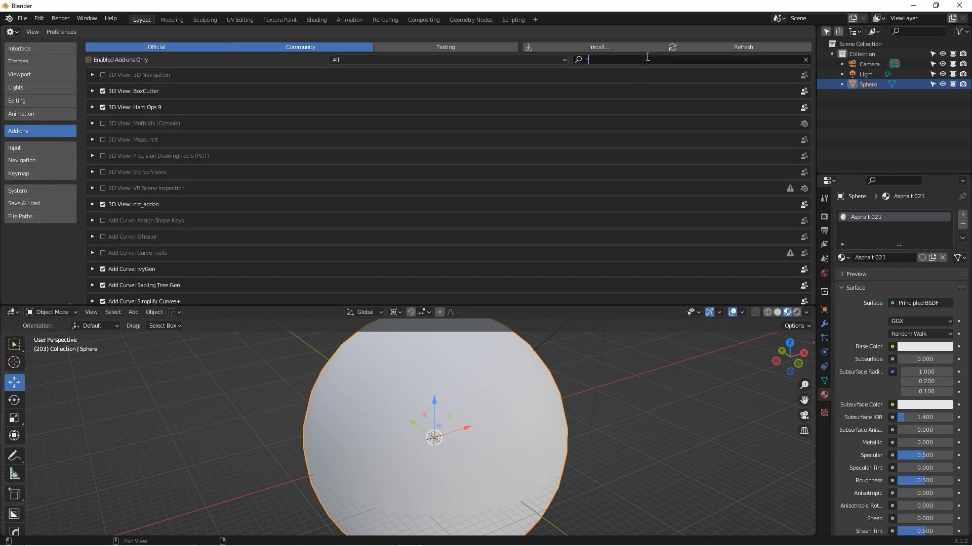
pyautogui.write('ode wr')
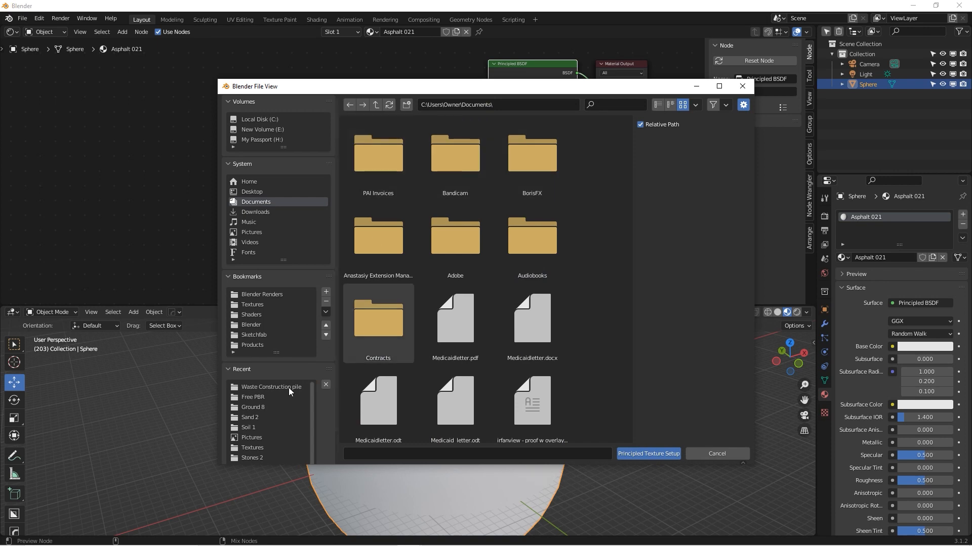
# Load all Asphalt 021 maps from Textures/Ground via Principled Texture Setup.
pyautogui.click(252, 315)
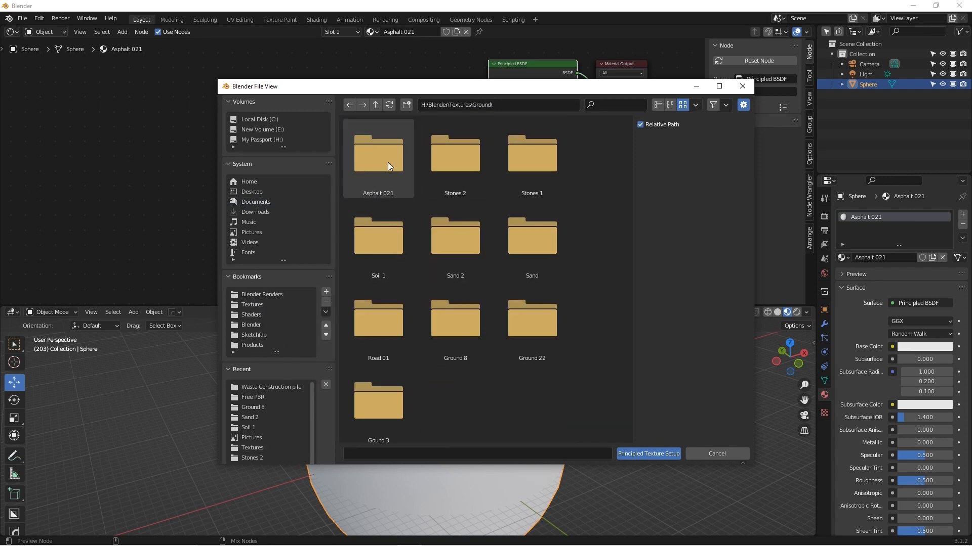
pyautogui.doubleClick(378, 152)
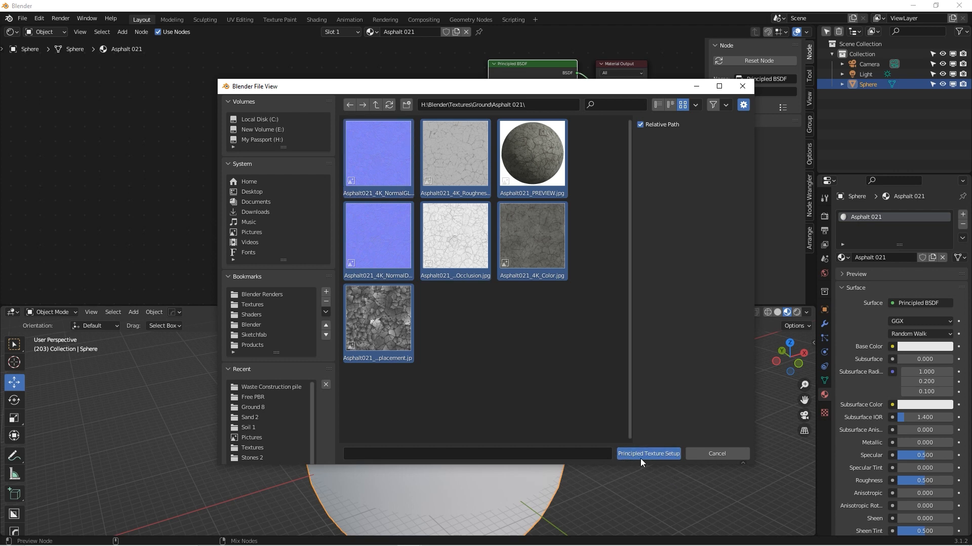
pyautogui.click(648, 453)
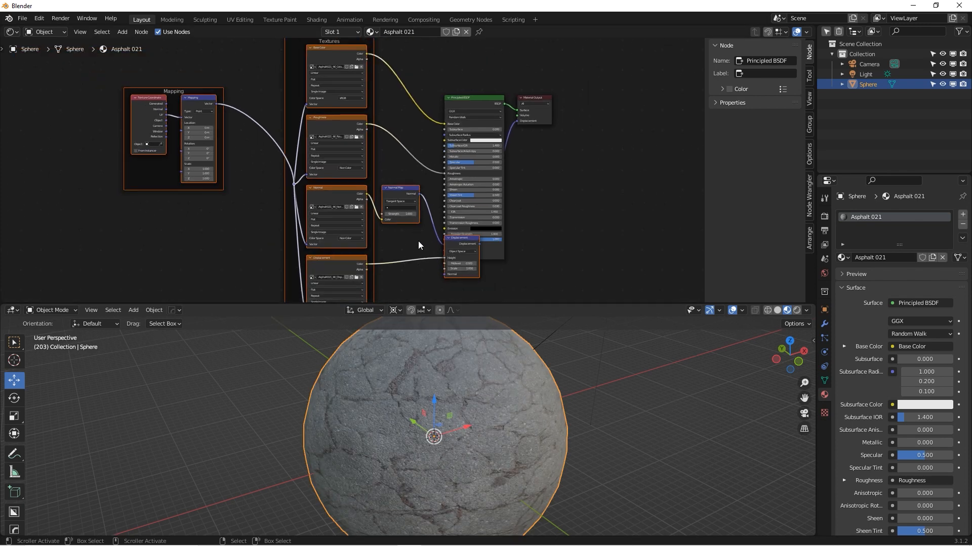
pyautogui.scroll(-3)
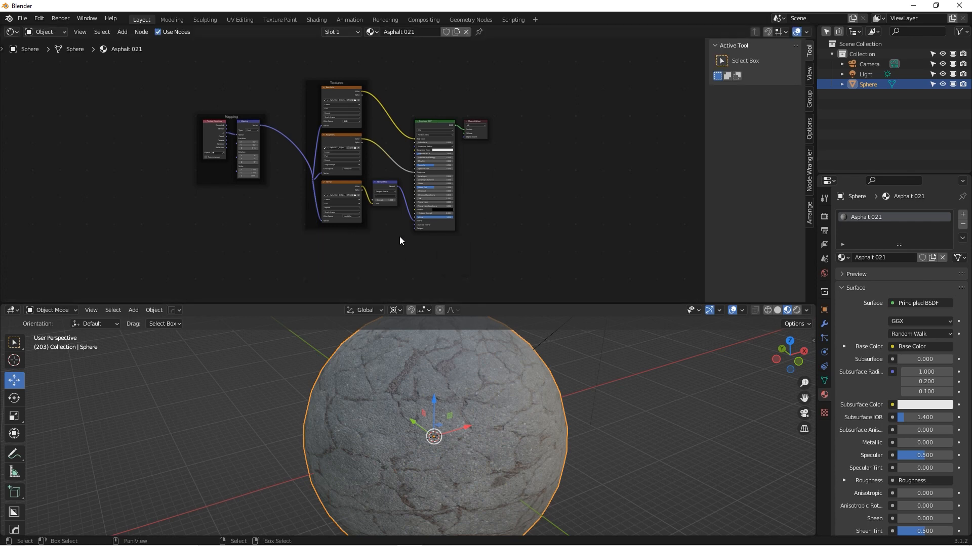
# Insert a MixRGB node into the Base Color image link.
pyautogui.click(340, 113)
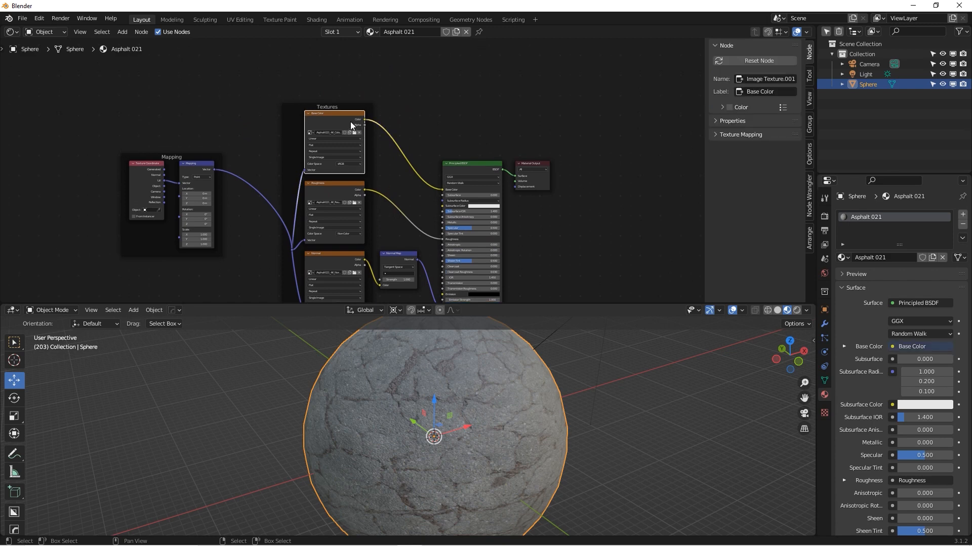
pyautogui.moveTo(420, 212)
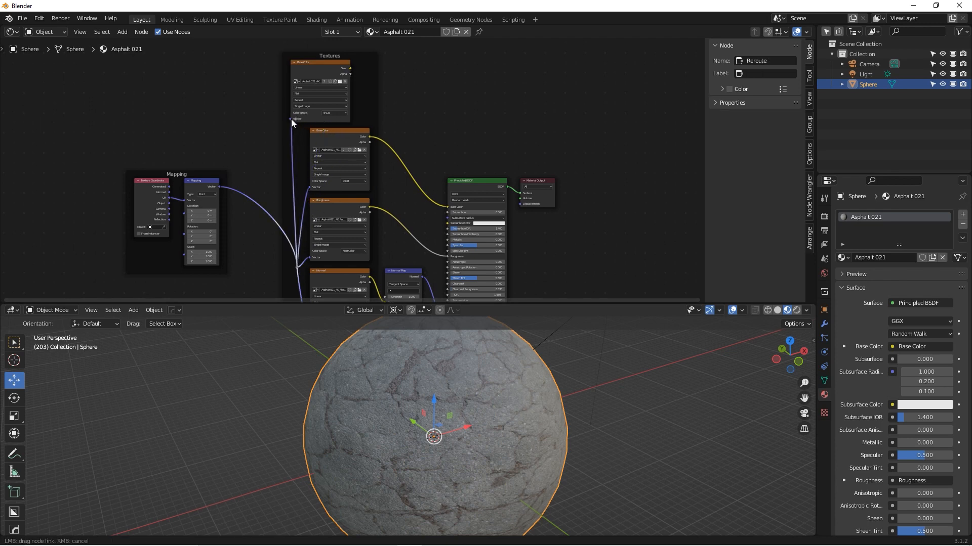
pyautogui.click(296, 119)
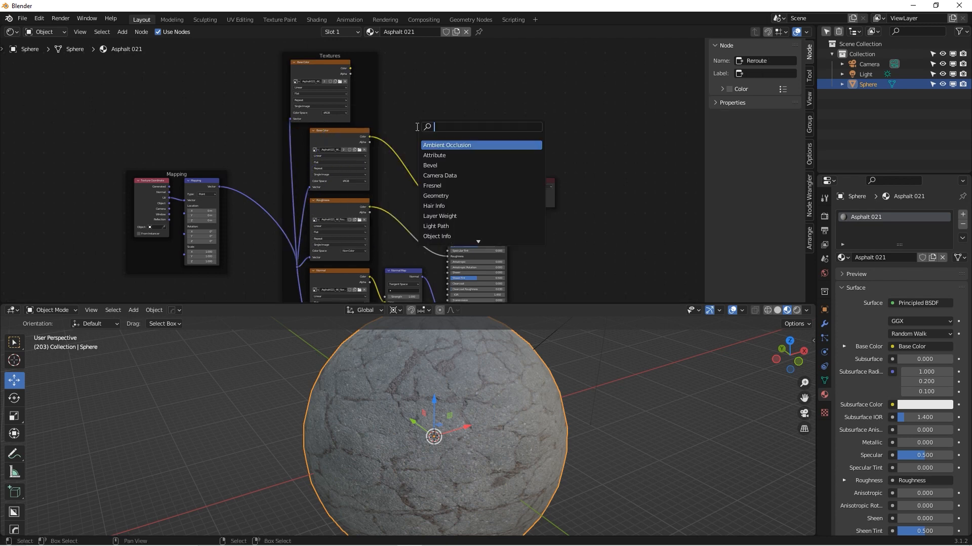
pyautogui.write('mix')
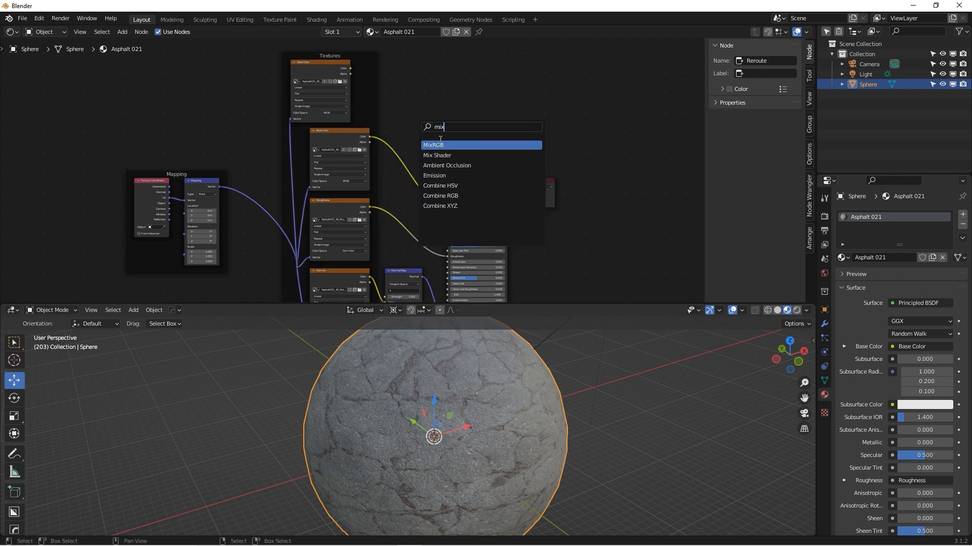
pyautogui.click(434, 146)
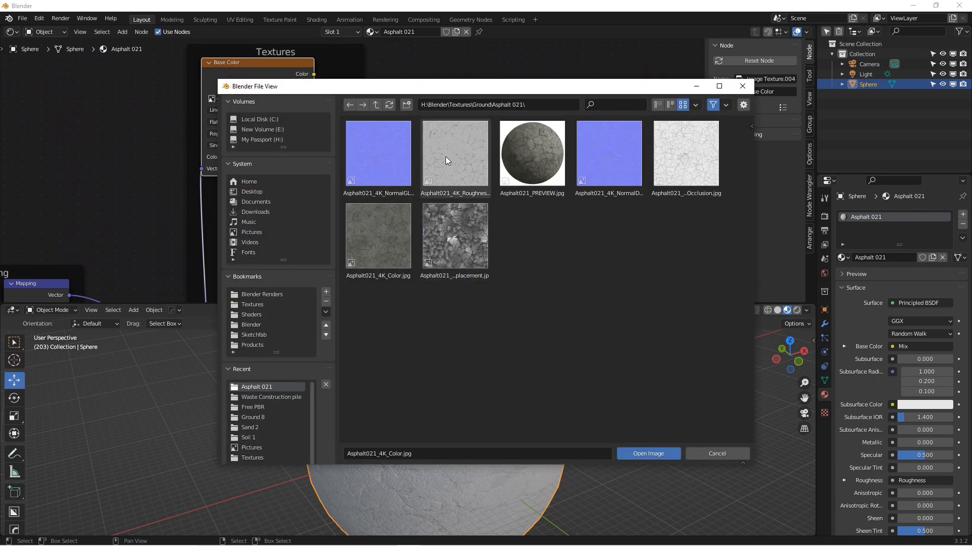
# Load the AmbientOcclusion map and set the mix to Multiply with Fac 1.0.
pyautogui.click(658, 104)
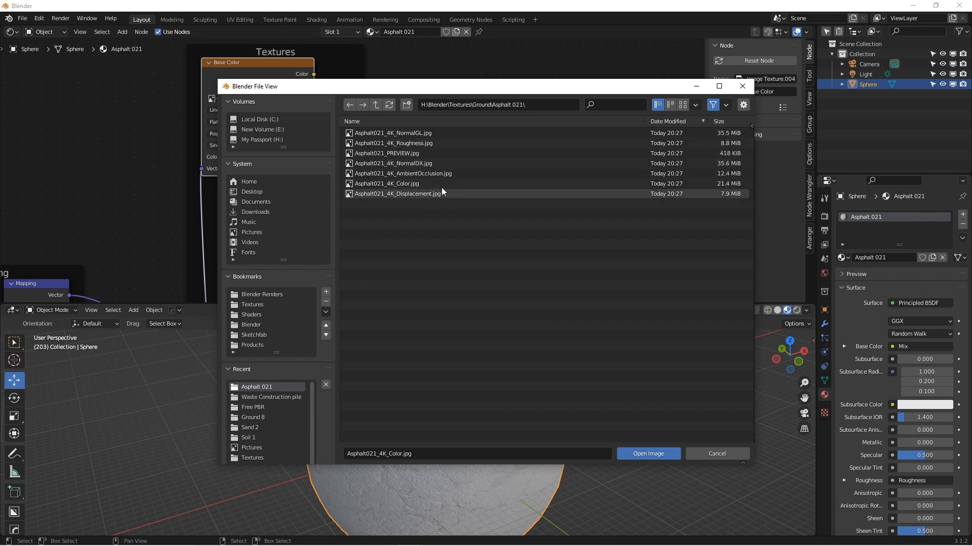
pyautogui.click(401, 173)
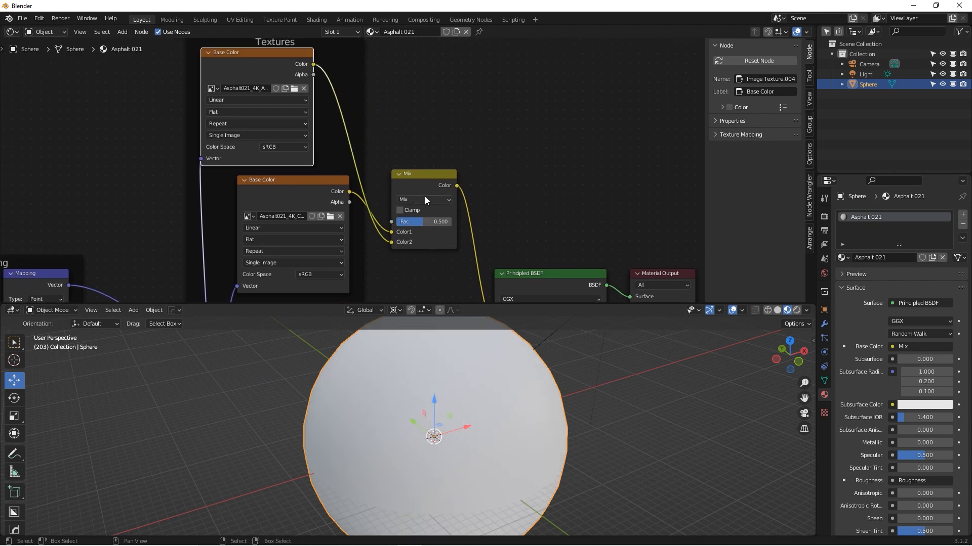
pyautogui.click(424, 199)
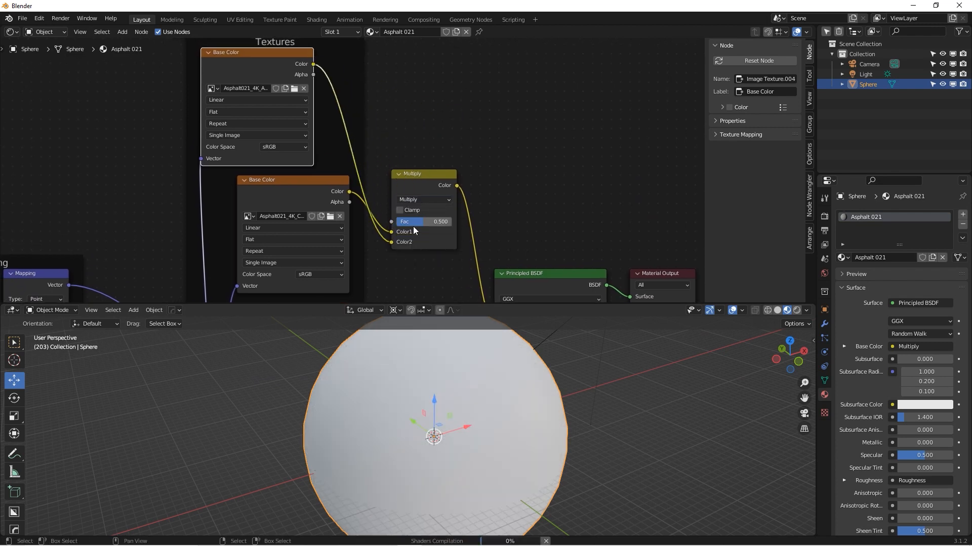
pyautogui.moveTo(421, 221); pyautogui.dragTo(439, 221)
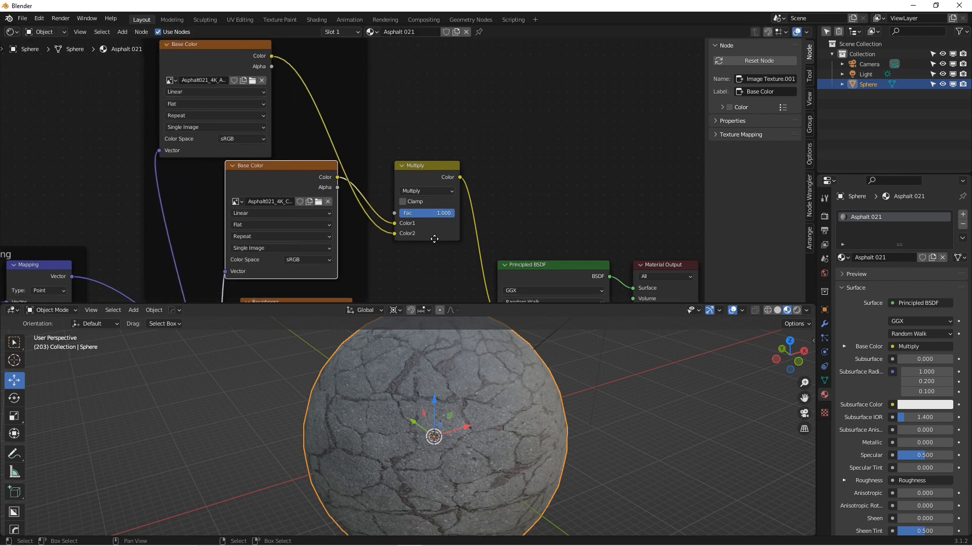
pyautogui.scroll(-3)
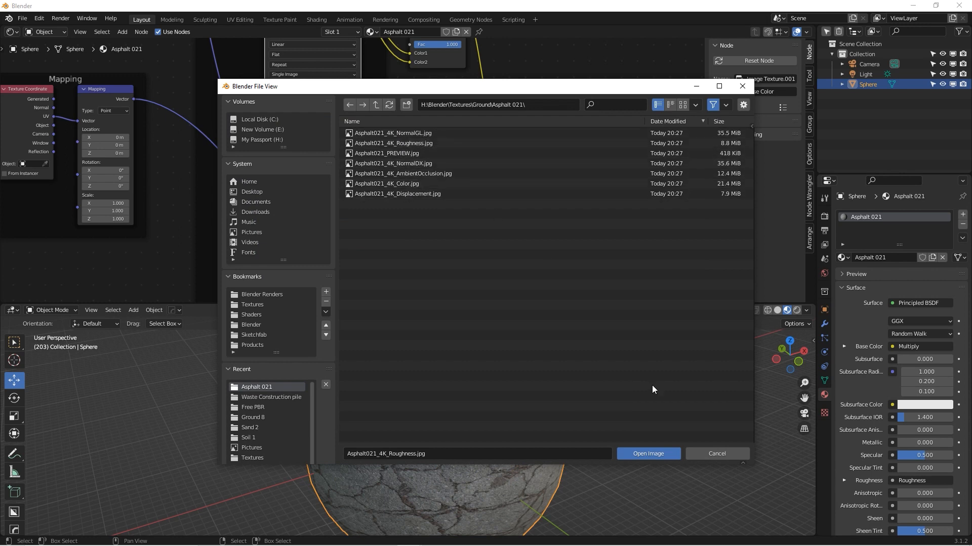
# Review the Asphalt 021 roughness and normal map images, then enlarge the 3D Viewport.
pyautogui.click(647, 454)
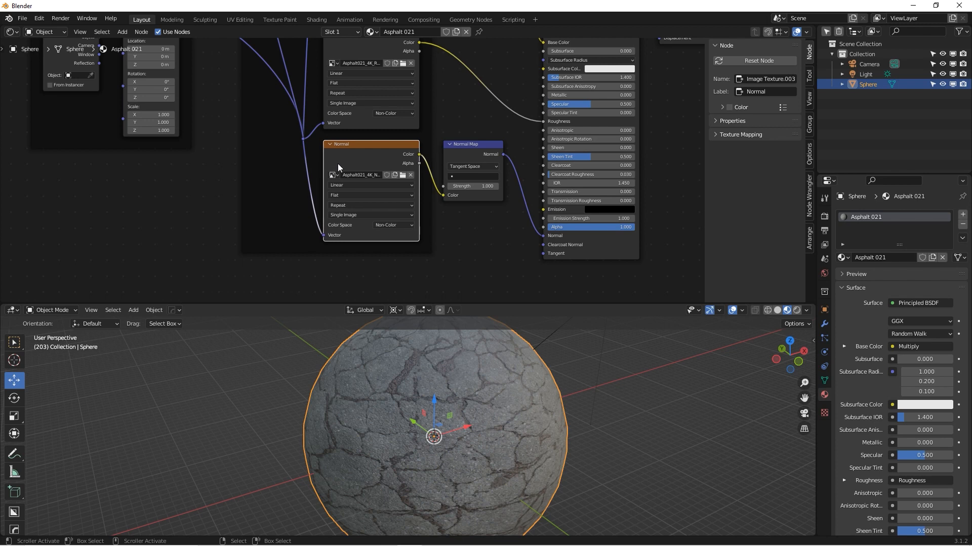
pyautogui.moveTo(474, 116)
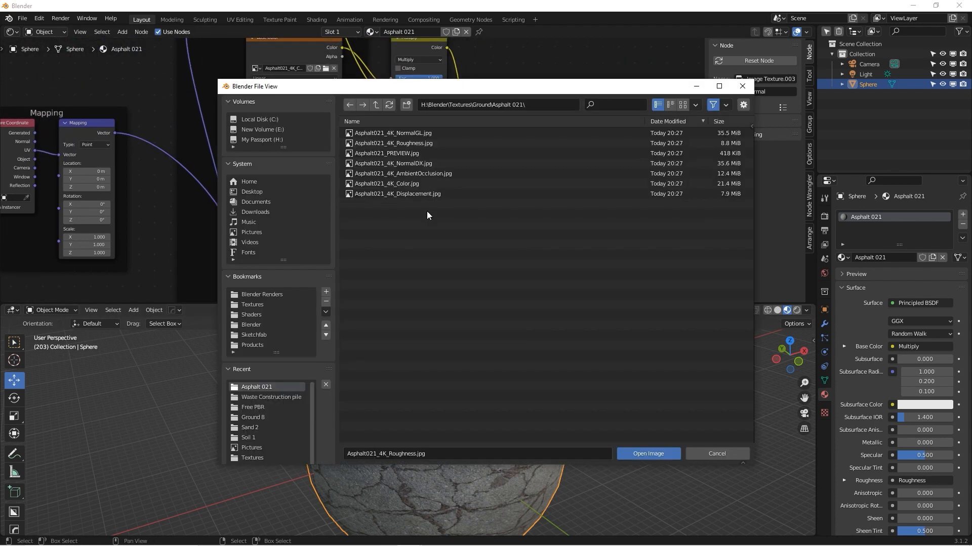
pyautogui.click(646, 453)
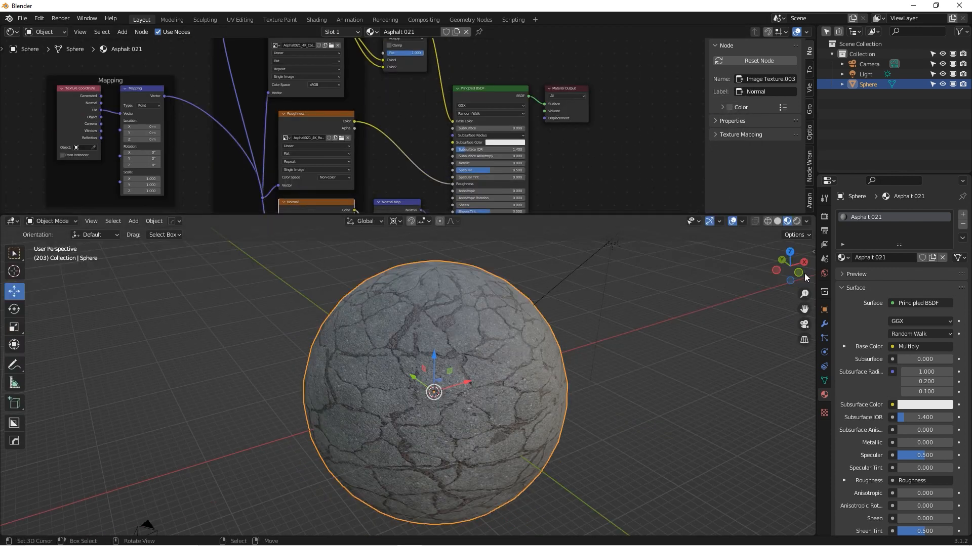
# Mark Asphalt 021 as an asset and save as Ground PBR.blend in Textures/Ground.
pyautogui.rightClick(892, 217)
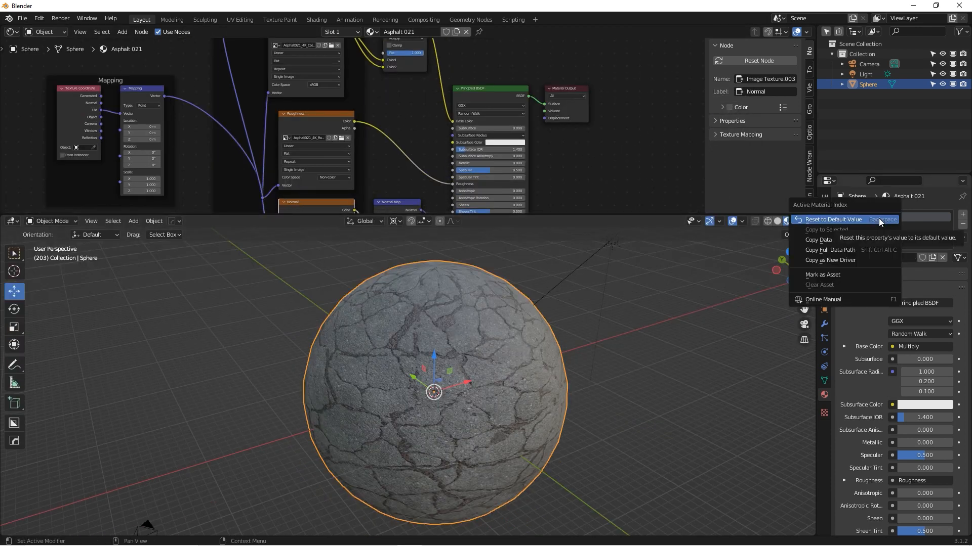
pyautogui.click(822, 273)
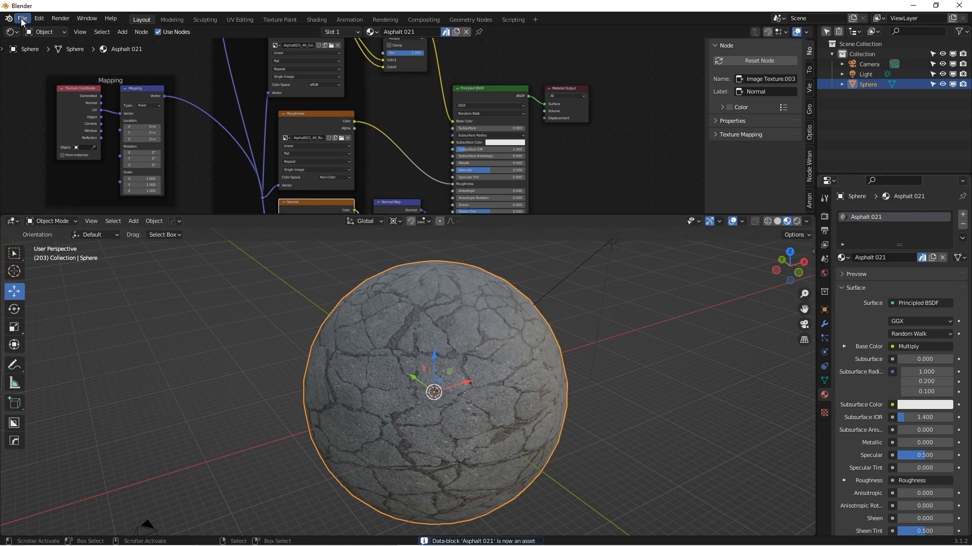
pyautogui.click(22, 17)
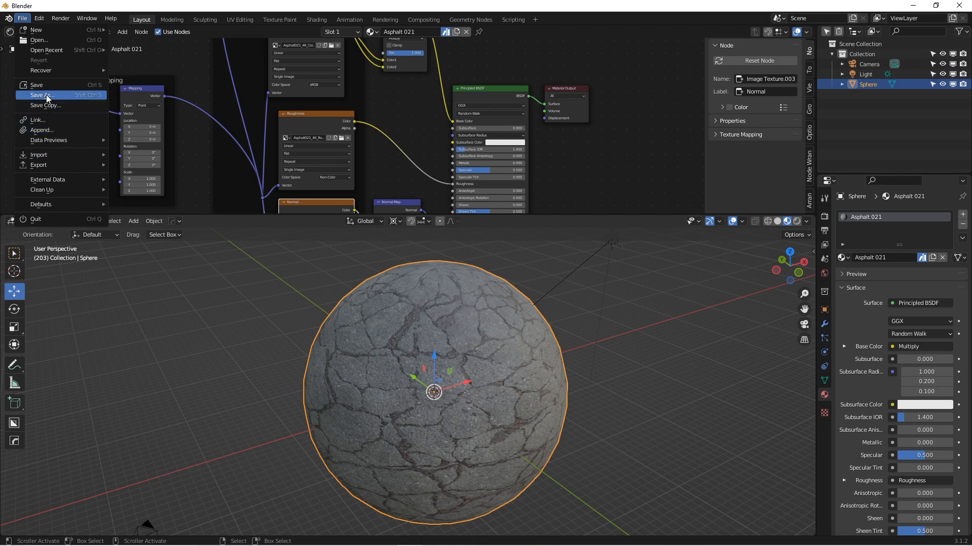
pyautogui.click(44, 95)
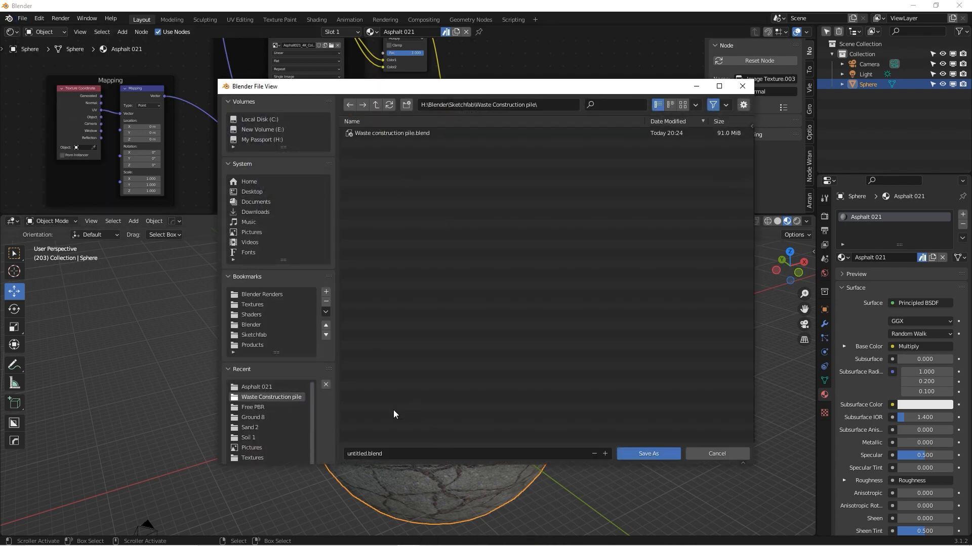
pyautogui.moveTo(274, 310)
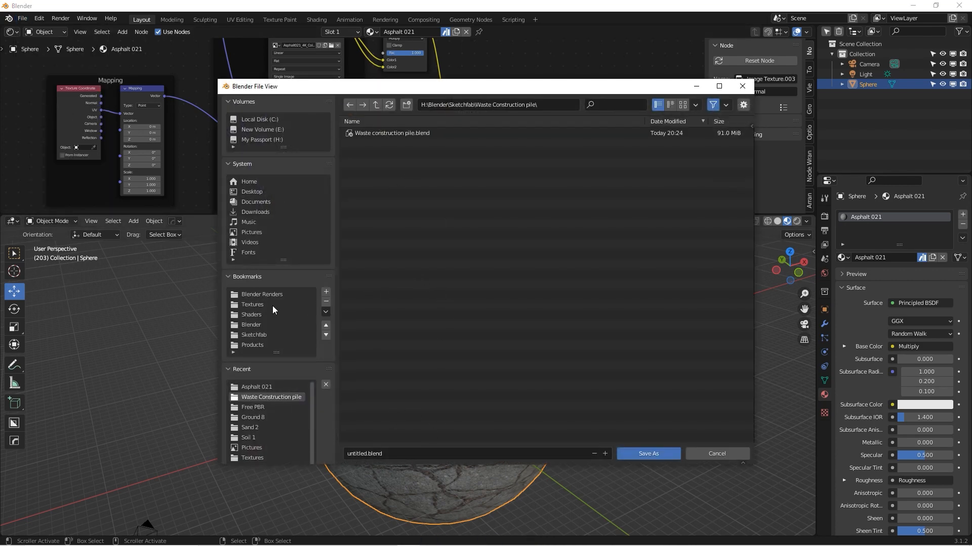
pyautogui.moveTo(252, 304)
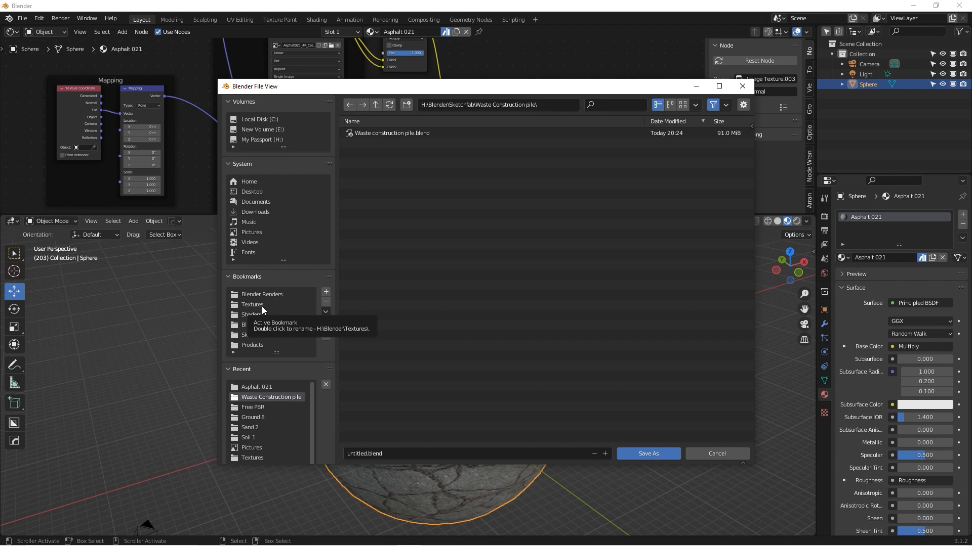
pyautogui.click(252, 304)
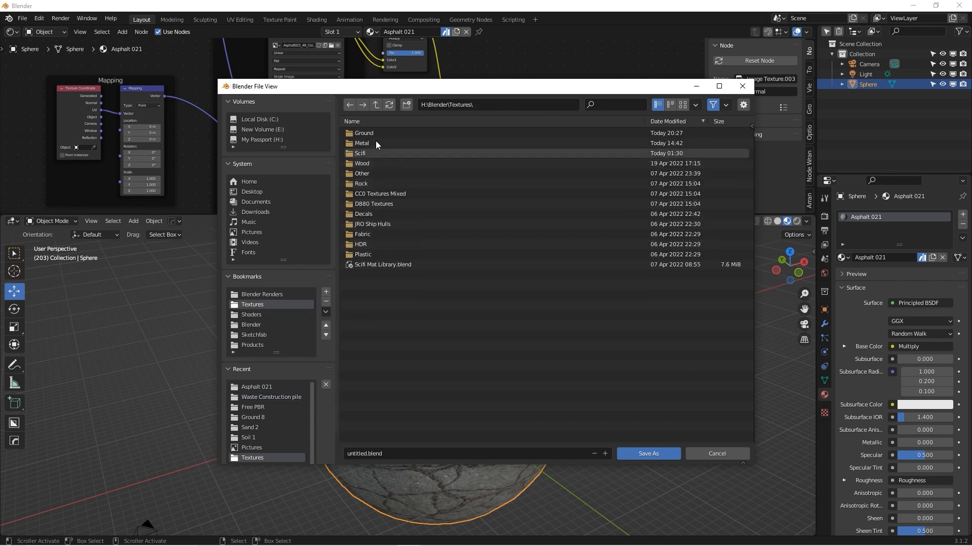
pyautogui.doubleClick(364, 132)
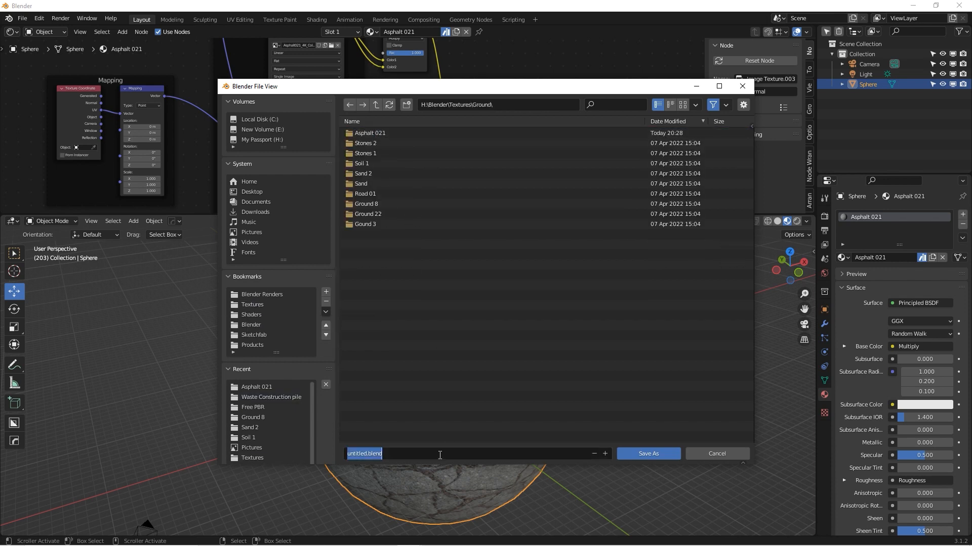
pyautogui.write('Ground PBR')
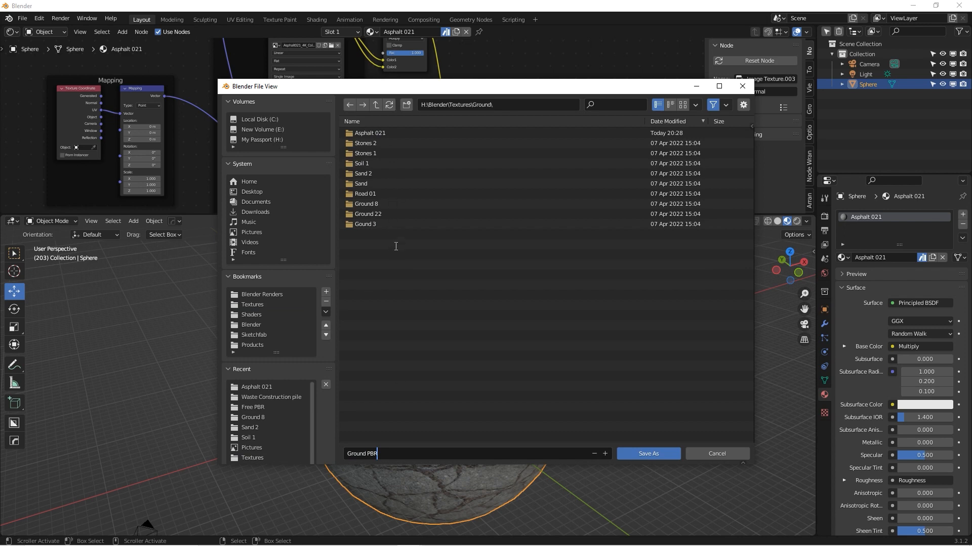
pyautogui.moveTo(424, 181)
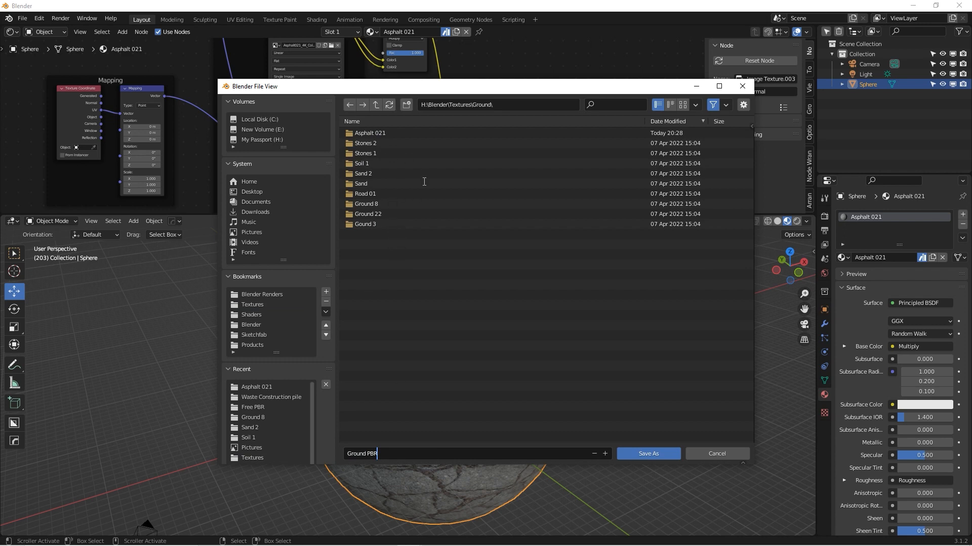
pyautogui.write('.blend')
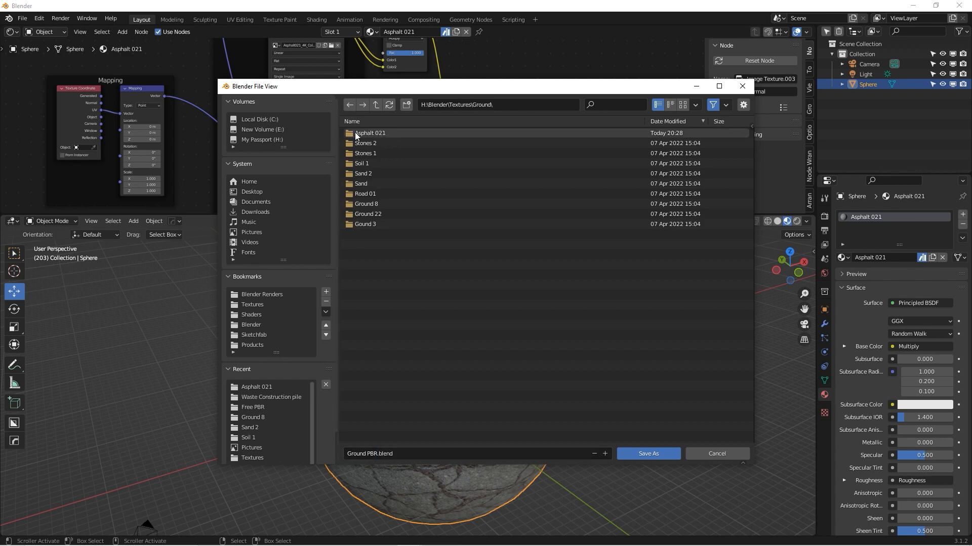
pyautogui.click(716, 454)
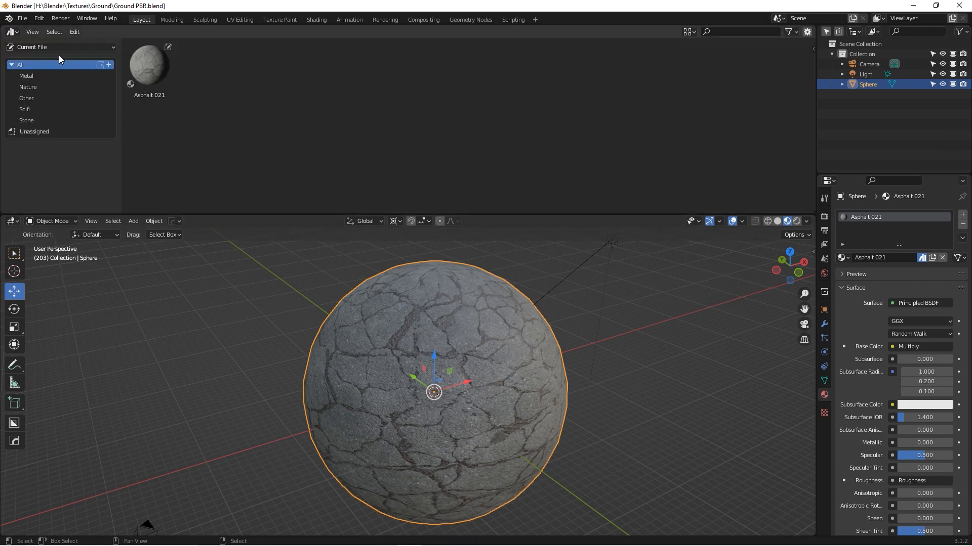
# Show the Textures asset library and select the Asphalt 021 material.
pyautogui.click(55, 47)
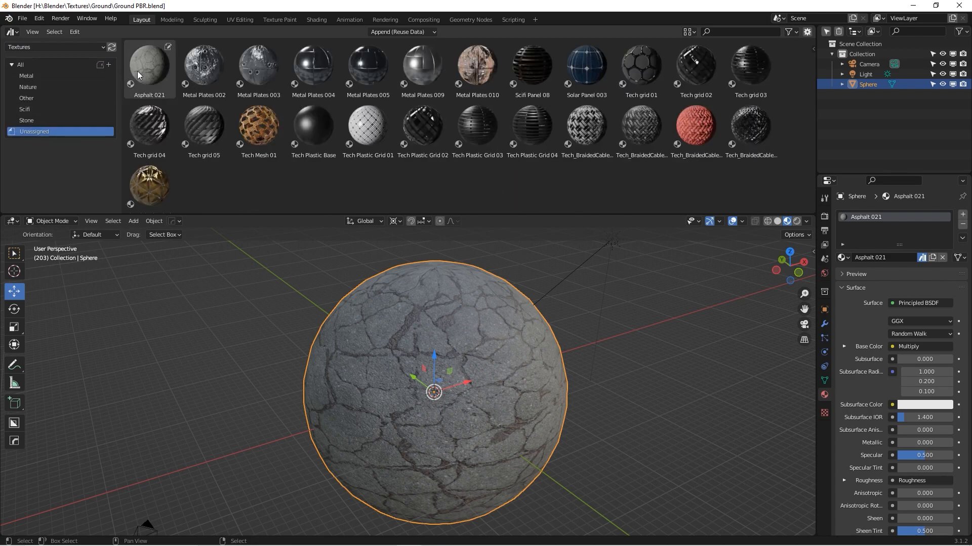
pyautogui.click(132, 221)
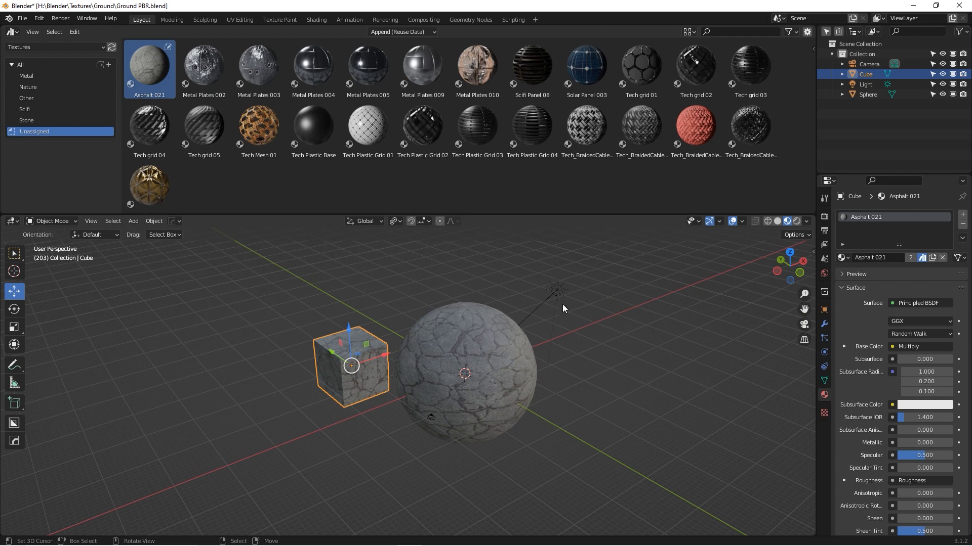
pyautogui.moveTo(269, 295)
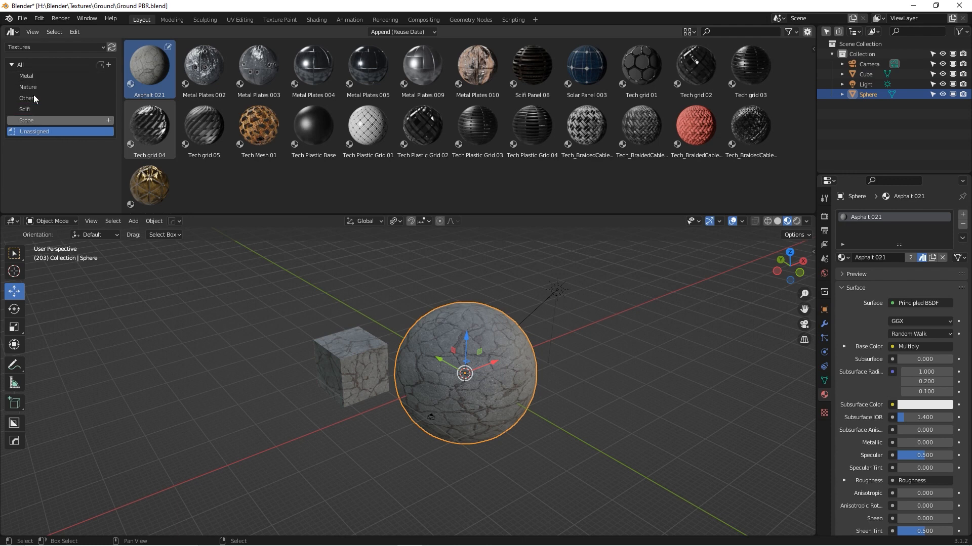
pyautogui.moveTo(58, 91)
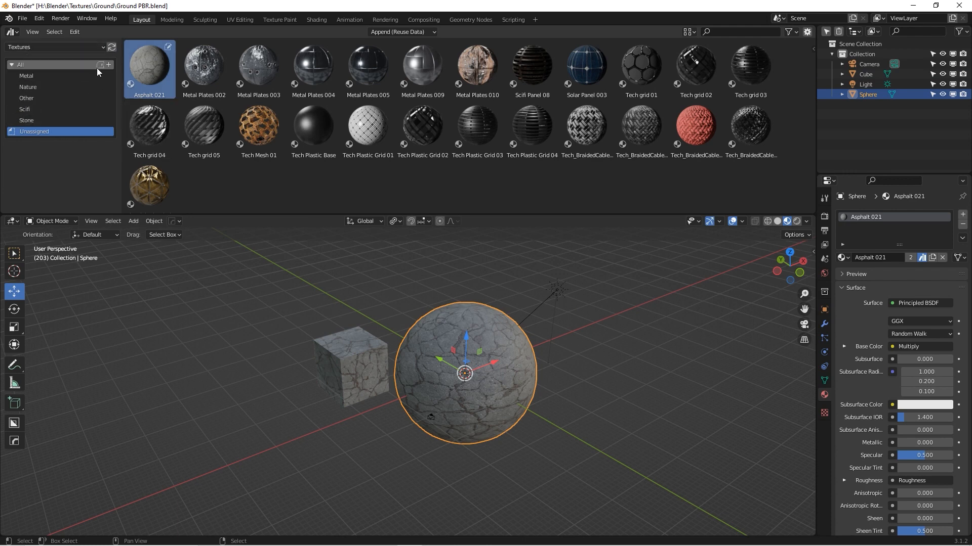
pyautogui.moveTo(110, 64)
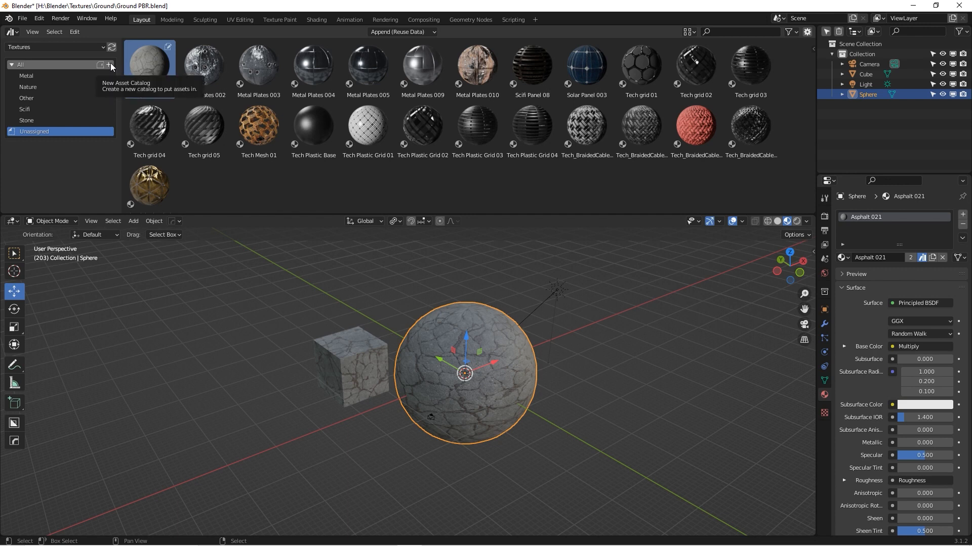
# Create a Ground asset catalog for Asphalt 021 and save the file.
pyautogui.click(109, 64)
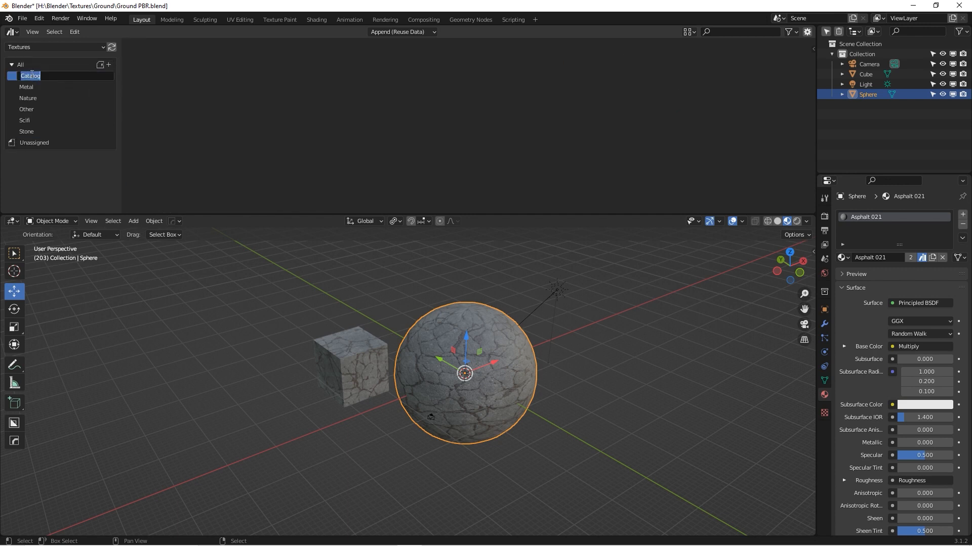
pyautogui.write('Ground')
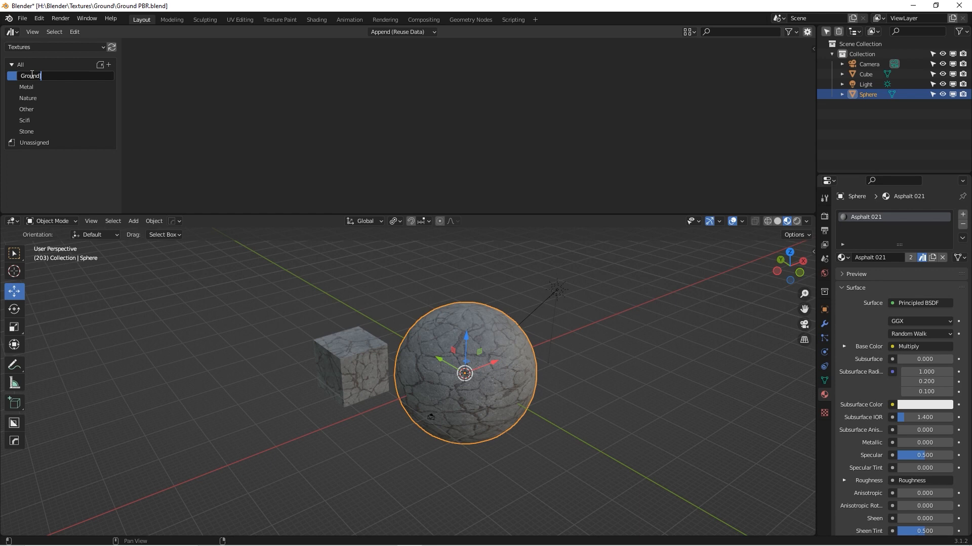
pyautogui.click(34, 142)
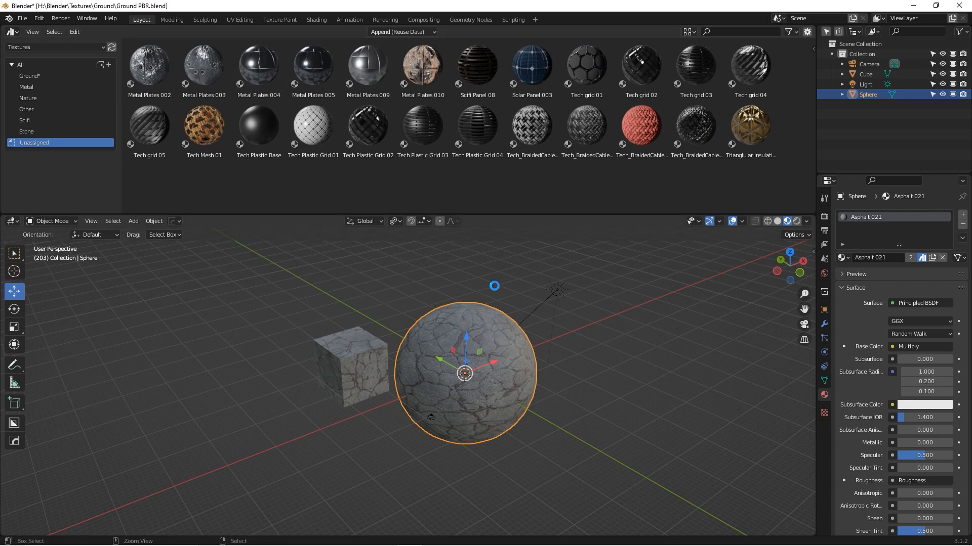
pyautogui.press('ctrl+s')
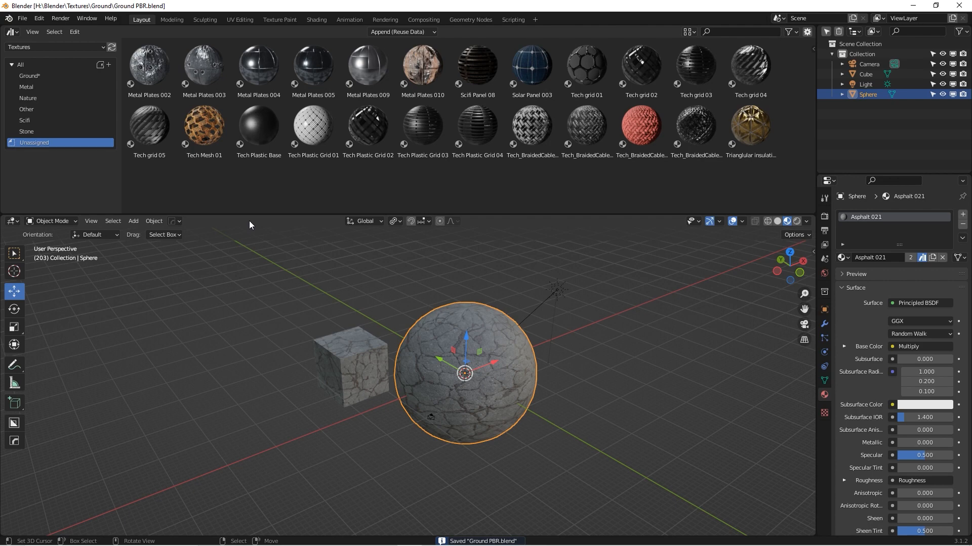
pyautogui.click(204, 66)
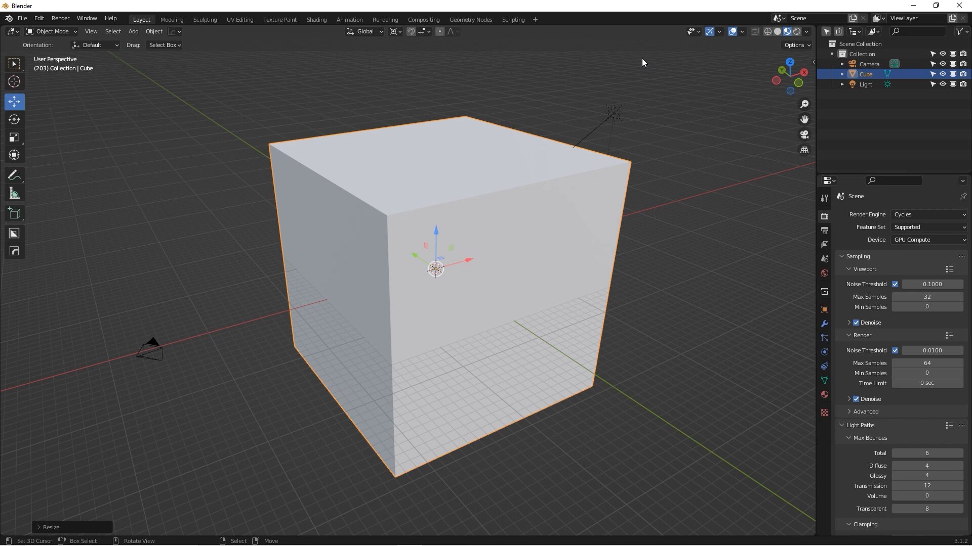
pyautogui.moveTo(649, 99)
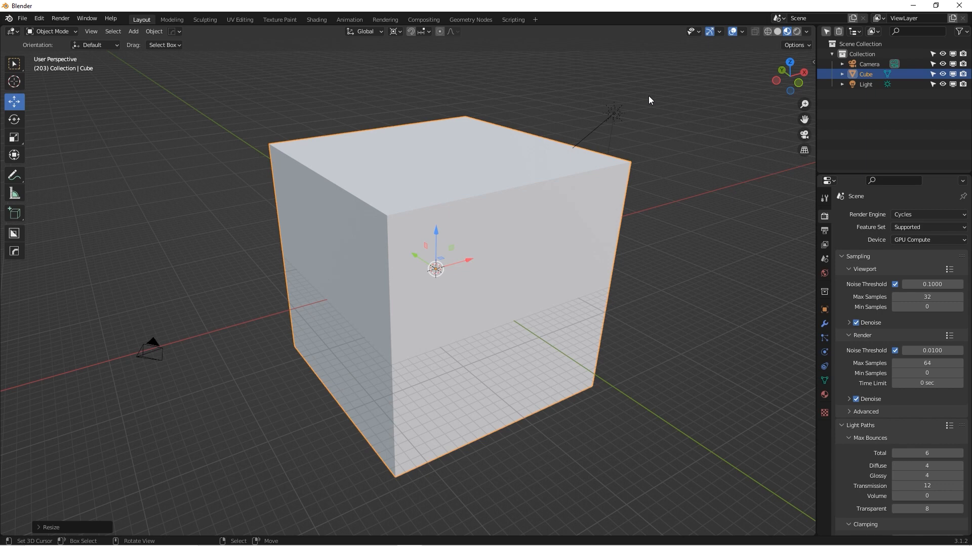
pyautogui.moveTo(641, 4)
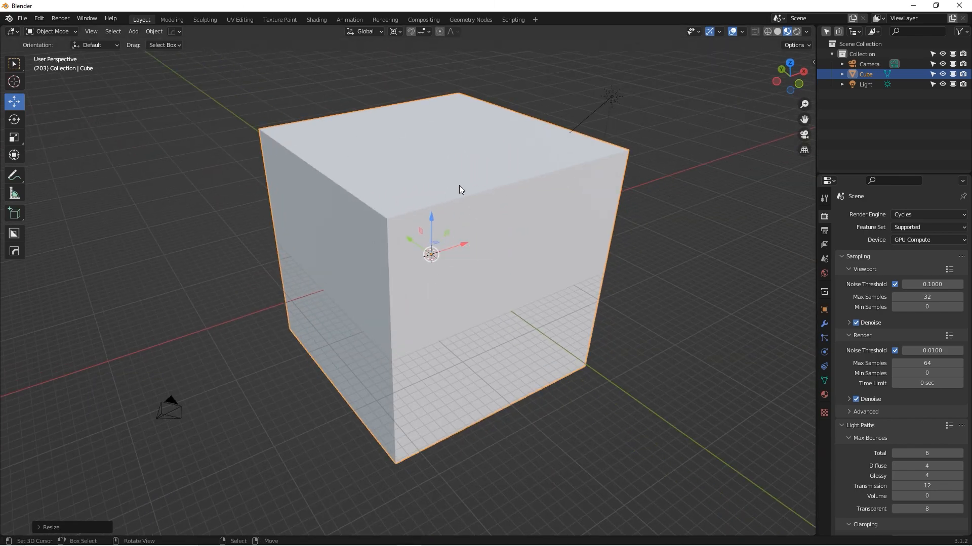
# Open the File menu in the fresh default-cube scene.
pyautogui.click(22, 18)
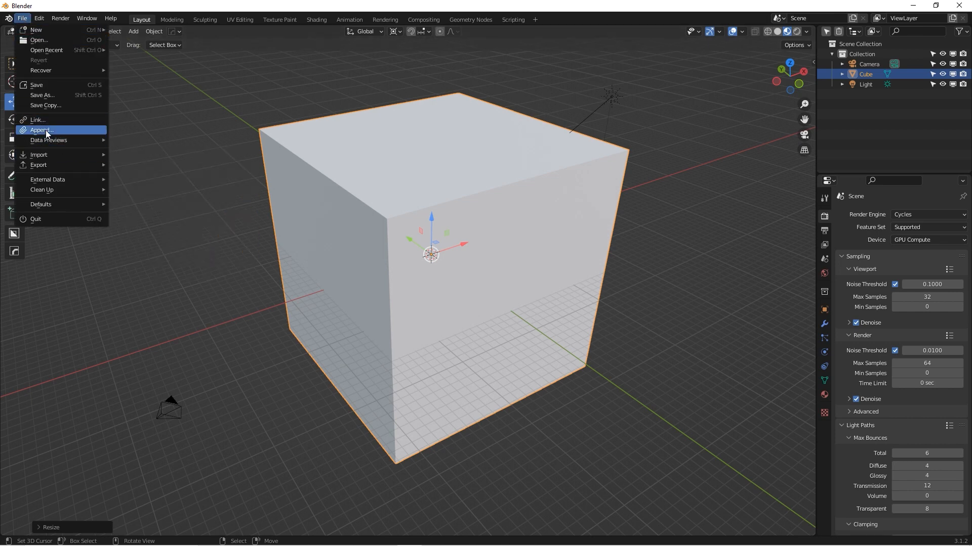
# Append the NodeGroup node tree from Shaders/UCPWood-v-1-1-0.blend.
pyautogui.click(42, 130)
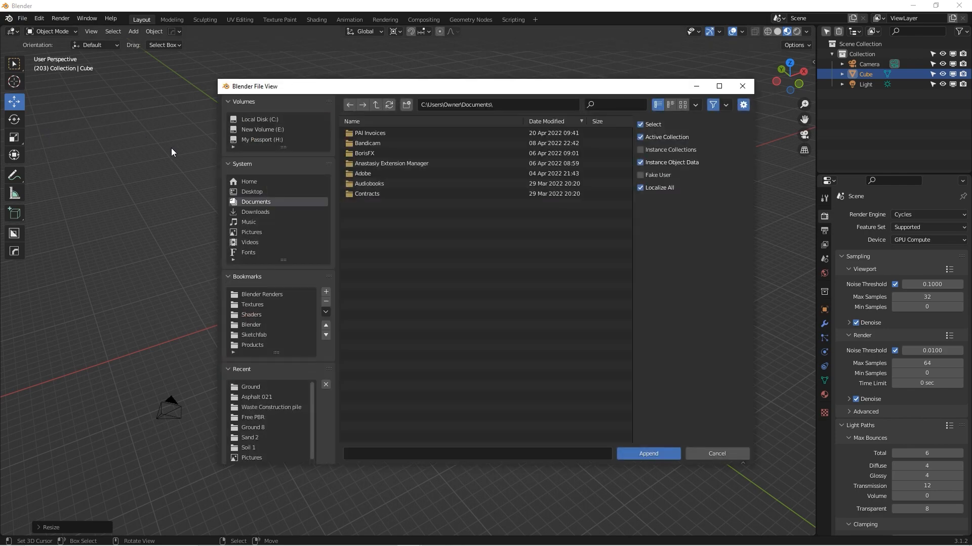
pyautogui.moveTo(414, 212)
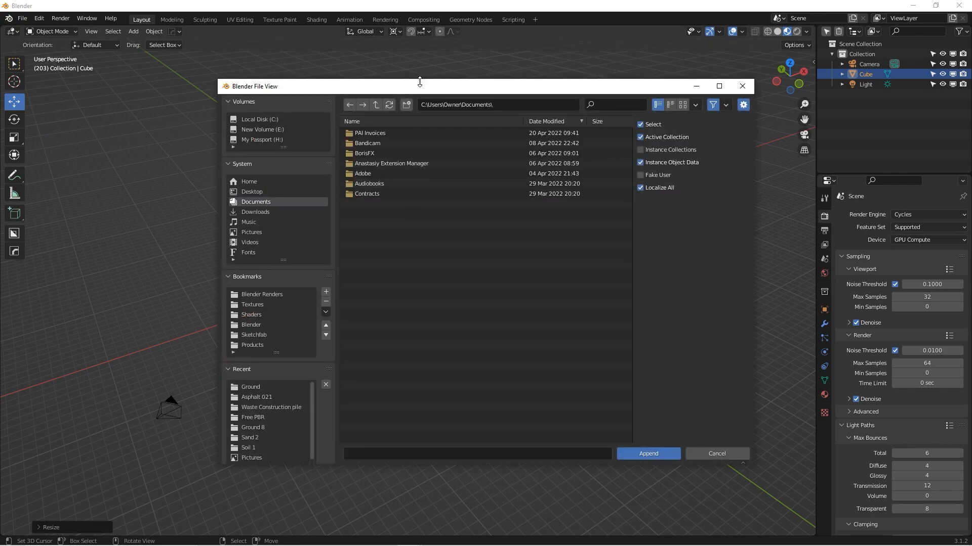
pyautogui.click(251, 325)
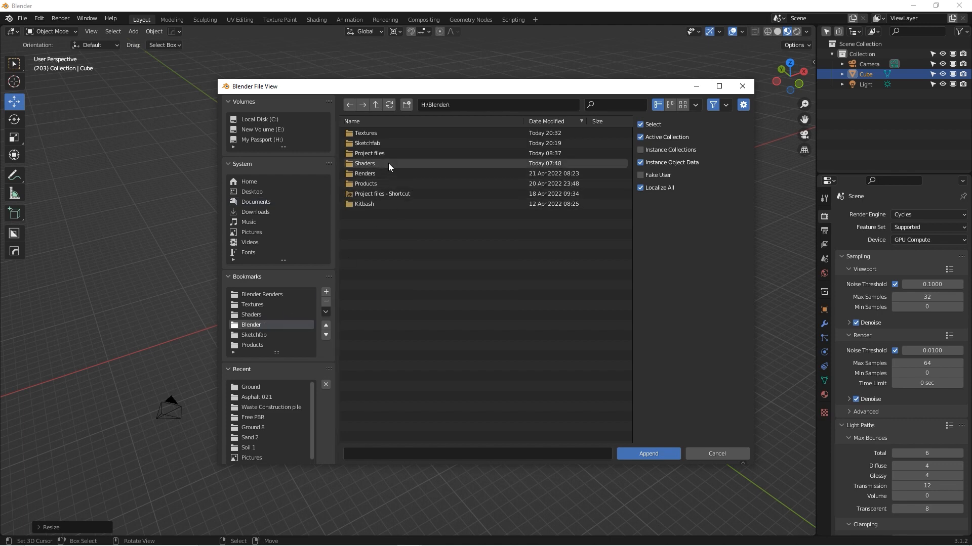
pyautogui.doubleClick(364, 163)
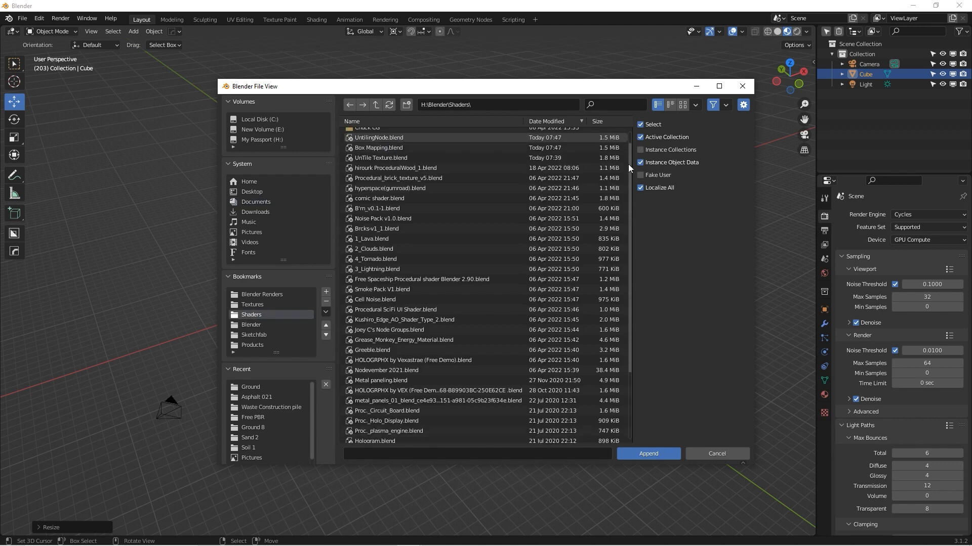
pyautogui.scroll(-3)
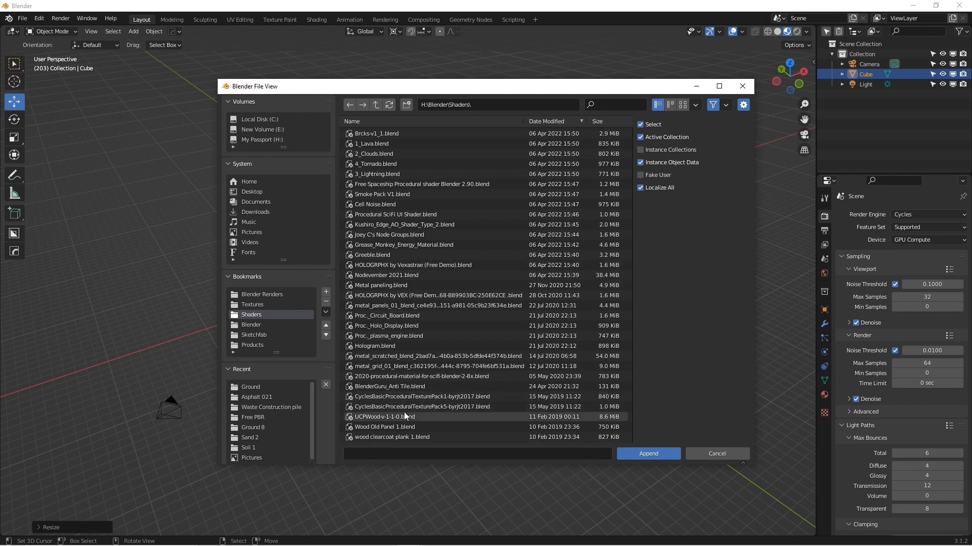
pyautogui.click(384, 416)
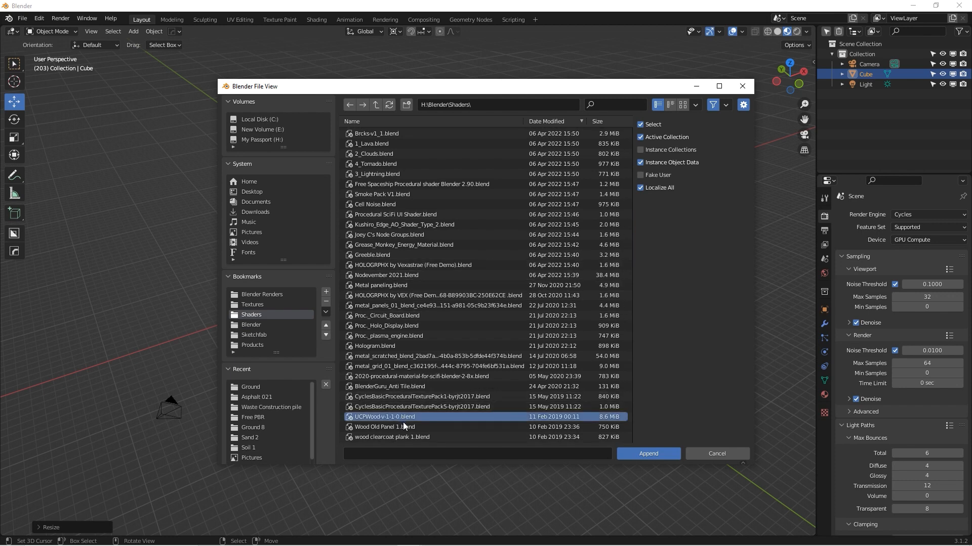
pyautogui.doubleClick(384, 416)
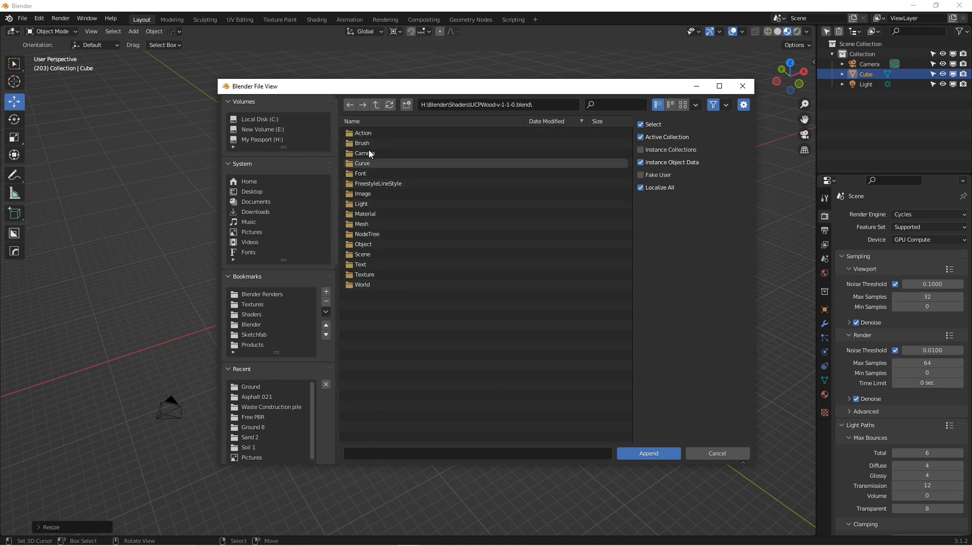
pyautogui.moveTo(371, 172)
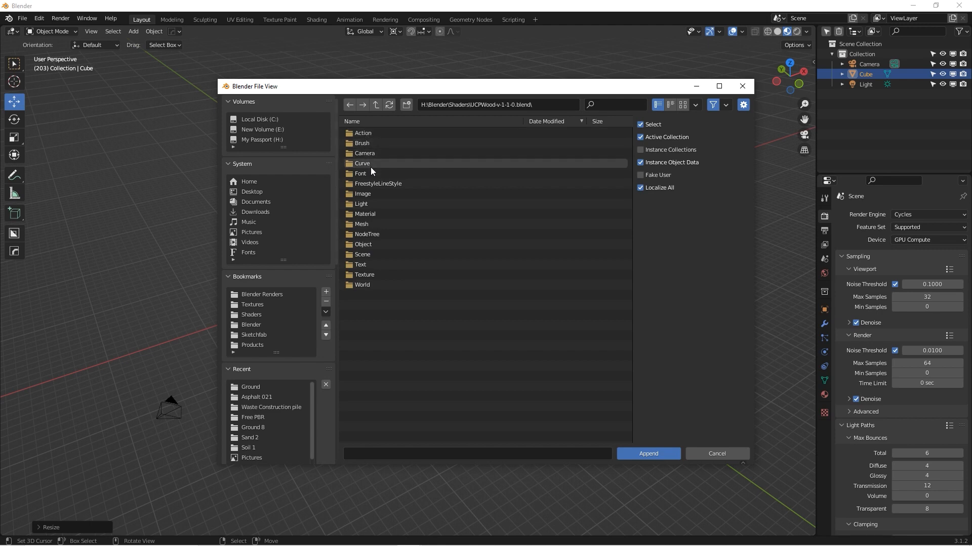
pyautogui.moveTo(367, 173)
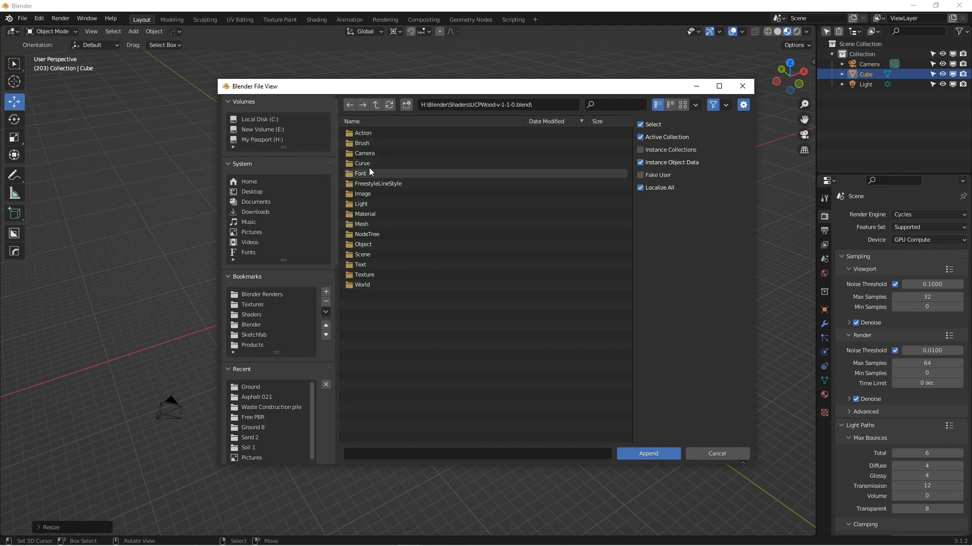
pyautogui.click(365, 213)
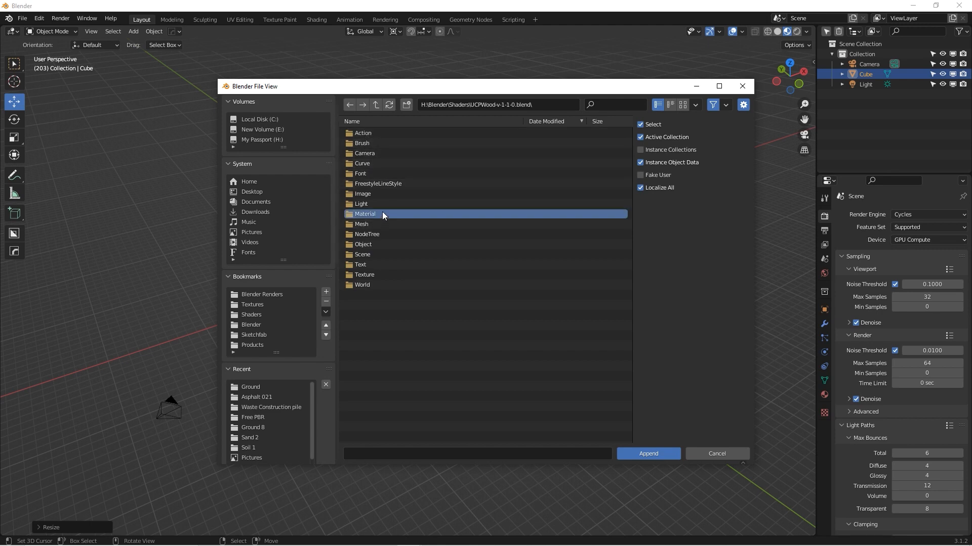
pyautogui.doubleClick(366, 235)
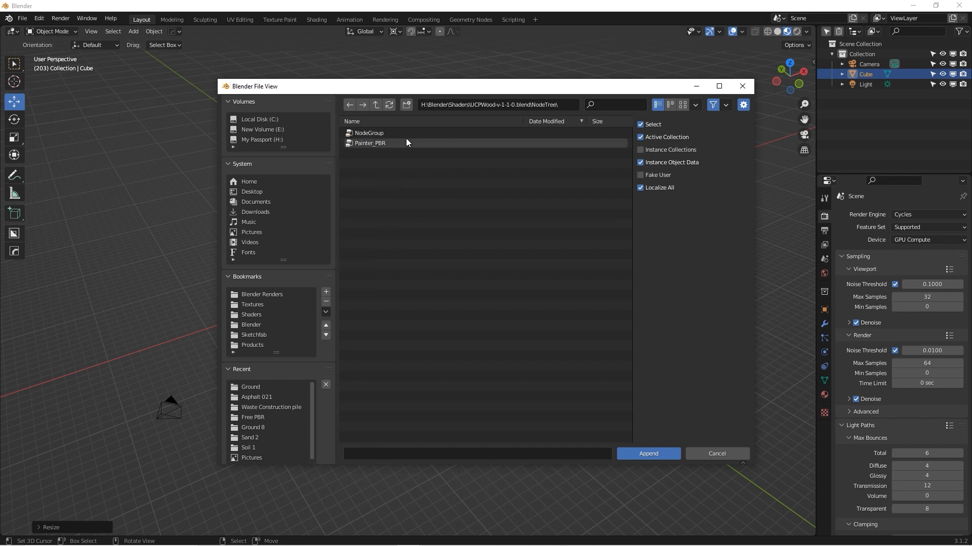
pyautogui.click(369, 133)
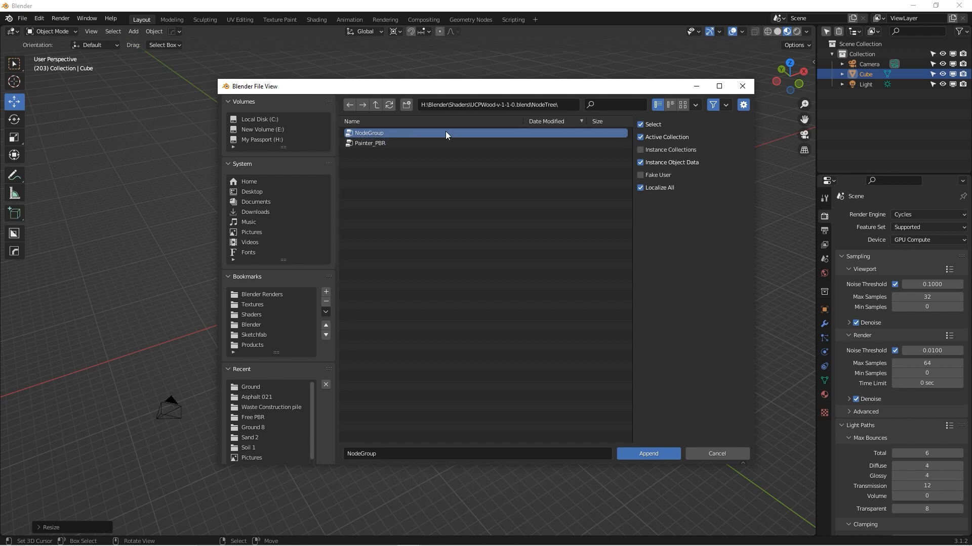
pyautogui.click(647, 454)
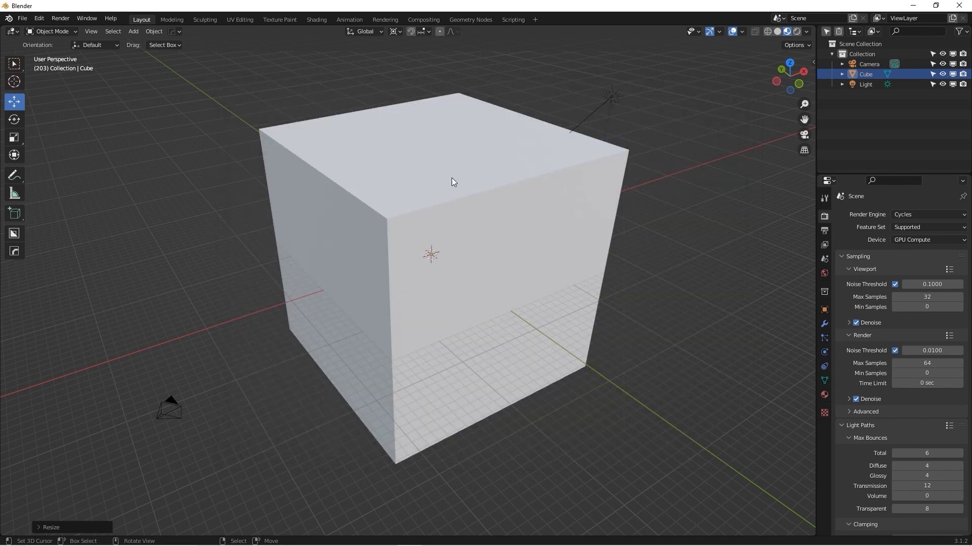
# Split off a Shader Editor, rename the material UCP Wood and make it yellow.
pyautogui.click(806, 31)
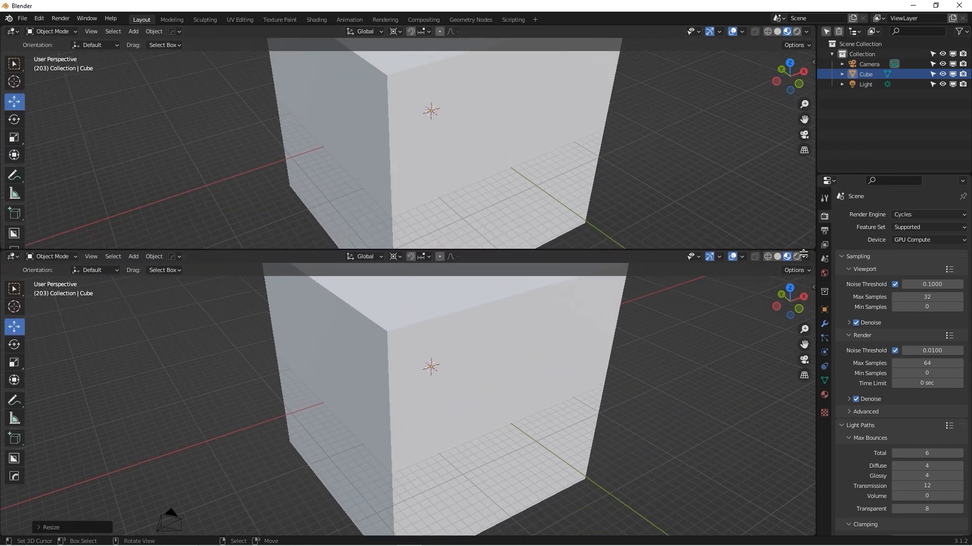
pyautogui.click(12, 31)
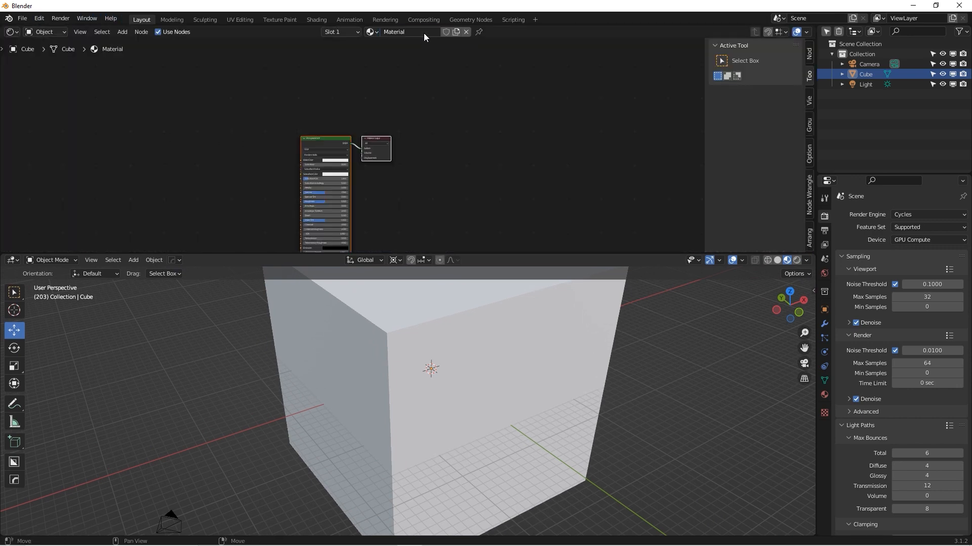
pyautogui.doubleClick(403, 31)
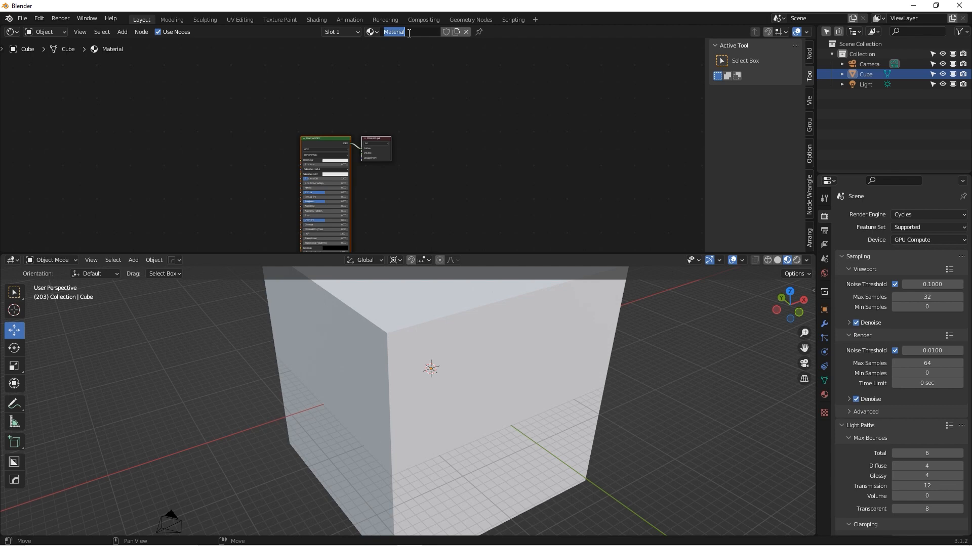
pyautogui.write('UCP Wood')
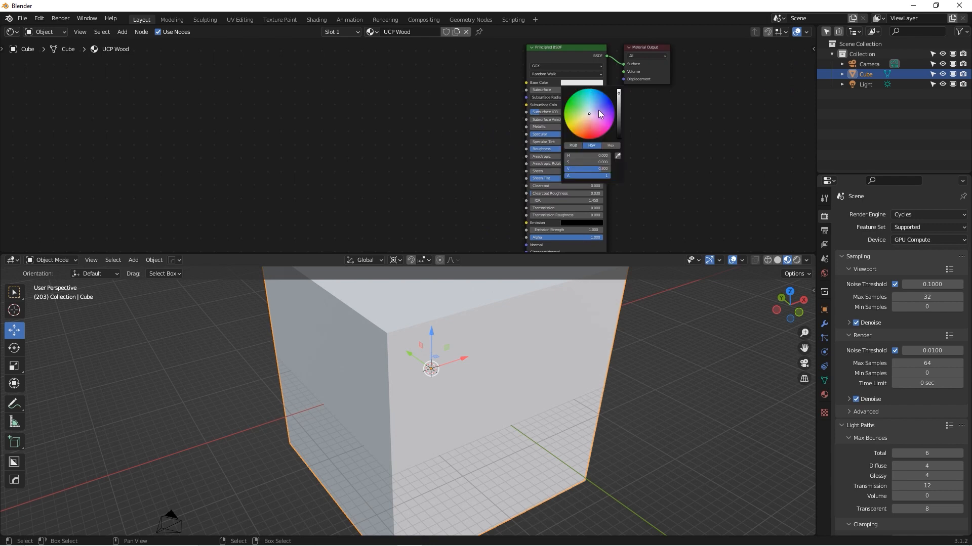
pyautogui.click(589, 99)
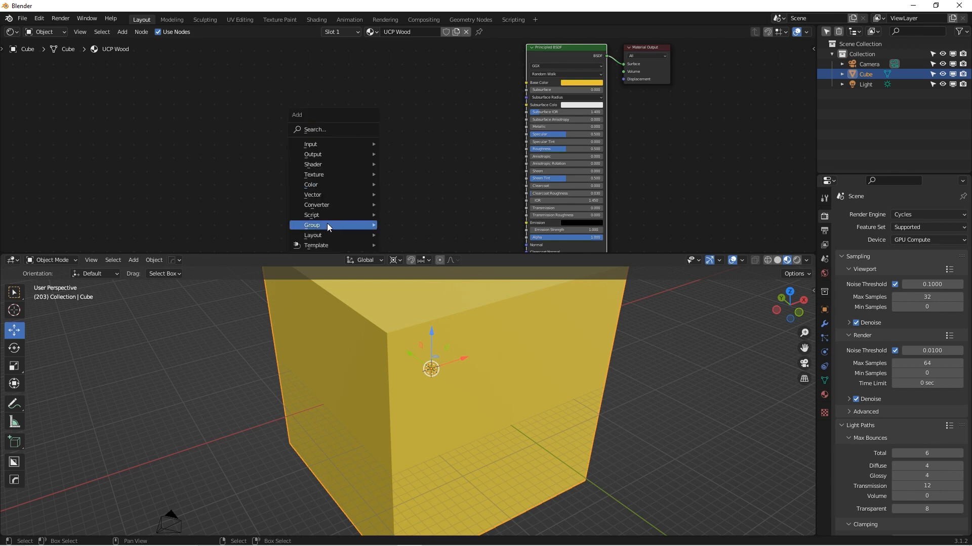
pyautogui.moveTo(328, 225)
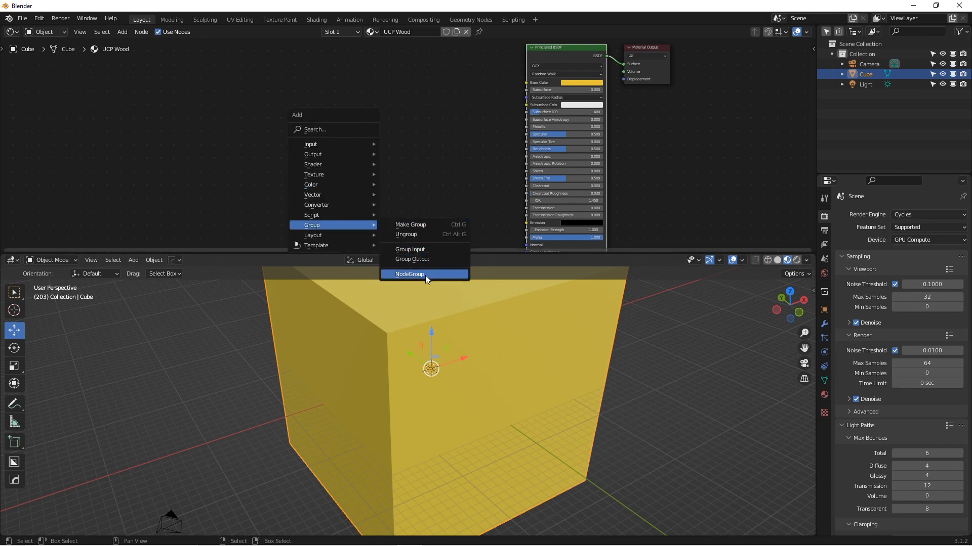
# Add the appended NodeGroup node to the UCP Wood material.
pyautogui.click(409, 273)
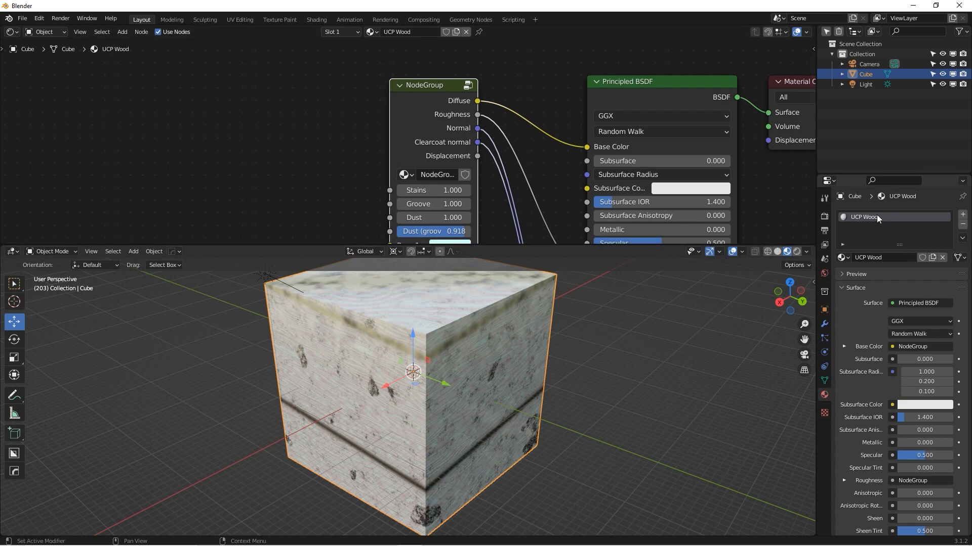
# Mark UCP Wood as an asset and save as Photorealistic Shaders.blend in Shaders.
pyautogui.rightClick(876, 218)
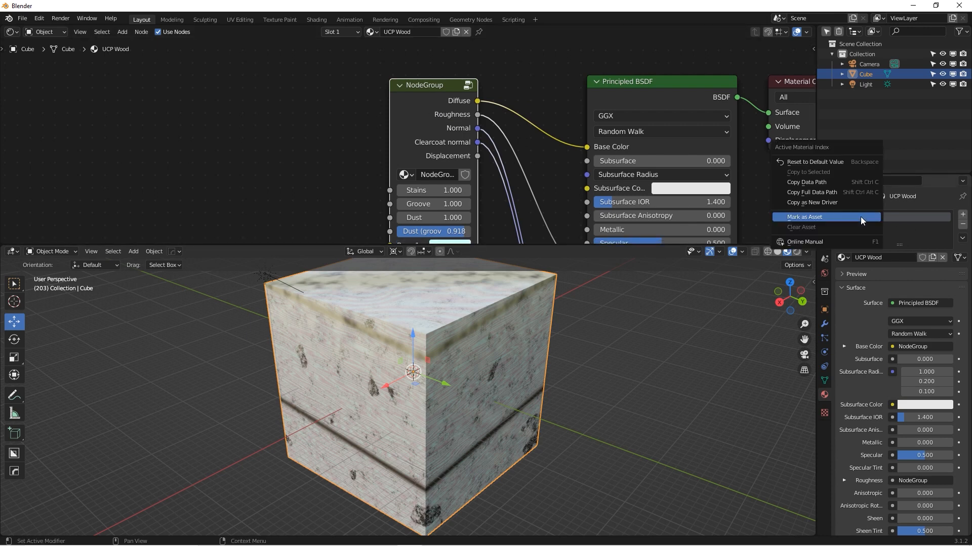
pyautogui.click(804, 218)
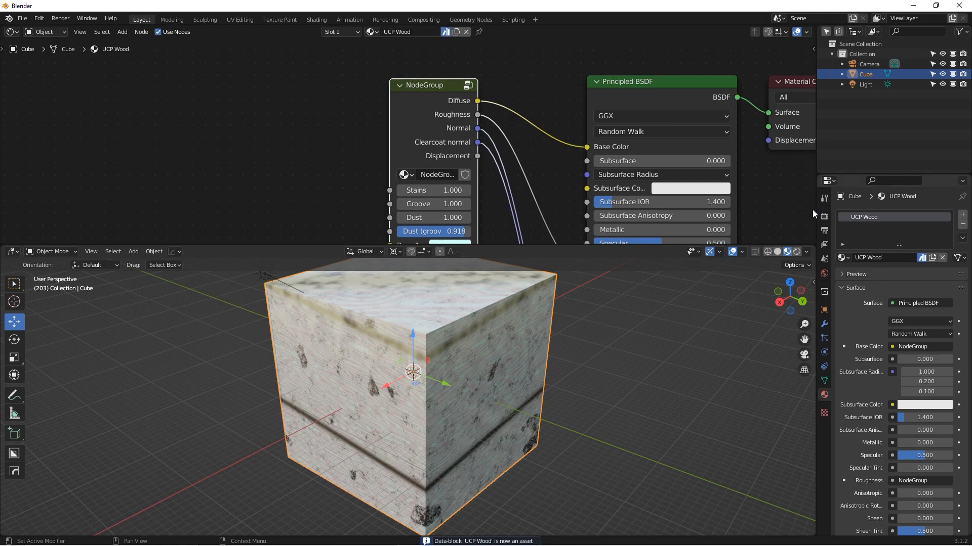
pyautogui.click(22, 19)
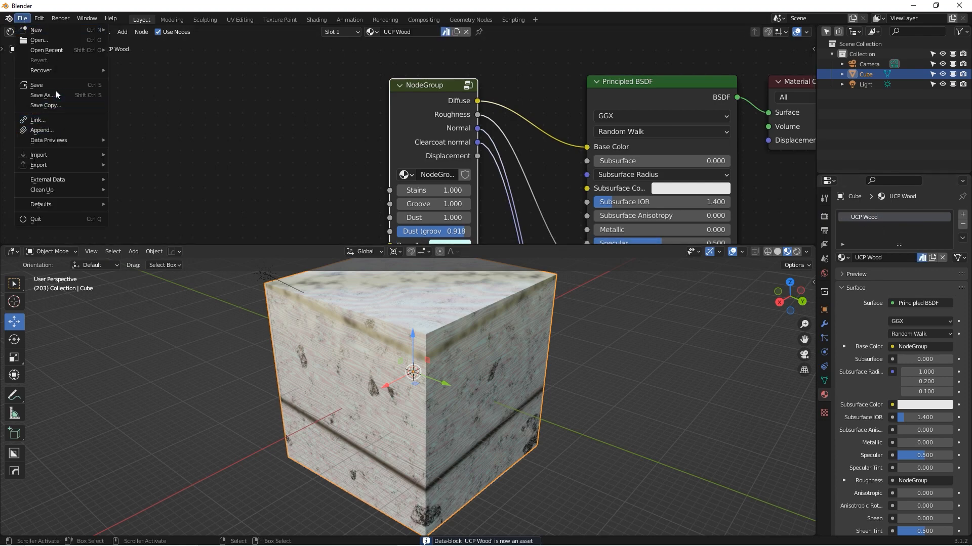
pyautogui.click(43, 96)
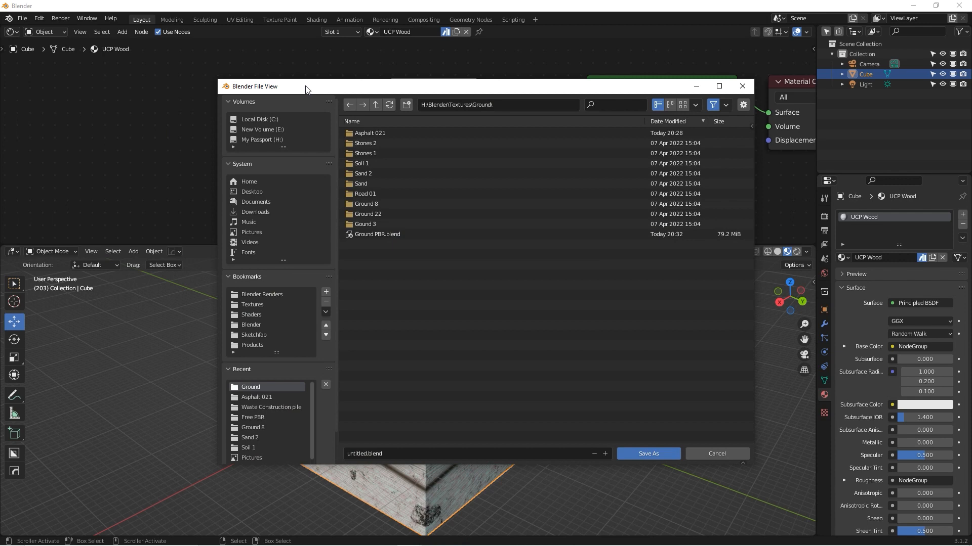
pyautogui.moveTo(409, 294)
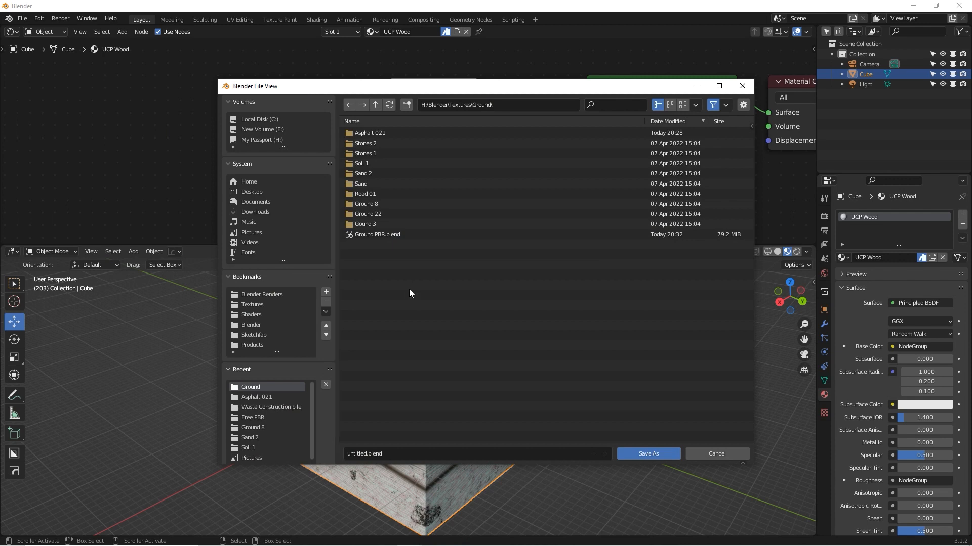
pyautogui.click(251, 314)
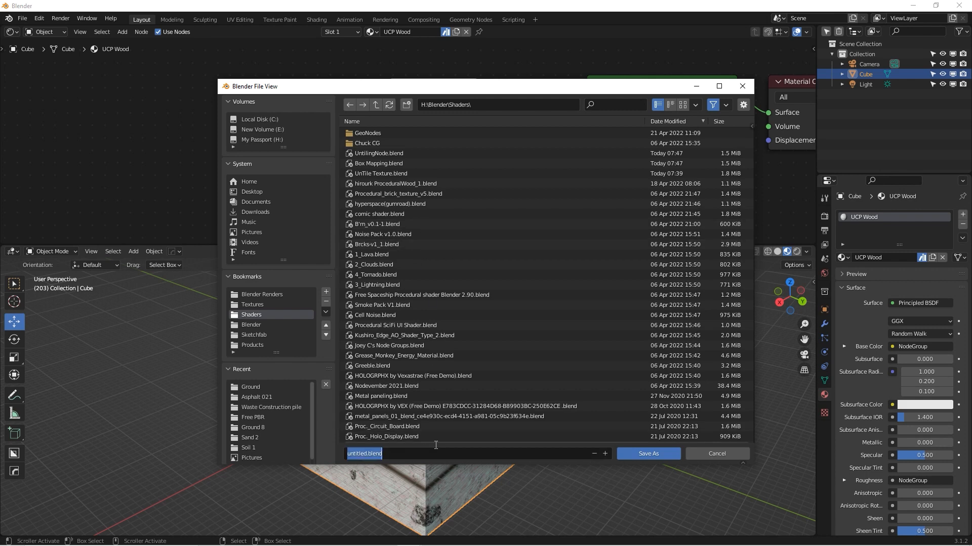
pyautogui.write('Photone')
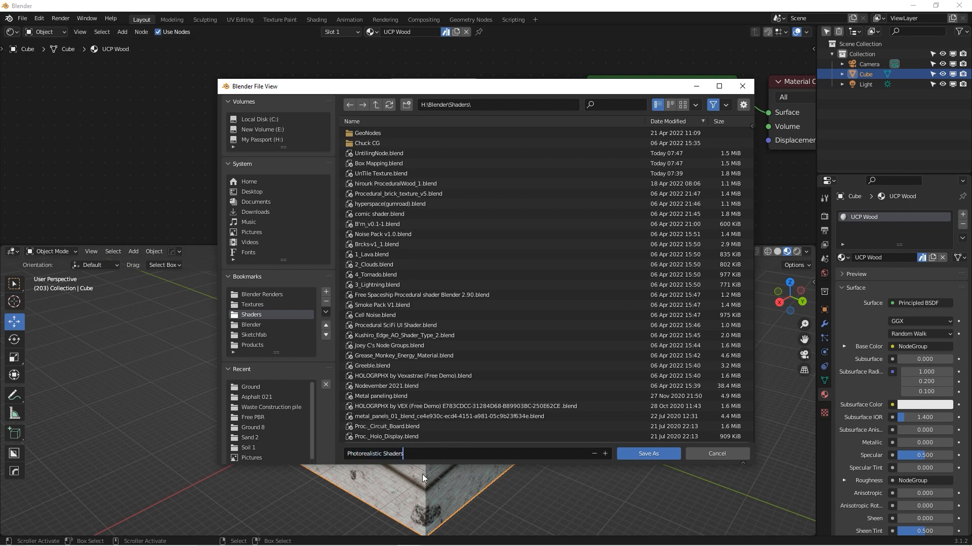
pyautogui.click(647, 453)
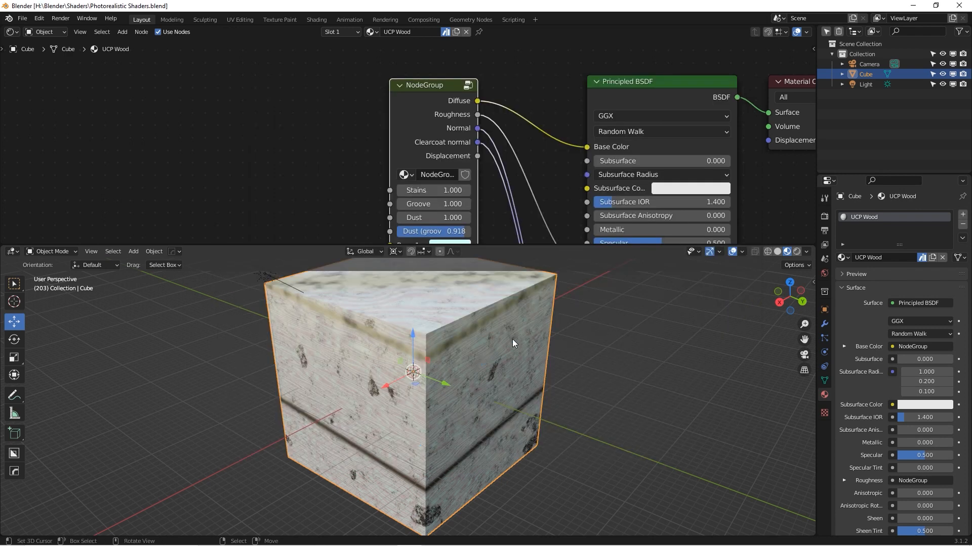
pyautogui.press('ctrl+s')
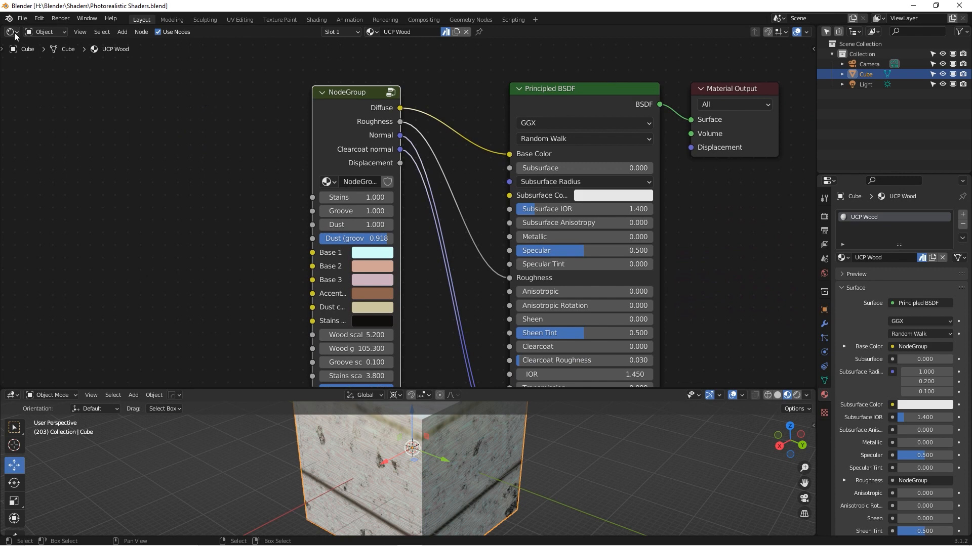
# Add H:\Blender\Shaders as an asset library named Shaders and save preferences.
pyautogui.click(38, 18)
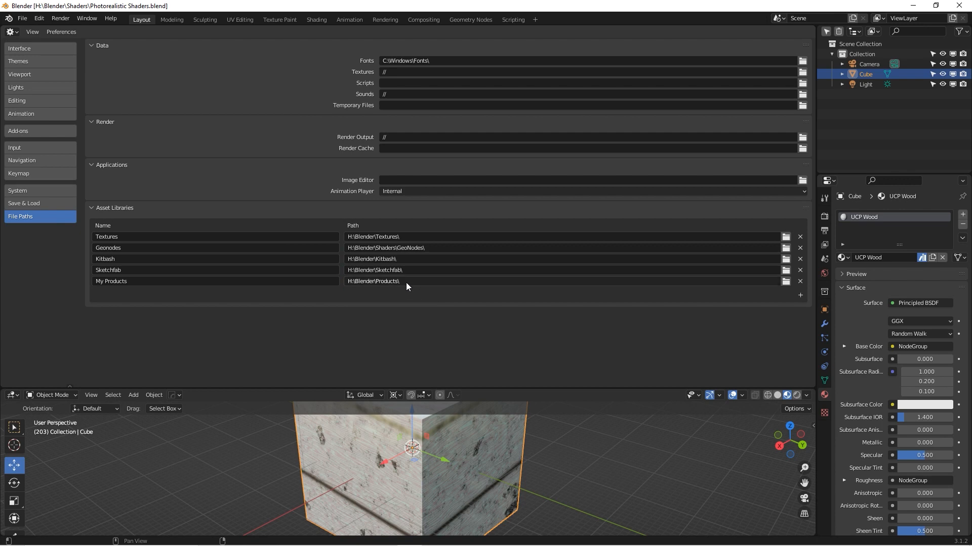
pyautogui.moveTo(407, 253)
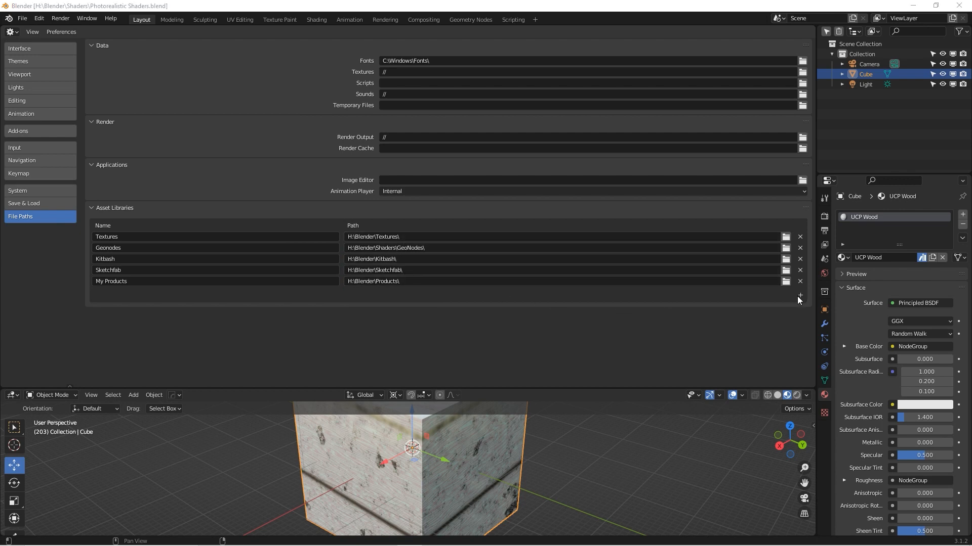
pyautogui.click(799, 296)
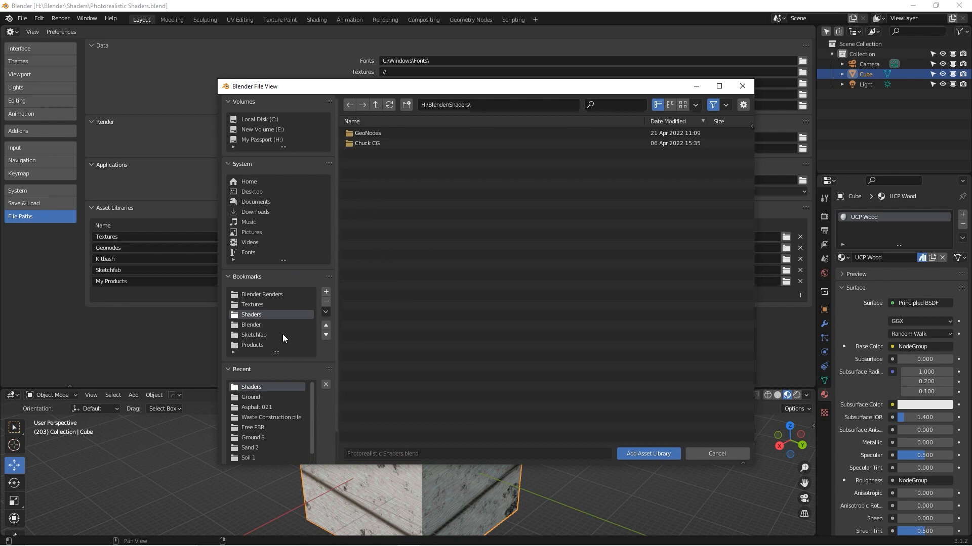
pyautogui.moveTo(251, 315)
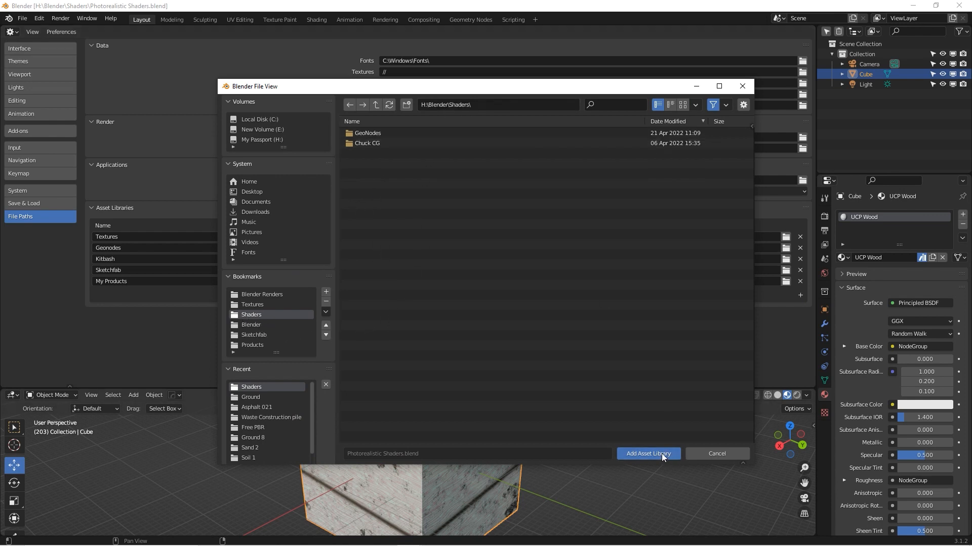
pyautogui.click(648, 453)
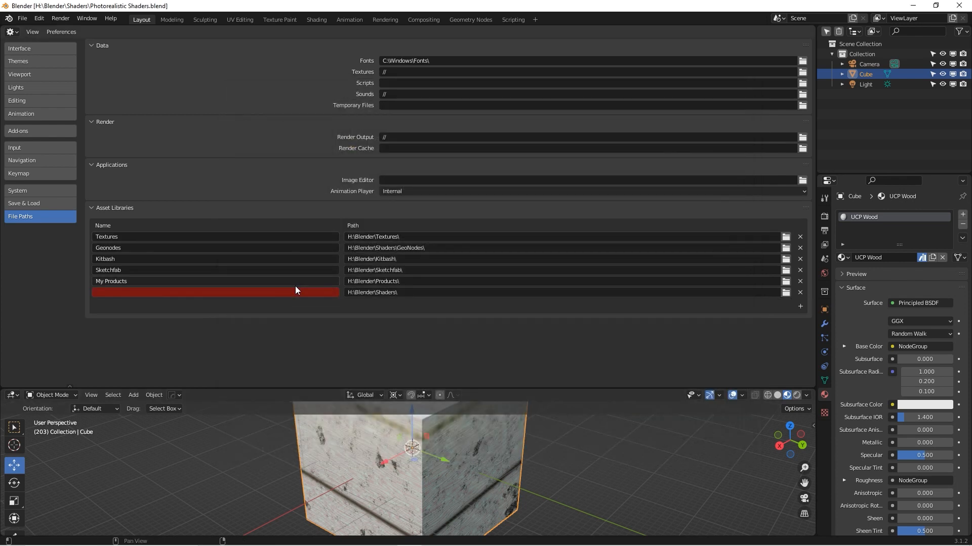
pyautogui.write('Shaders')
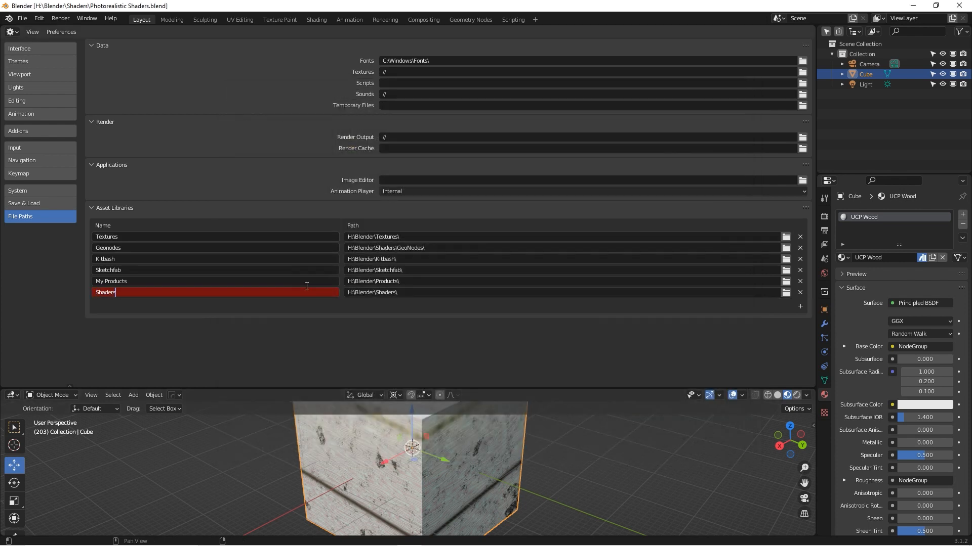
pyautogui.click(61, 32)
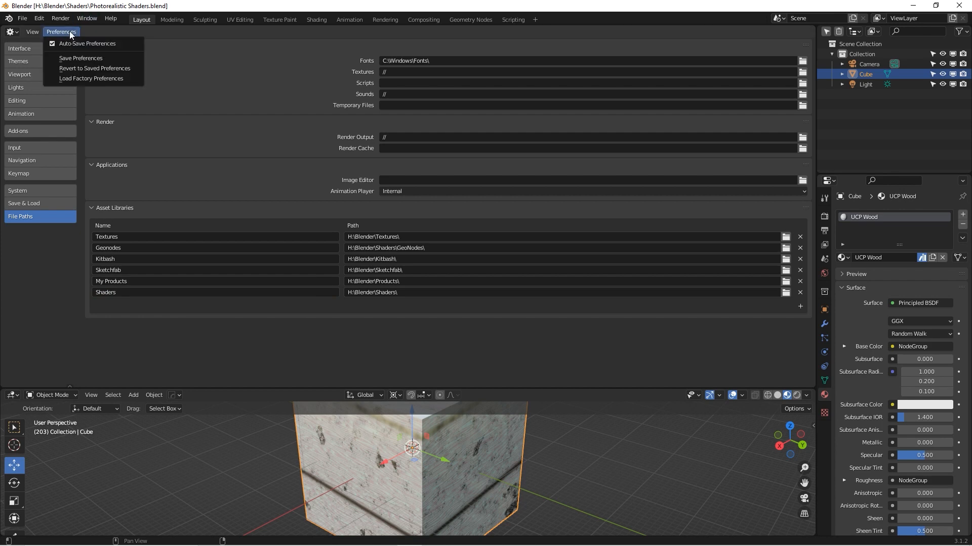
pyautogui.click(81, 58)
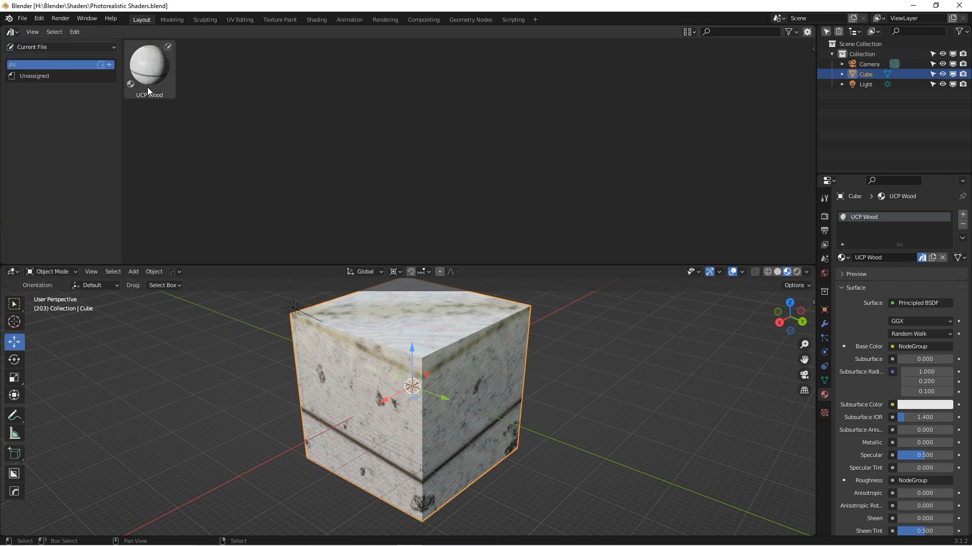
# In the Shaders library, add a catalog named Photorealistic and view UCP Wood inside it.
pyautogui.click(59, 47)
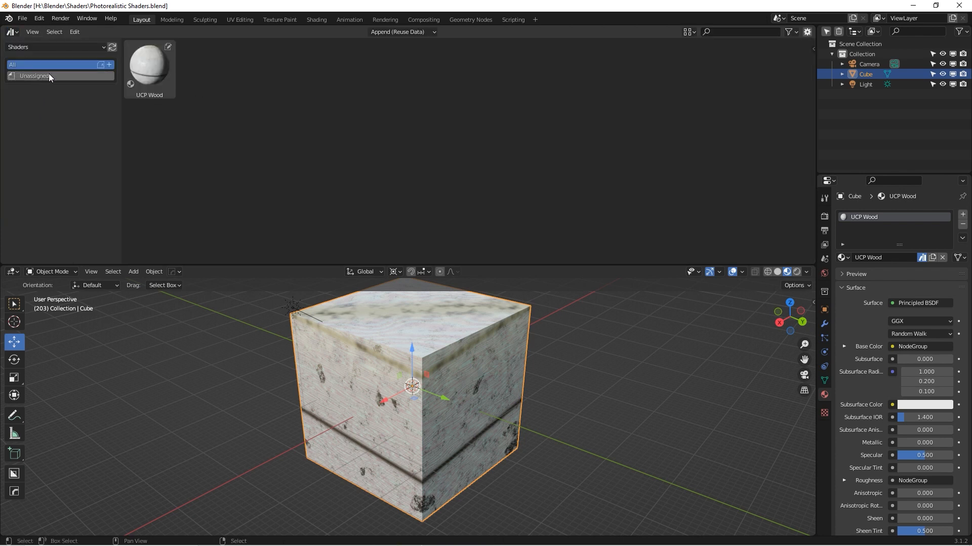
pyautogui.click(109, 64)
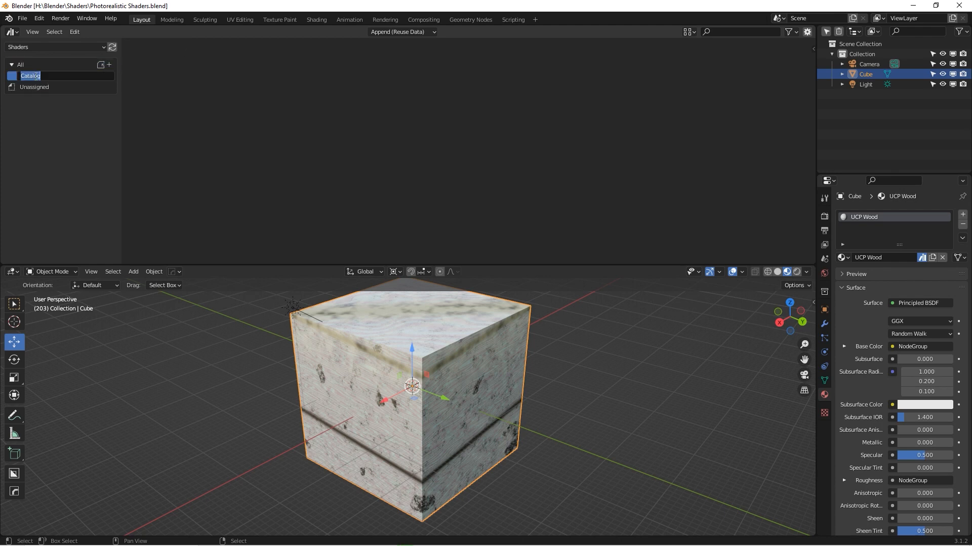
pyautogui.click(33, 87)
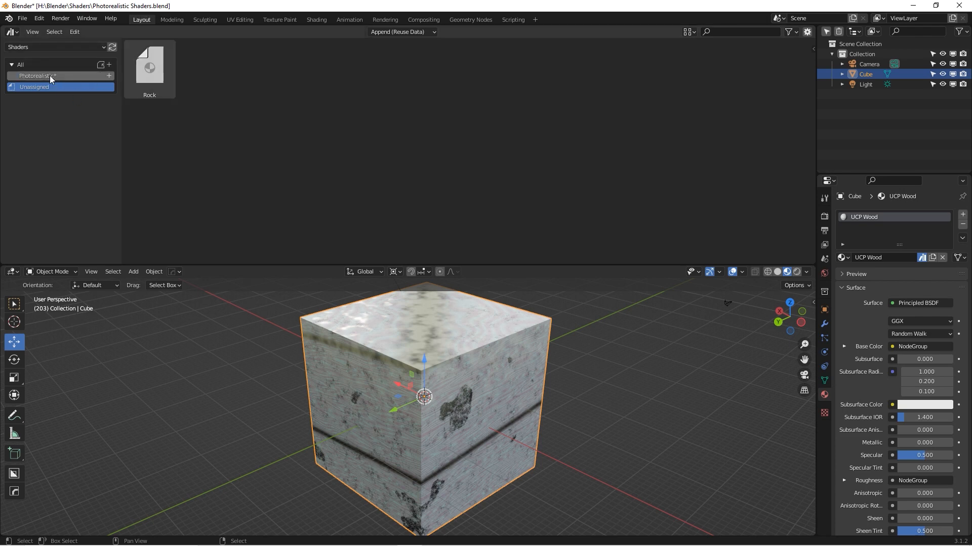
pyautogui.click(37, 75)
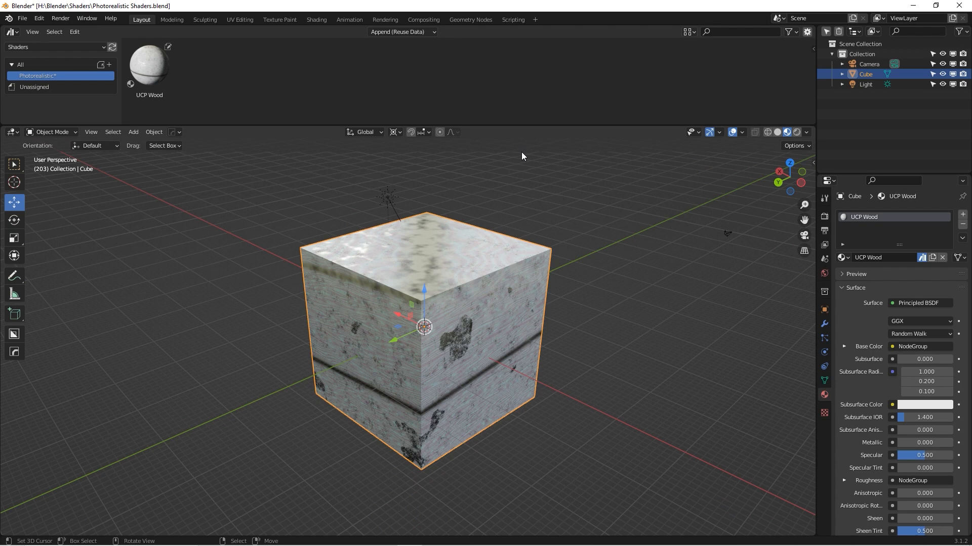
pyautogui.moveTo(481, 307)
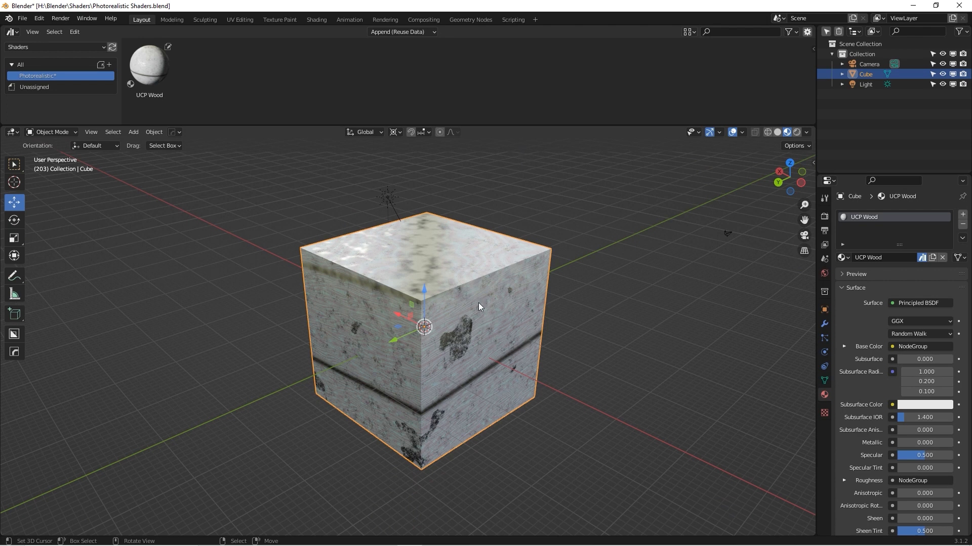